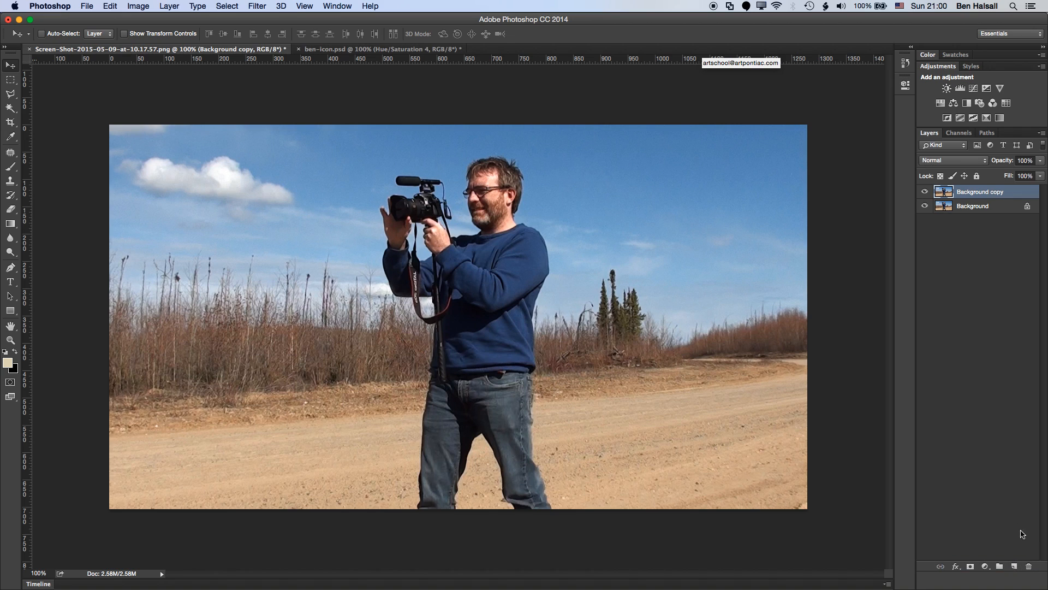
Step: Hide the original Background layer so only Background copy stays visible
{"action": "left_click", "coordinate": [924, 208]}
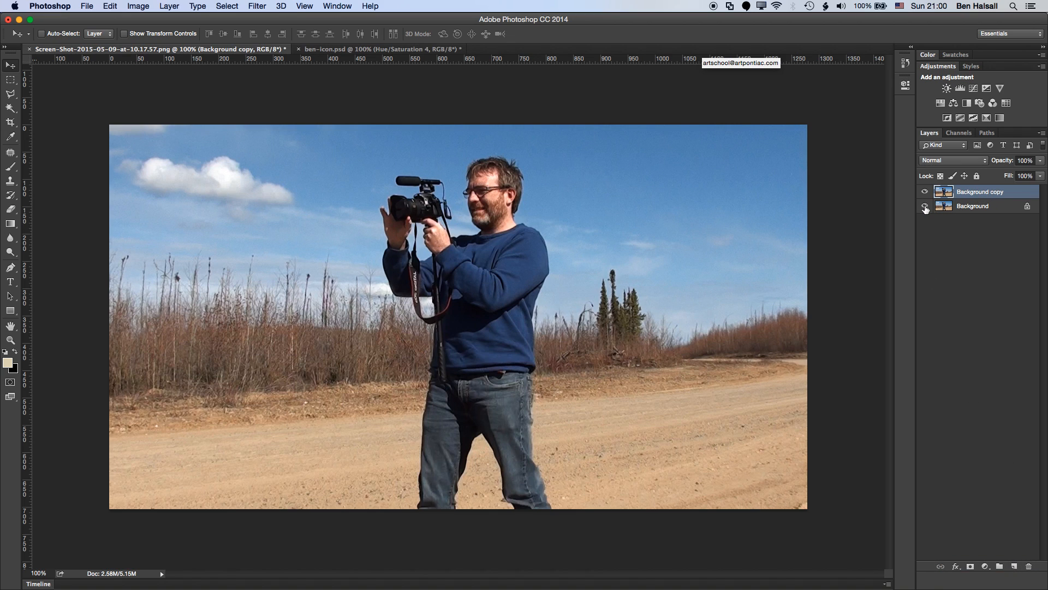
{"action": "left_click", "coordinate": [926, 206]}
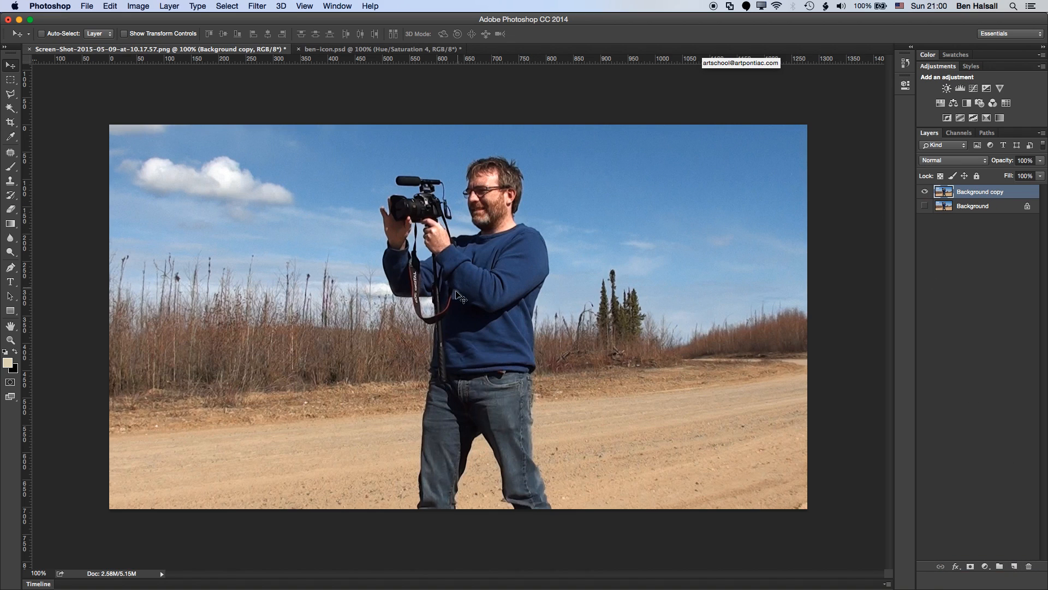
{"action": "mouse_move", "coordinate": [474, 279]}
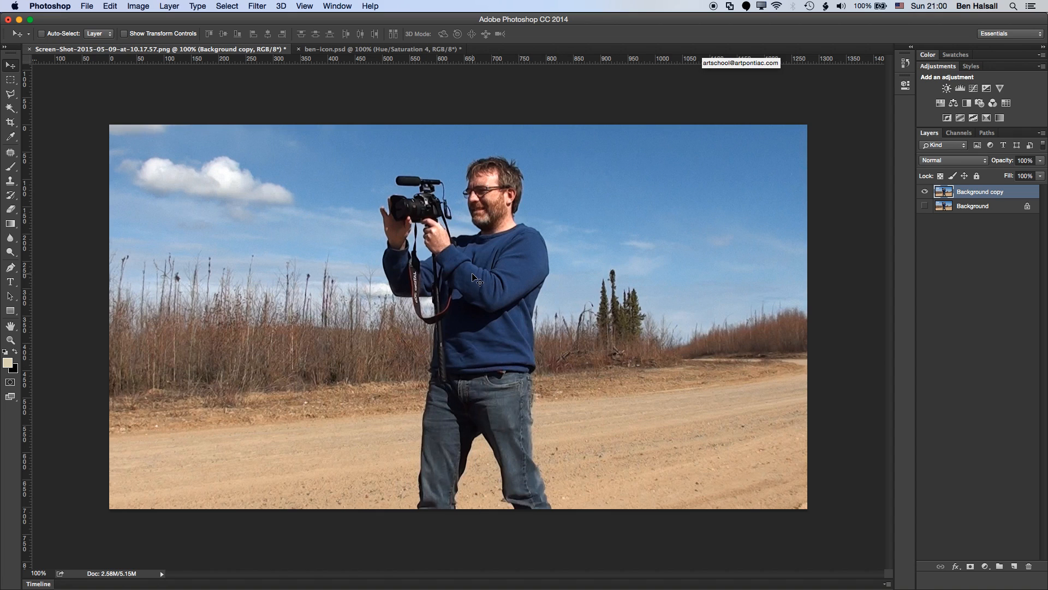
{"action": "mouse_move", "coordinate": [57, 138]}
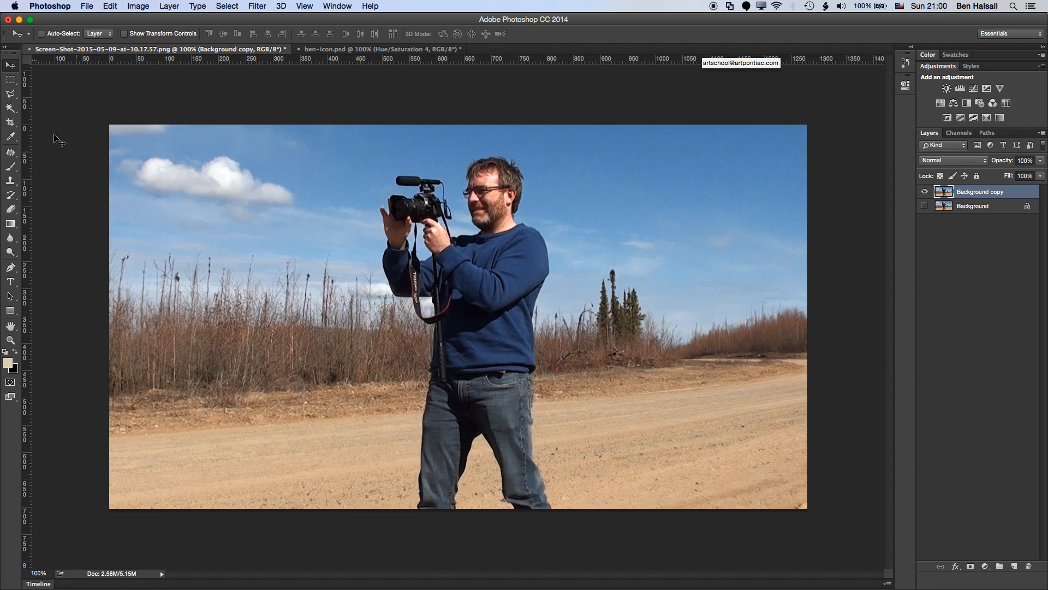
Step: Quick-select the man, including hair, hands and camera, zooming in to refine edges
{"action": "left_click", "coordinate": [12, 109]}
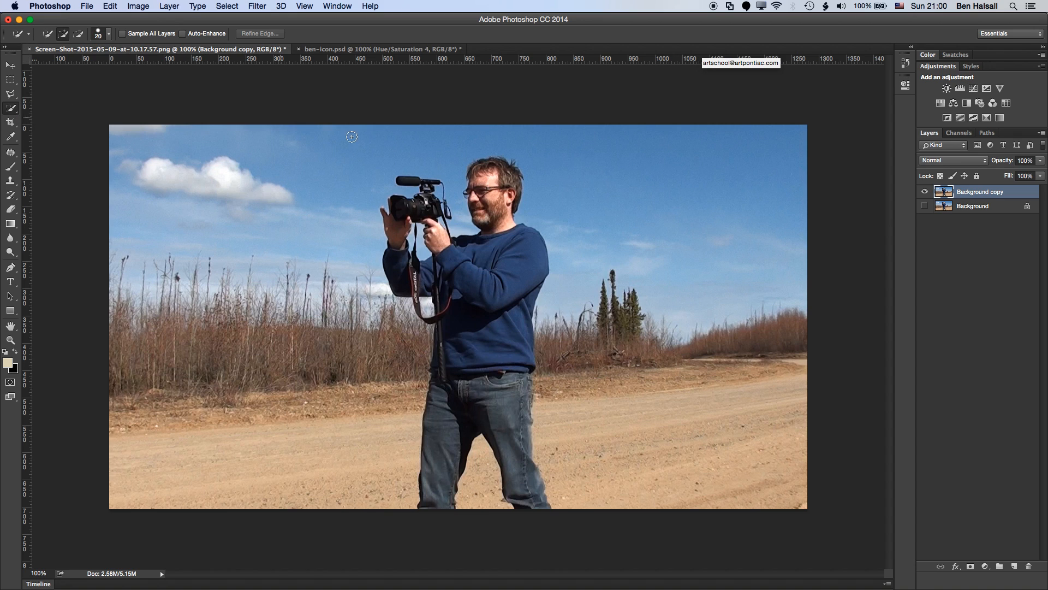
{"action": "mouse_move", "coordinate": [583, 195]}
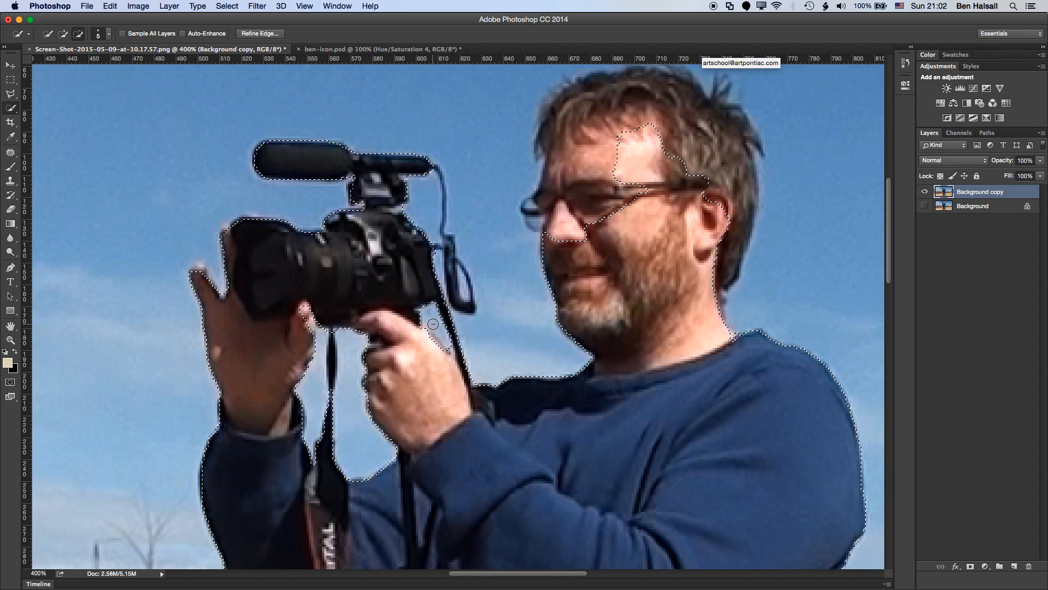
{"action": "mouse_move", "coordinate": [333, 355]}
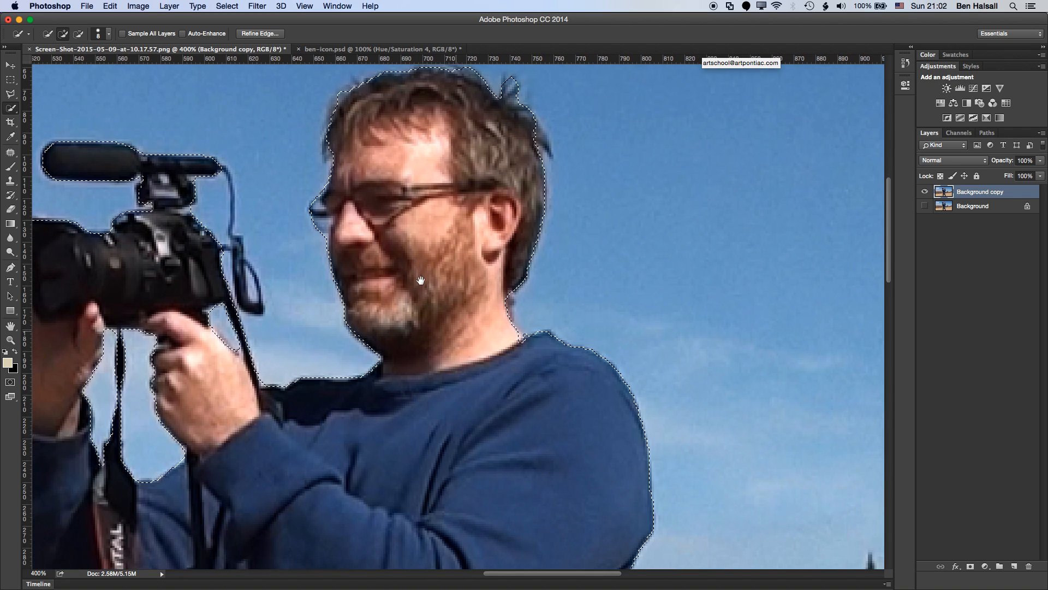
{"action": "scroll", "scroll_direction": "down", "scroll_amount": 3}
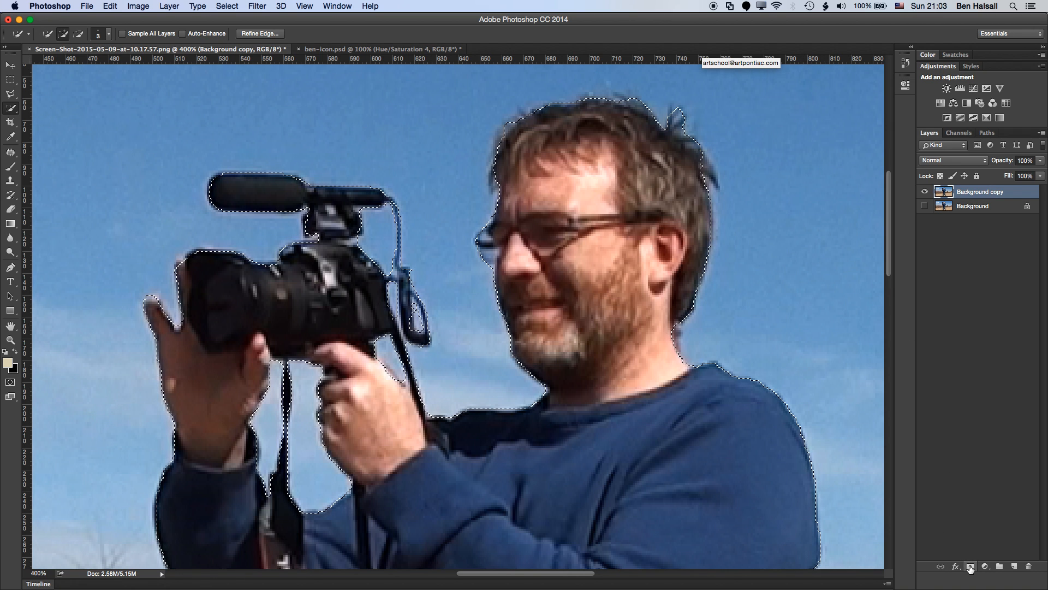
Step: Add a layer mask to Background copy, hiding the sky and landscape
{"action": "left_click", "coordinate": [970, 566]}
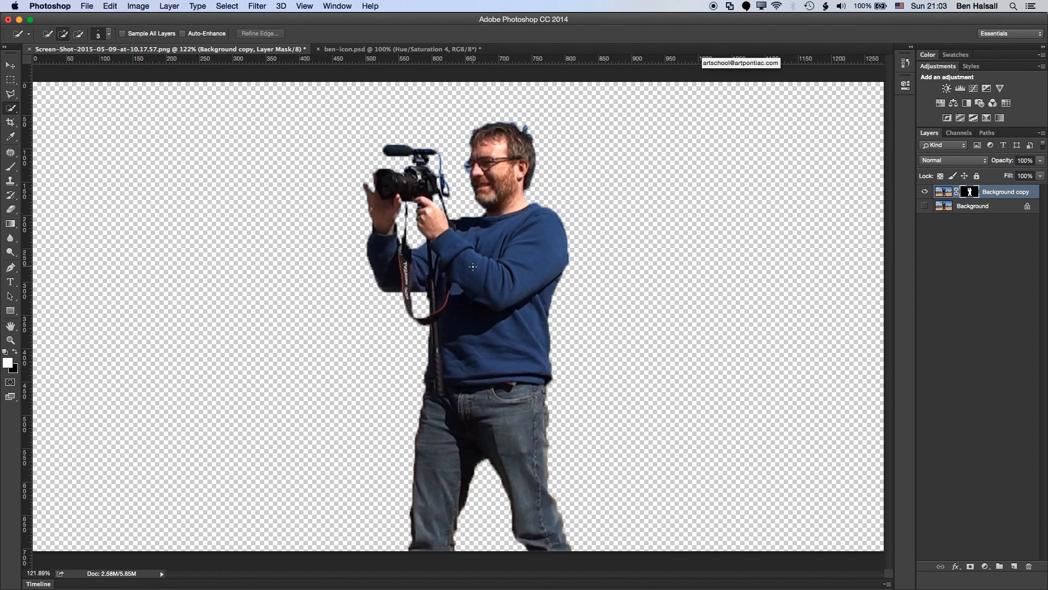
{"action": "mouse_move", "coordinate": [461, 266]}
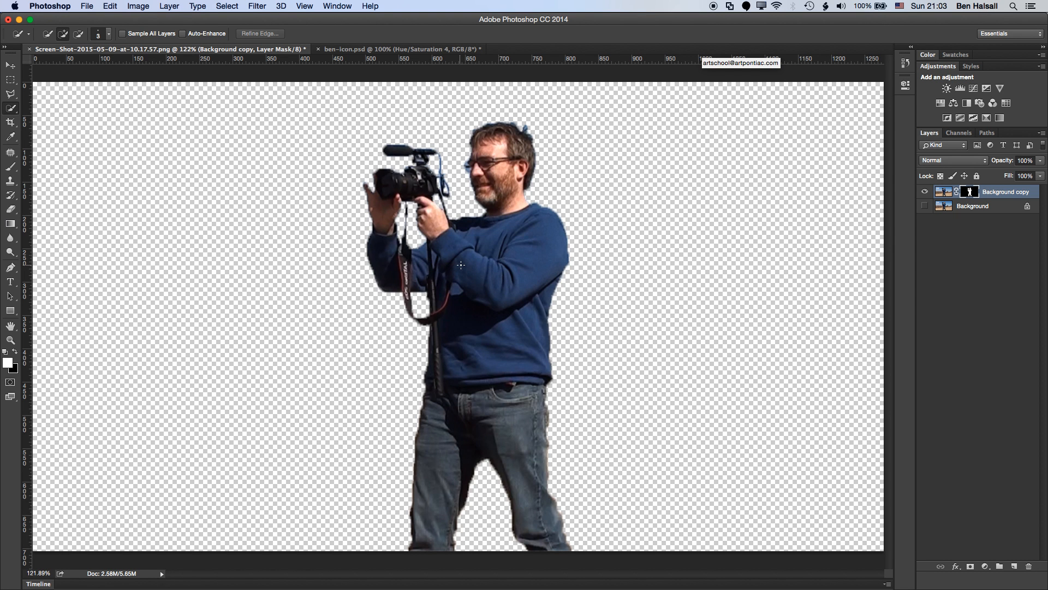
{"action": "mouse_move", "coordinate": [593, 284]}
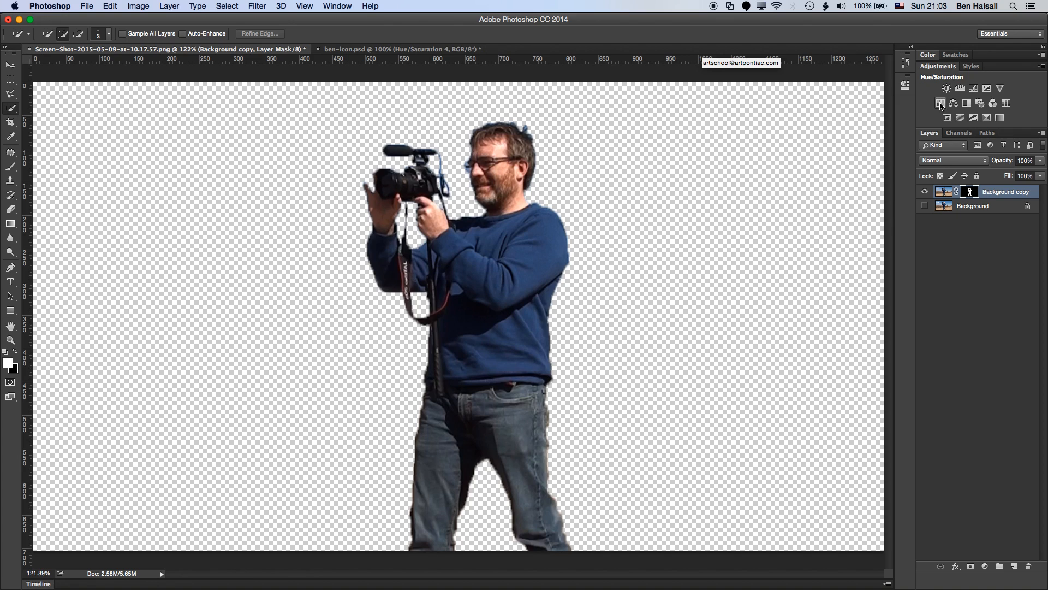
Step: Show the Color panel from the Window menu
{"action": "left_click", "coordinate": [337, 6]}
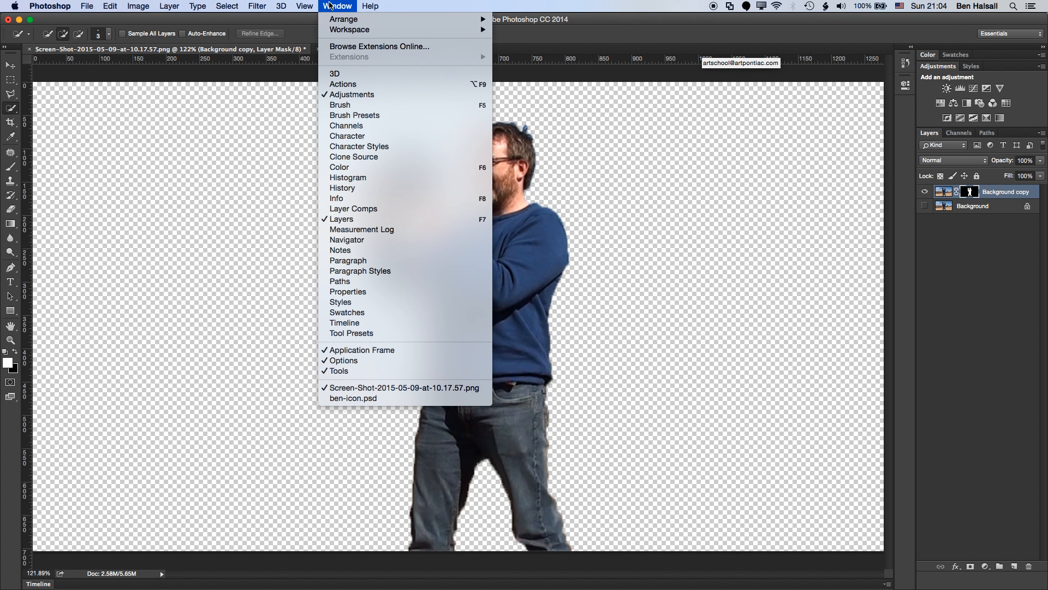
{"action": "mouse_move", "coordinate": [349, 29]}
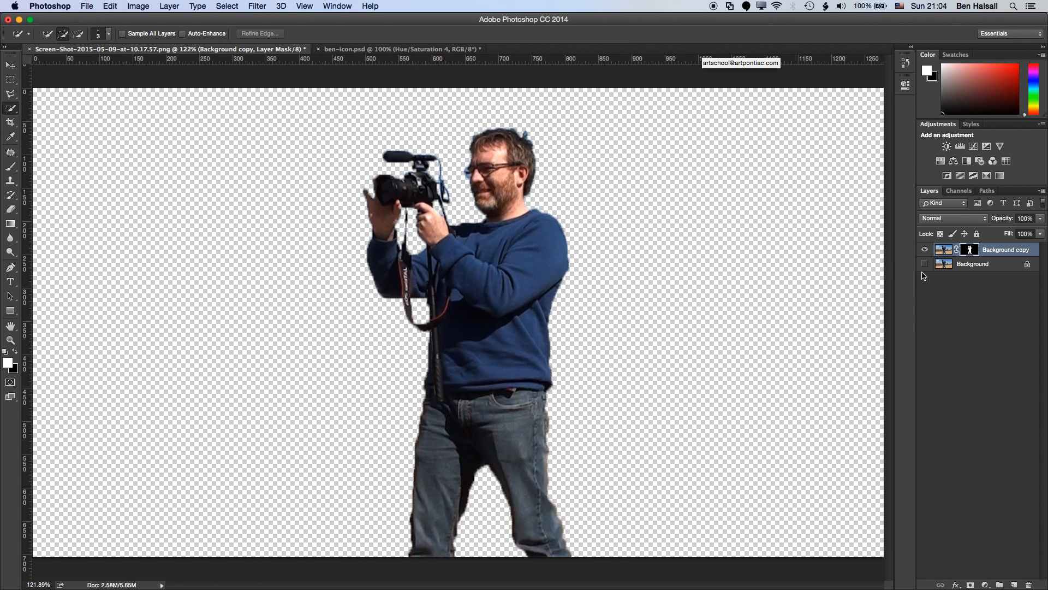
{"action": "mouse_move", "coordinate": [723, 268]}
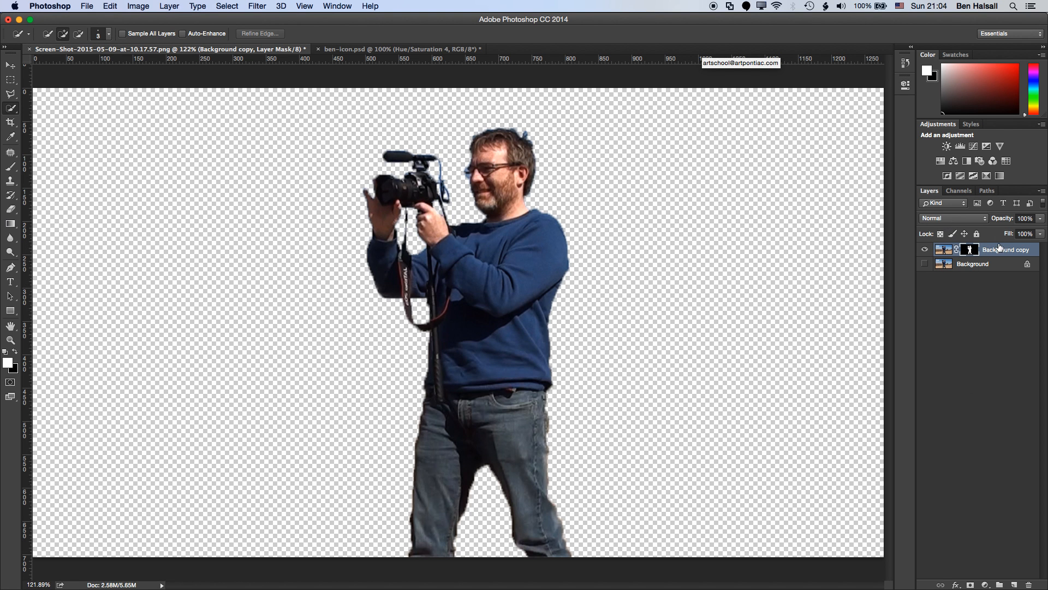
Step: Add a Hue/Saturation adjustment layer with Saturation at -100
{"action": "left_click", "coordinate": [961, 145]}
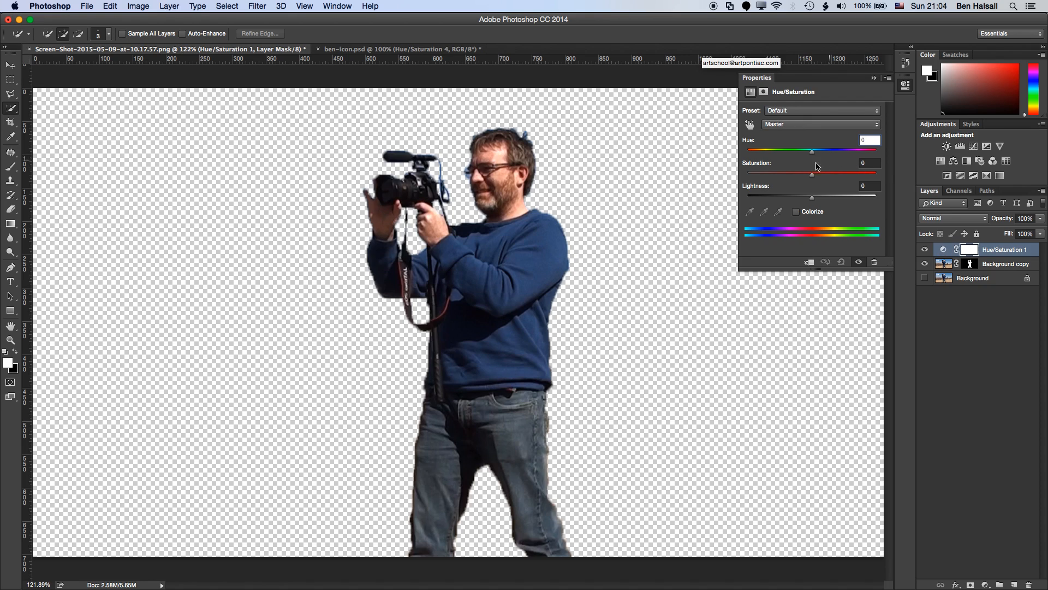
{"action": "left_click_drag", "start_coordinate": [812, 172], "coordinate": [747, 172]}
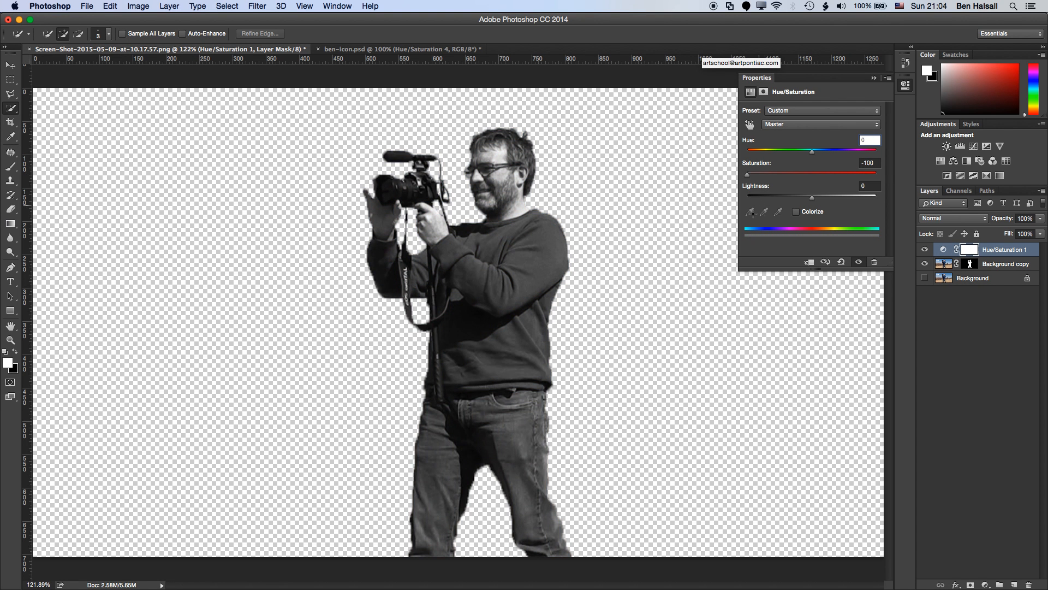
{"action": "mouse_move", "coordinate": [941, 453]}
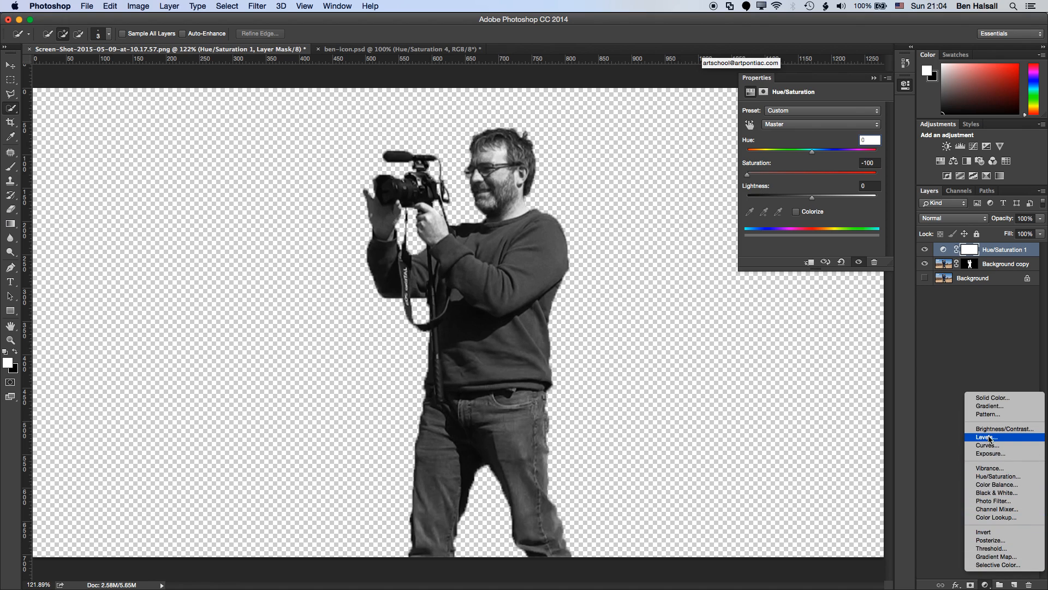
Step: Add Levels with input 122/1.44/161 and output 86/213, then select Background copy
{"action": "left_click", "coordinate": [987, 437]}
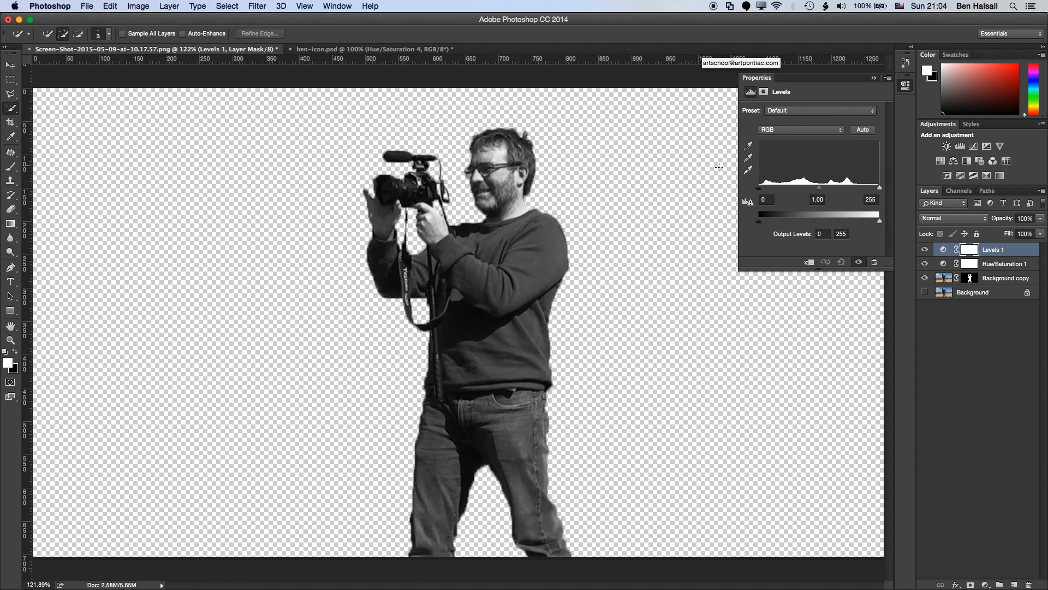
{"action": "mouse_move", "coordinate": [770, 196]}
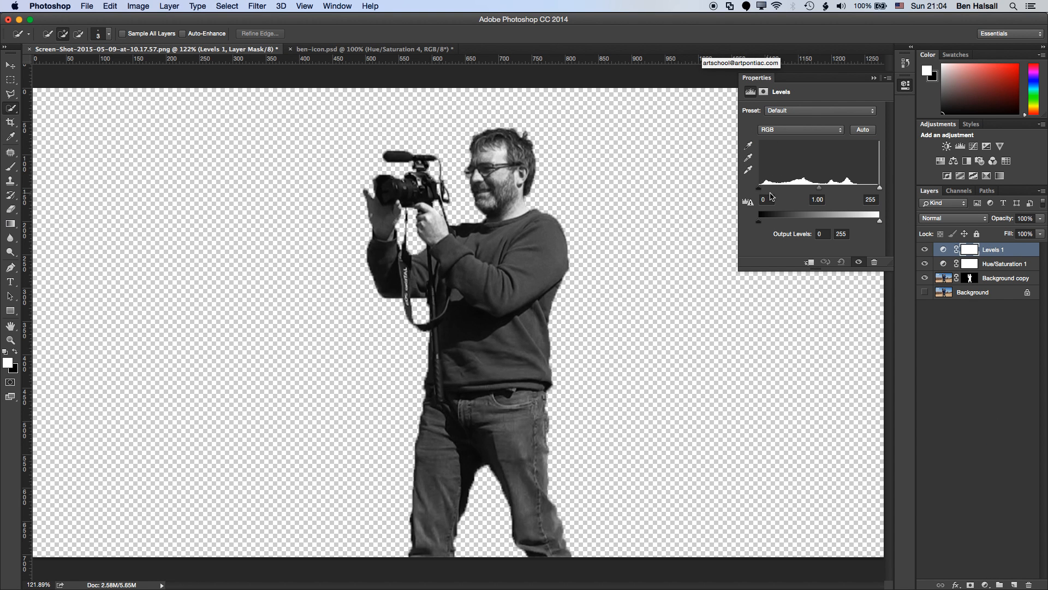
{"action": "mouse_move", "coordinate": [761, 193]}
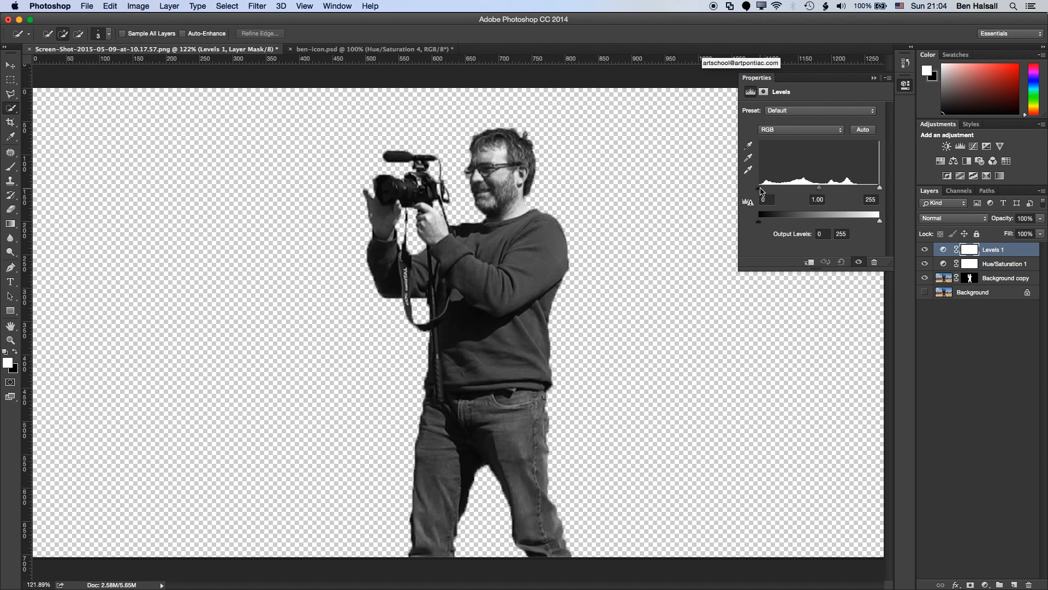
{"action": "left_click_drag", "start_coordinate": [758, 212], "coordinate": [774, 212]}
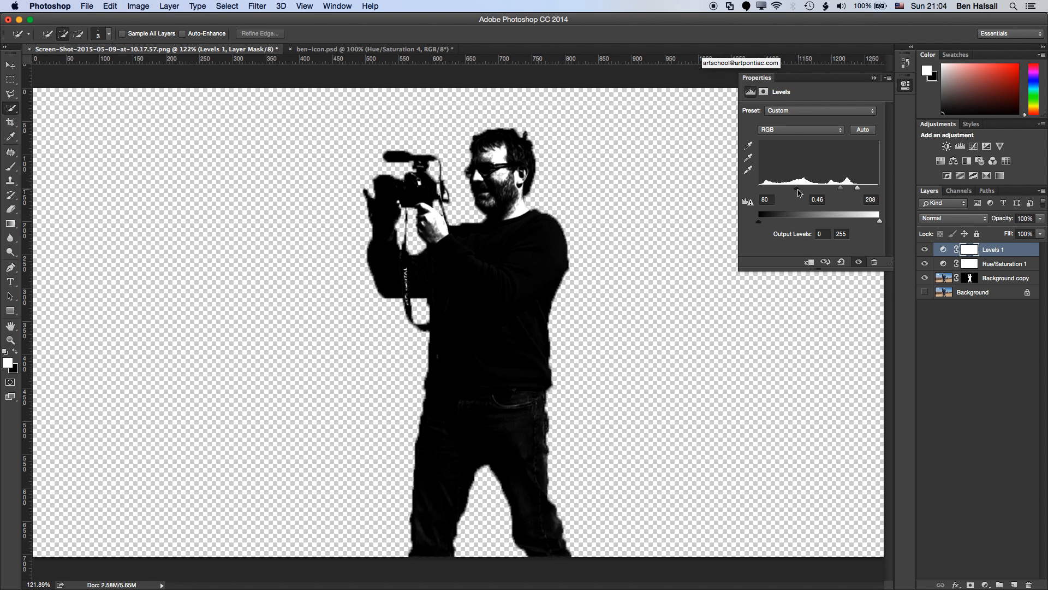
{"action": "left_click_drag", "start_coordinate": [774, 214], "coordinate": [783, 214]}
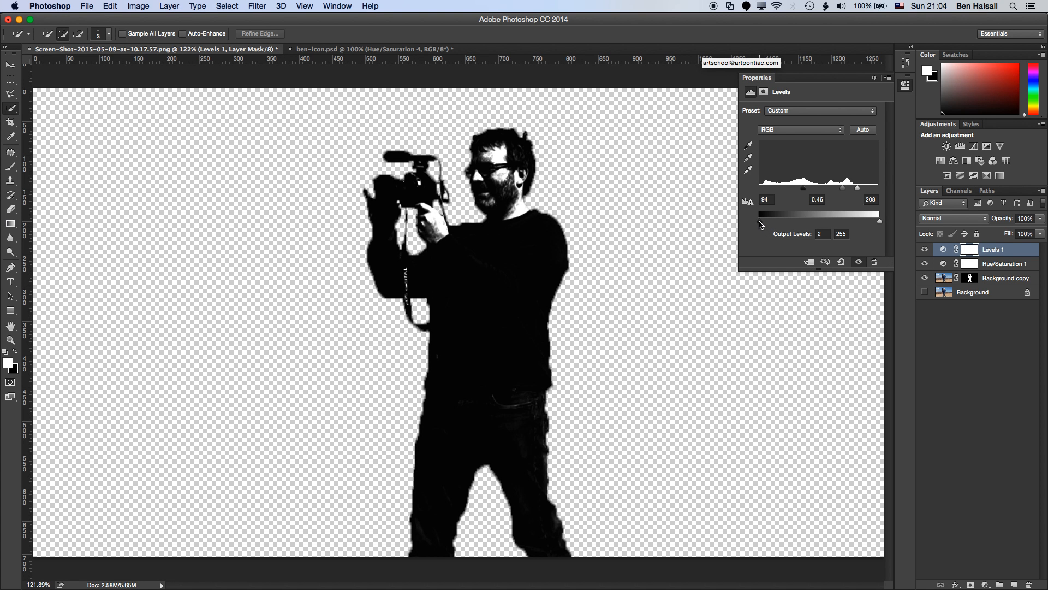
{"action": "left_click_drag", "start_coordinate": [760, 214], "coordinate": [785, 214]}
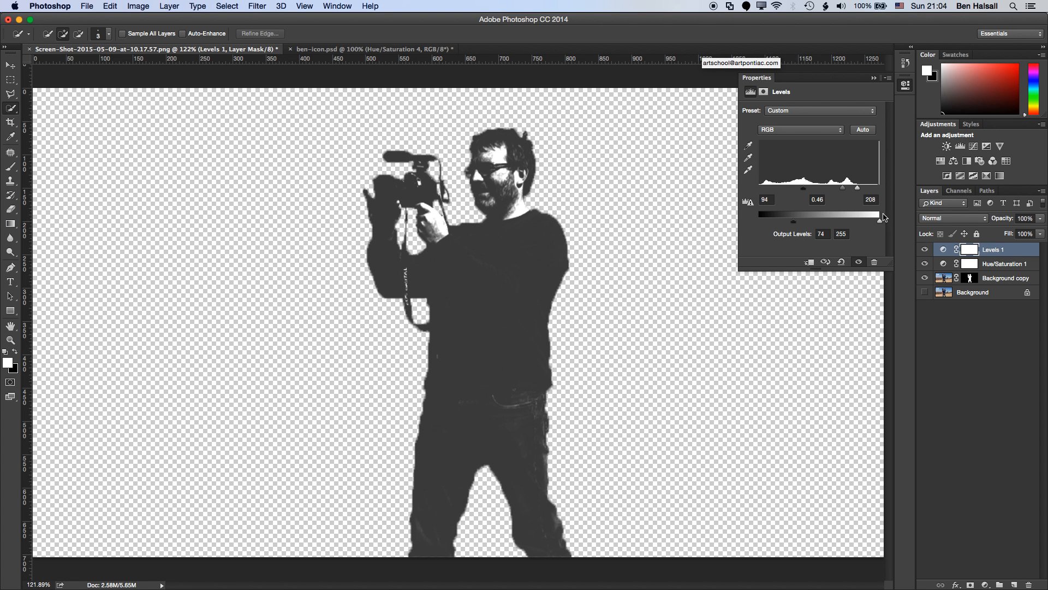
{"action": "left_click_drag", "start_coordinate": [878, 215], "coordinate": [857, 223]}
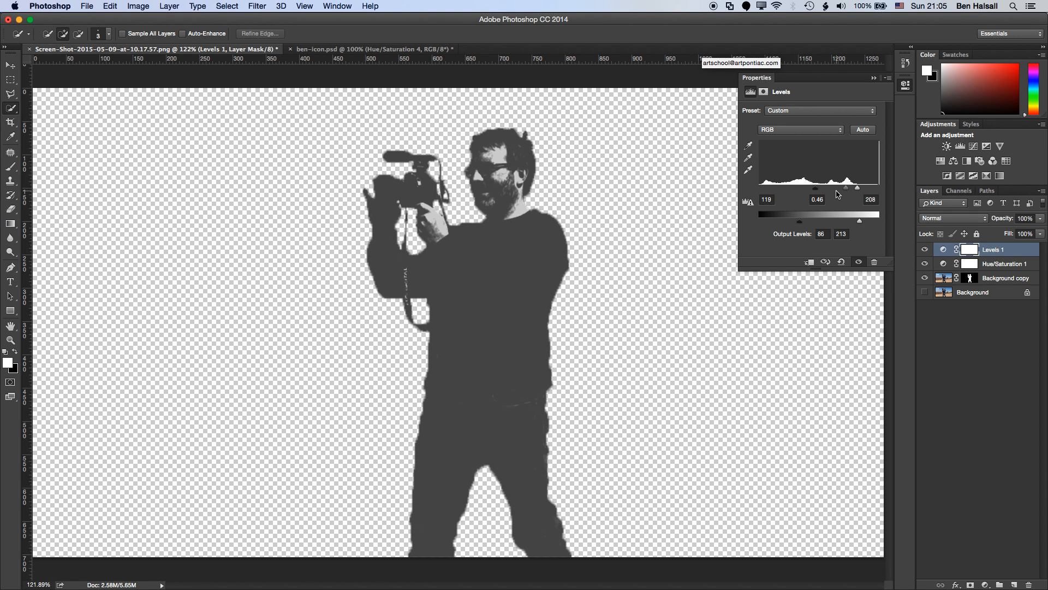
{"action": "left_click_drag", "start_coordinate": [815, 187], "coordinate": [833, 188]}
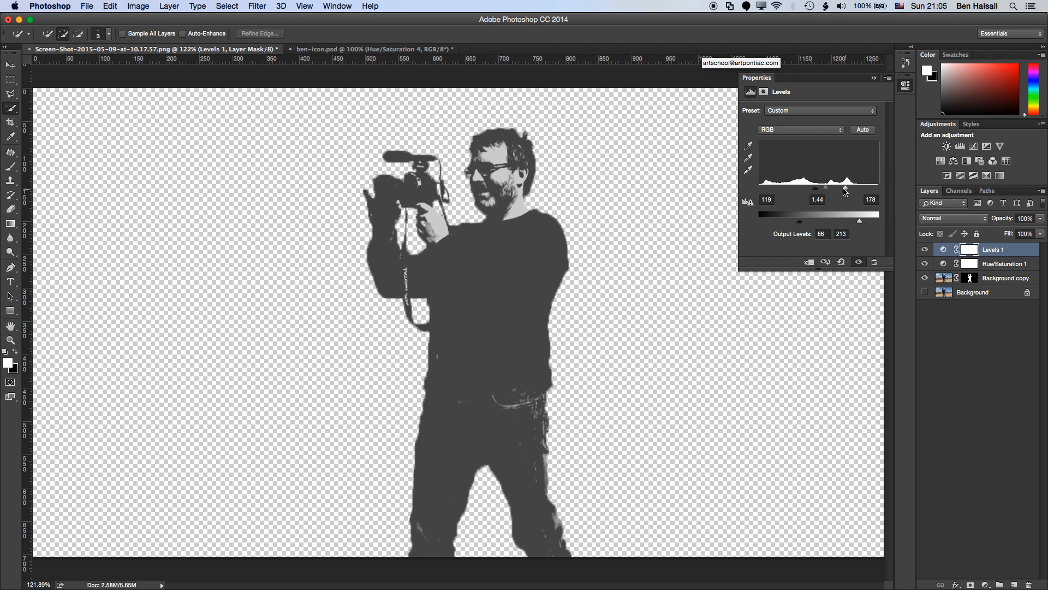
{"action": "left_click_drag", "start_coordinate": [873, 188], "coordinate": [859, 188]}
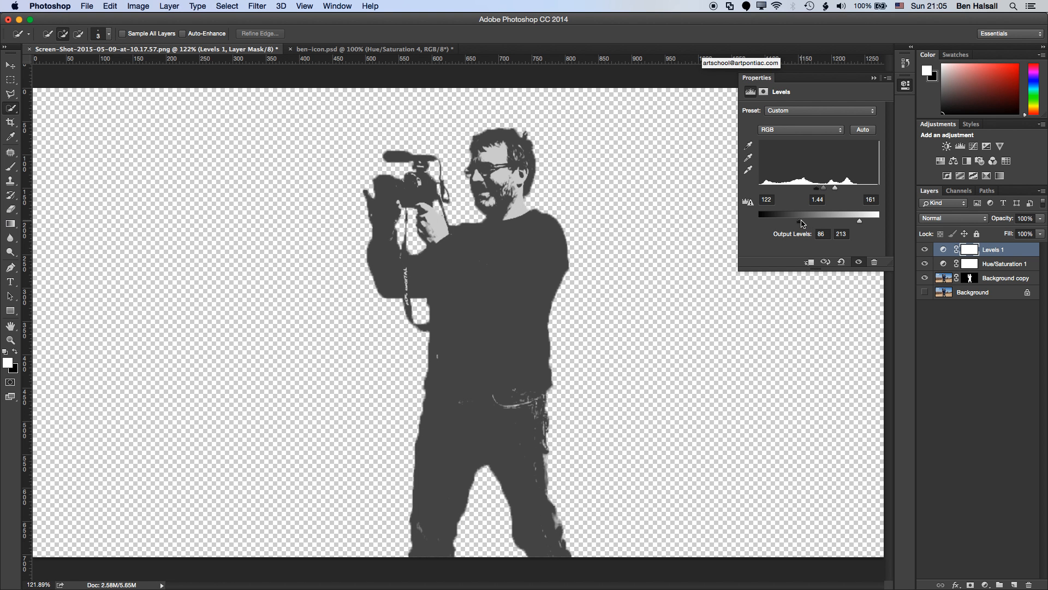
{"action": "left_click", "coordinate": [1003, 277]}
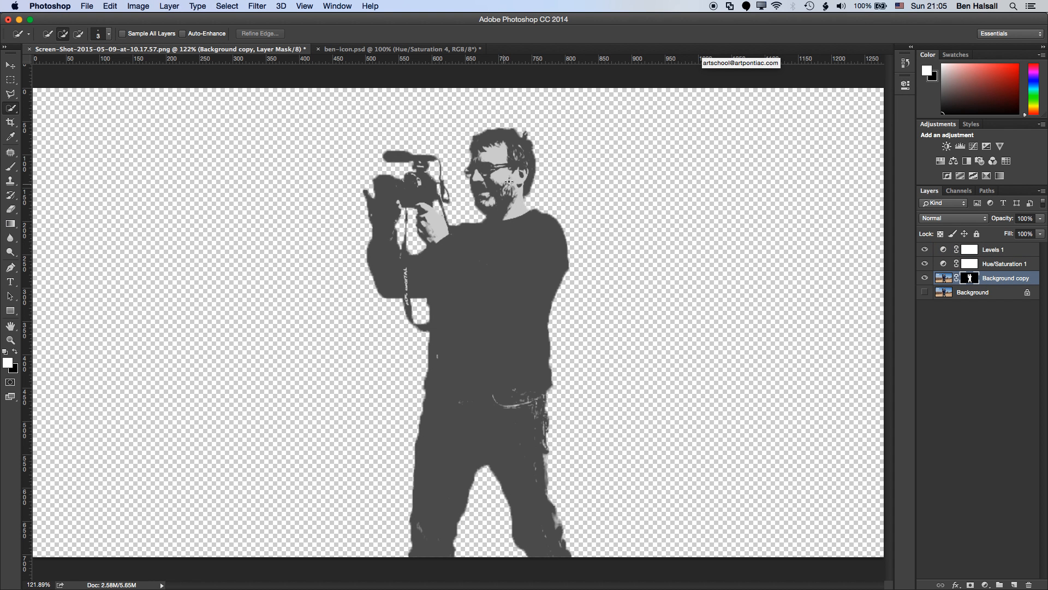
{"action": "mouse_move", "coordinate": [524, 223]}
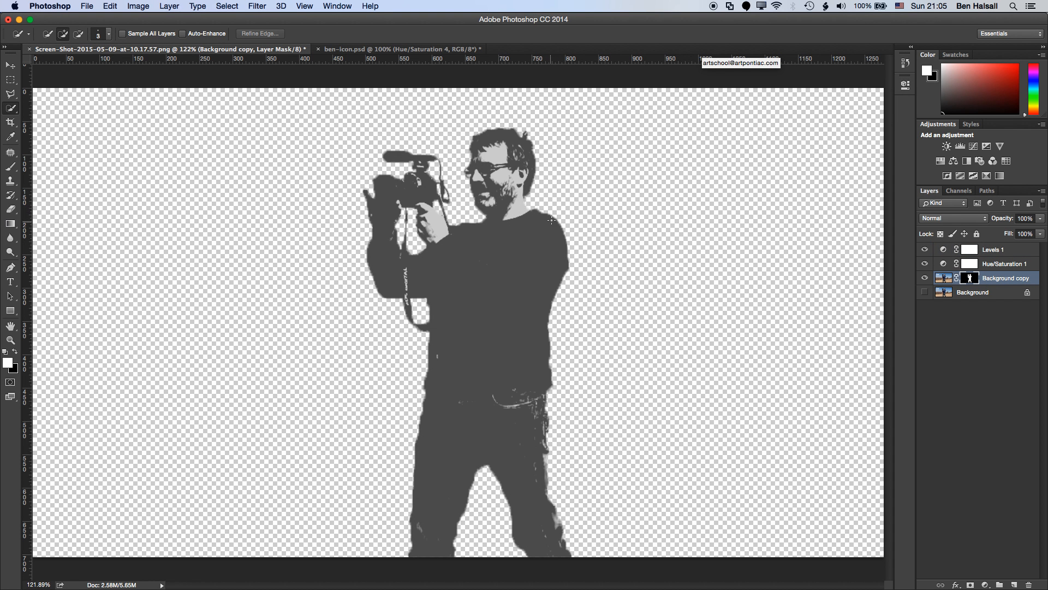
{"action": "mouse_move", "coordinate": [566, 194]}
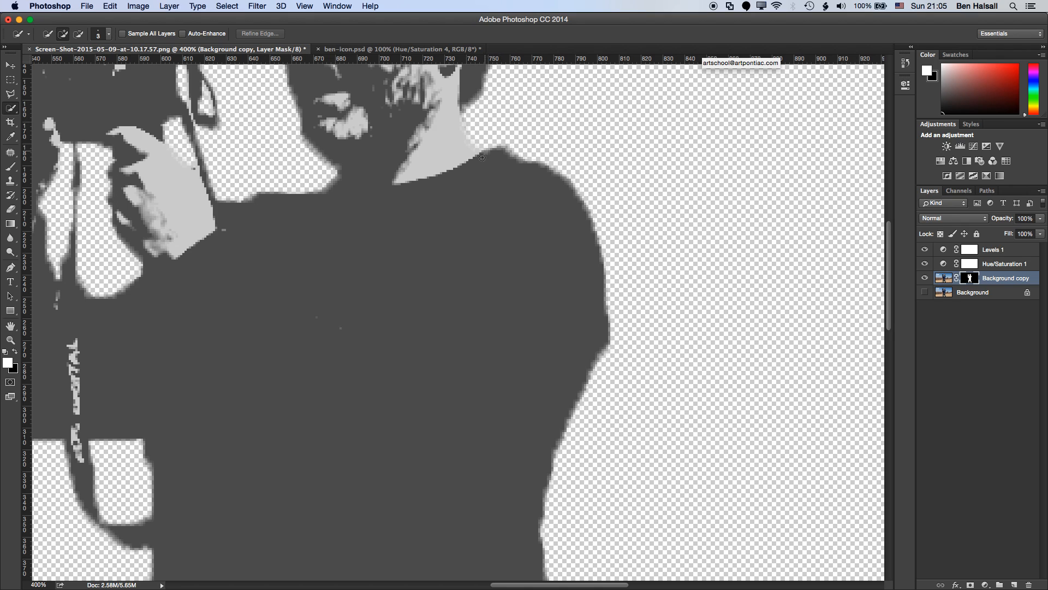
{"action": "mouse_move", "coordinate": [826, 238]}
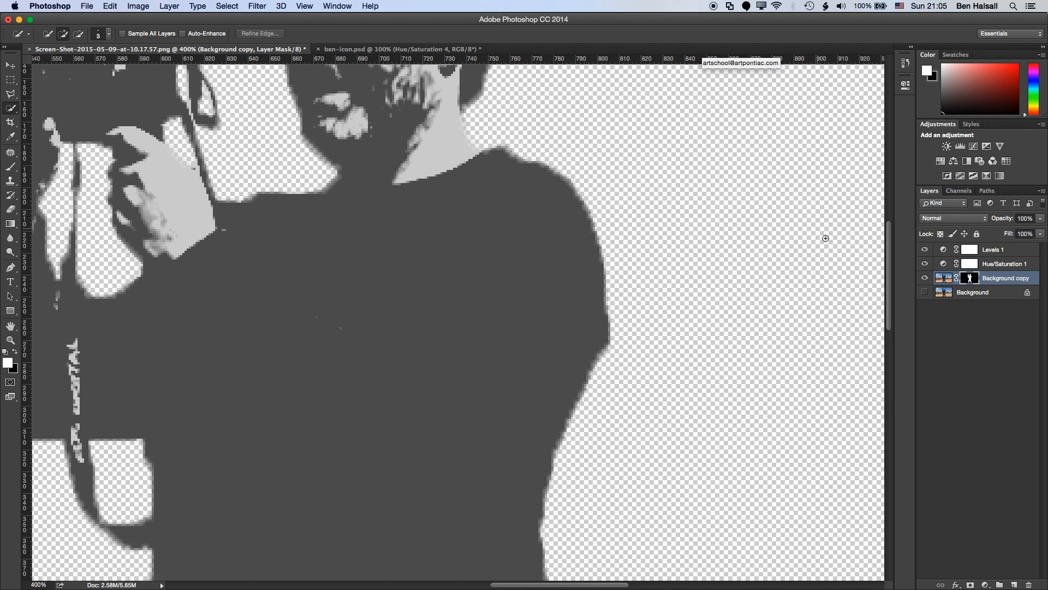
{"action": "mouse_move", "coordinate": [970, 278]}
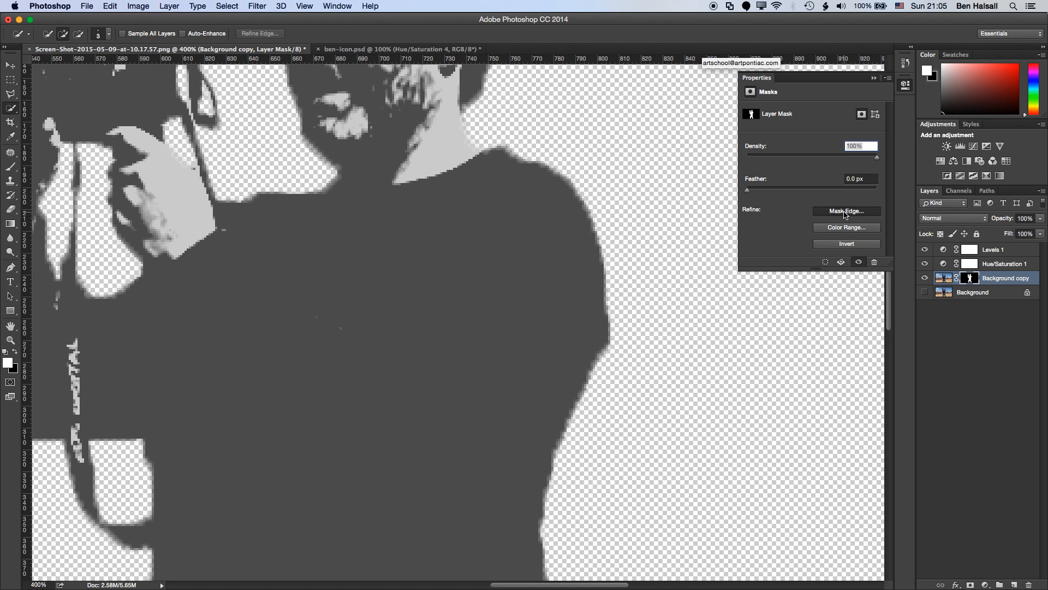
Step: Refine the mask edge with Contrast 53% and Shift Edge +18%
{"action": "left_click", "coordinate": [846, 211]}
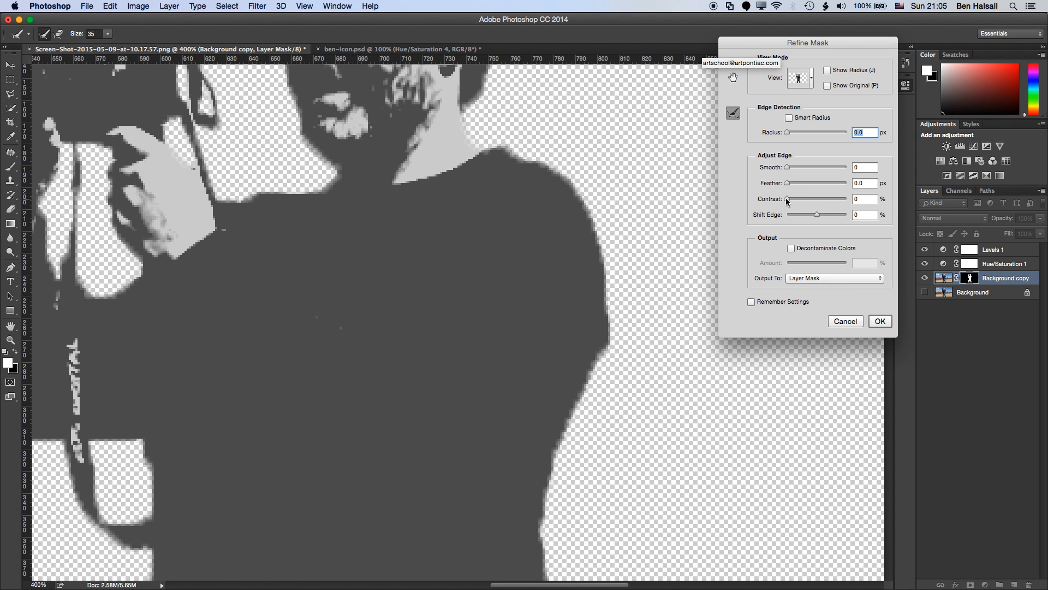
{"action": "left_click_drag", "start_coordinate": [787, 199], "coordinate": [814, 199]}
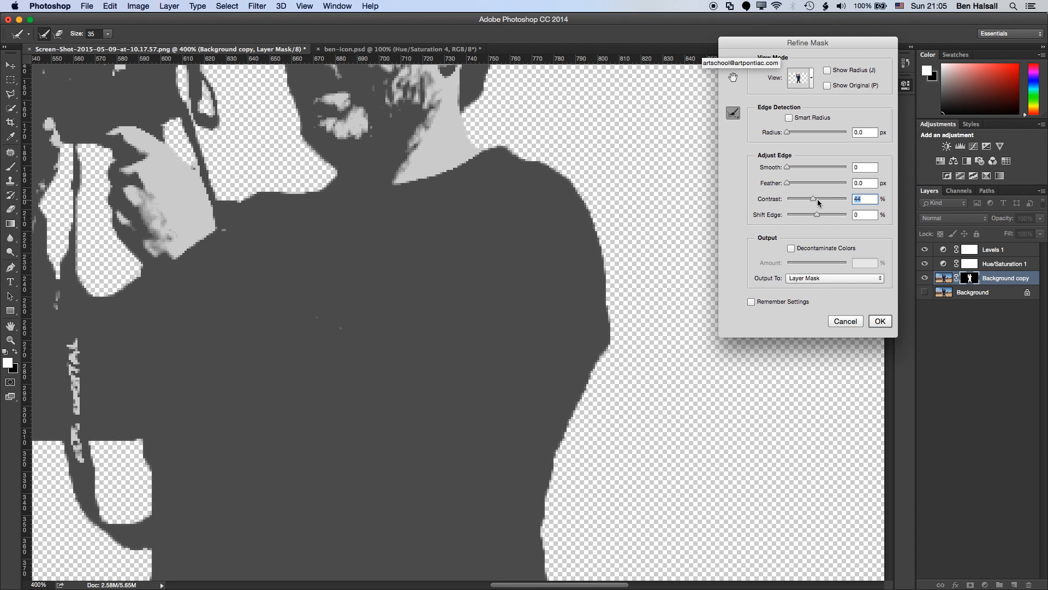
{"action": "left_click_drag", "start_coordinate": [813, 199], "coordinate": [819, 199]}
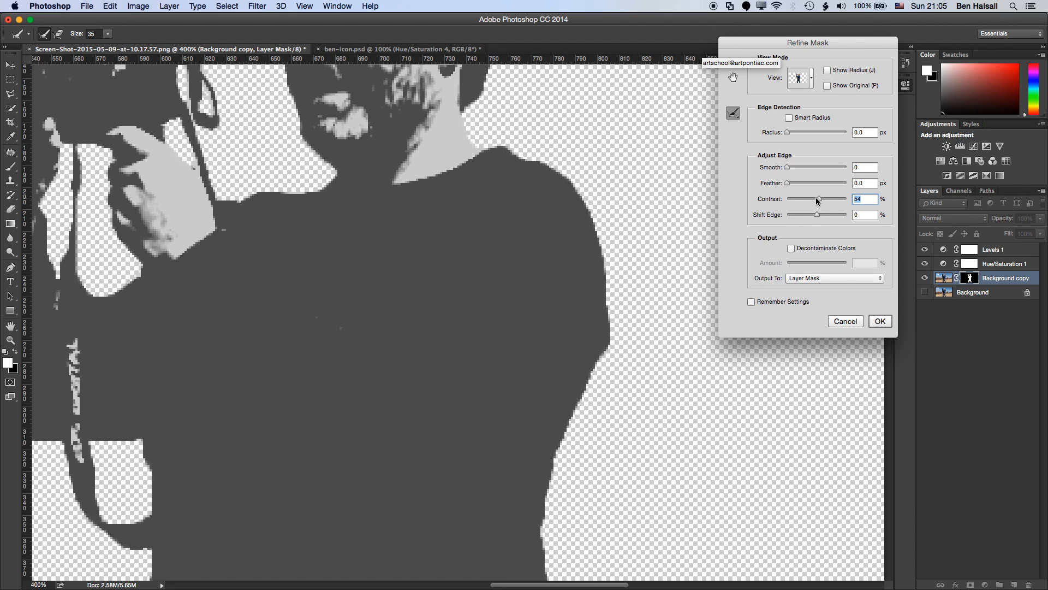
{"action": "left_click_drag", "start_coordinate": [818, 199], "coordinate": [816, 214]}
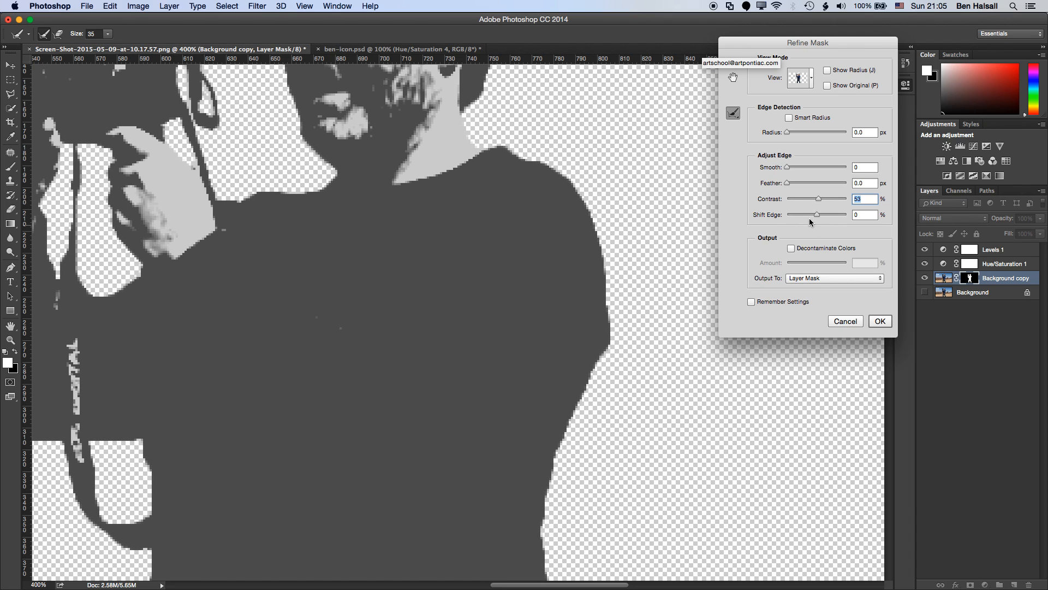
{"action": "left_click_drag", "start_coordinate": [816, 214], "coordinate": [822, 215]}
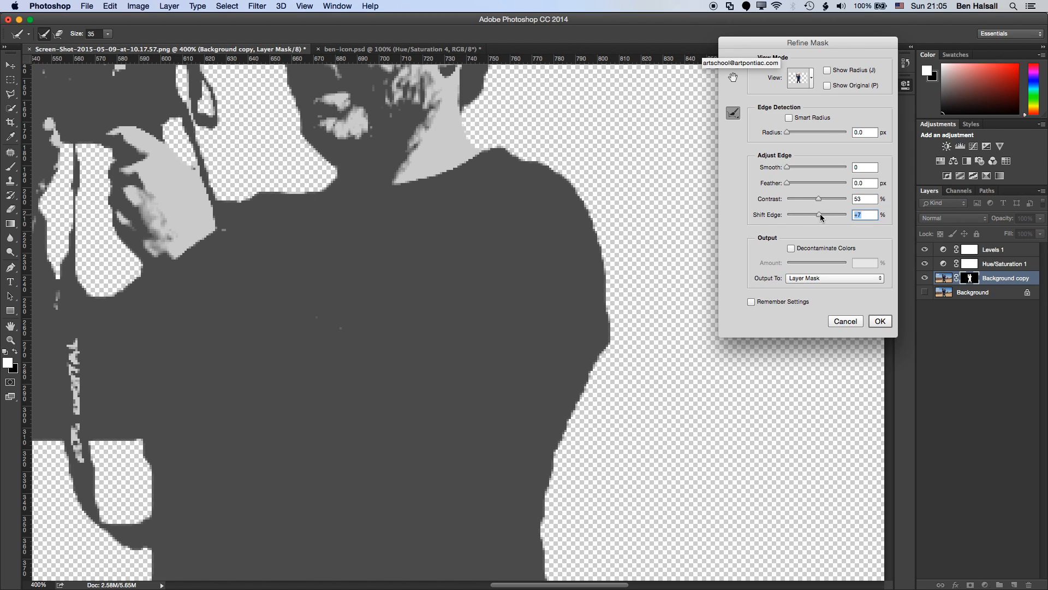
{"action": "left_click_drag", "start_coordinate": [821, 214], "coordinate": [831, 215]}
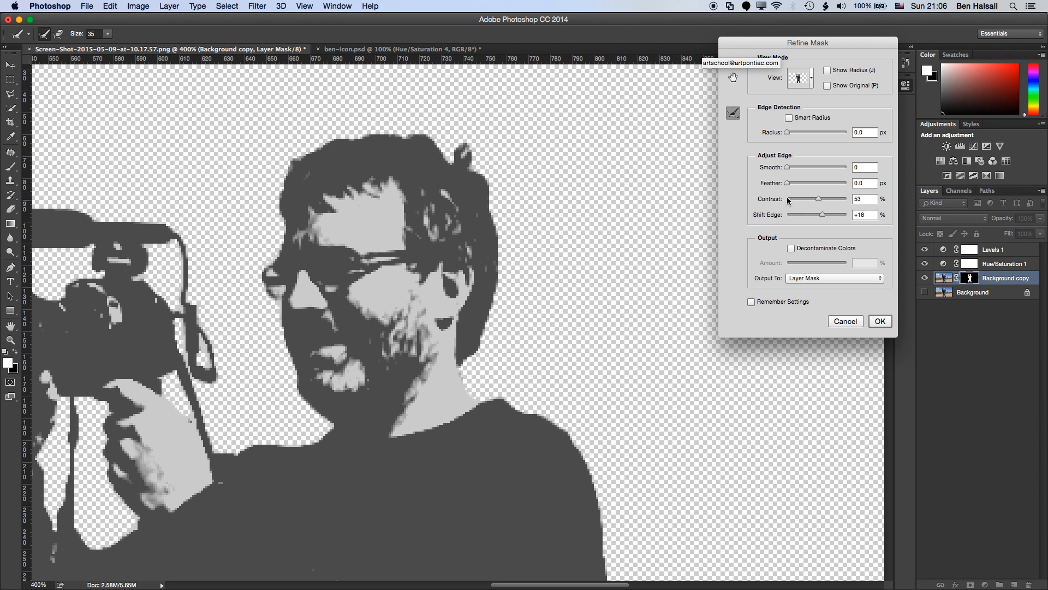
{"action": "mouse_move", "coordinate": [786, 138]}
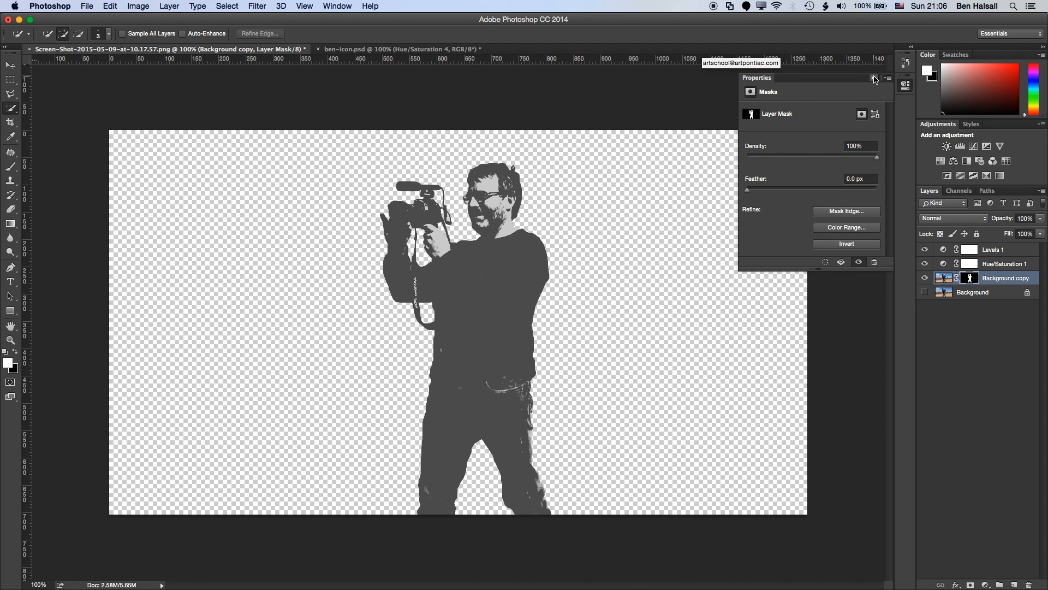
Step: Close the Properties panel holding the mask edge settings
{"action": "left_click", "coordinate": [874, 79]}
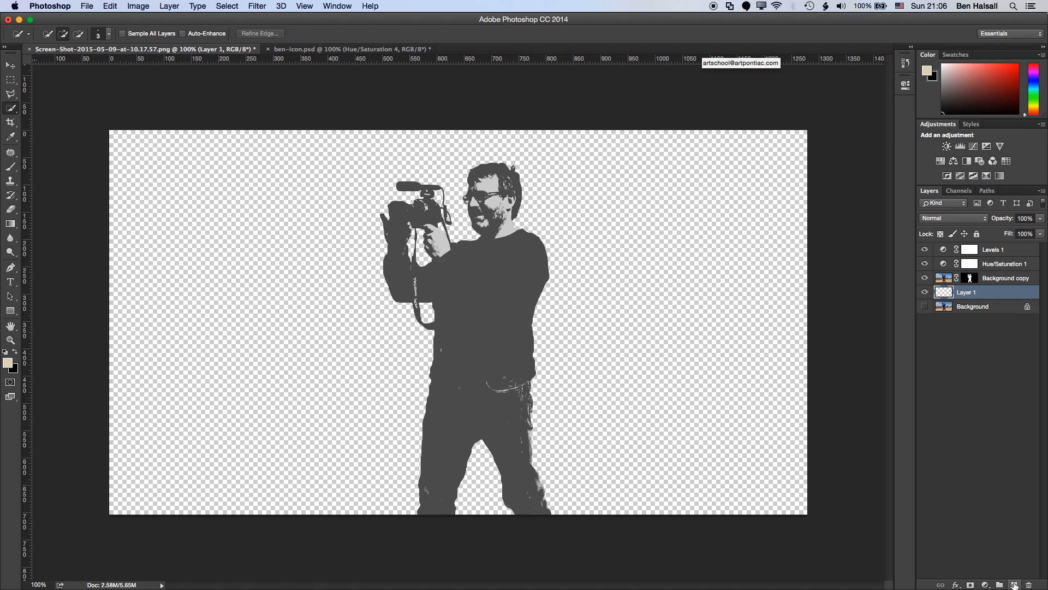
{"action": "mouse_move", "coordinate": [940, 288]}
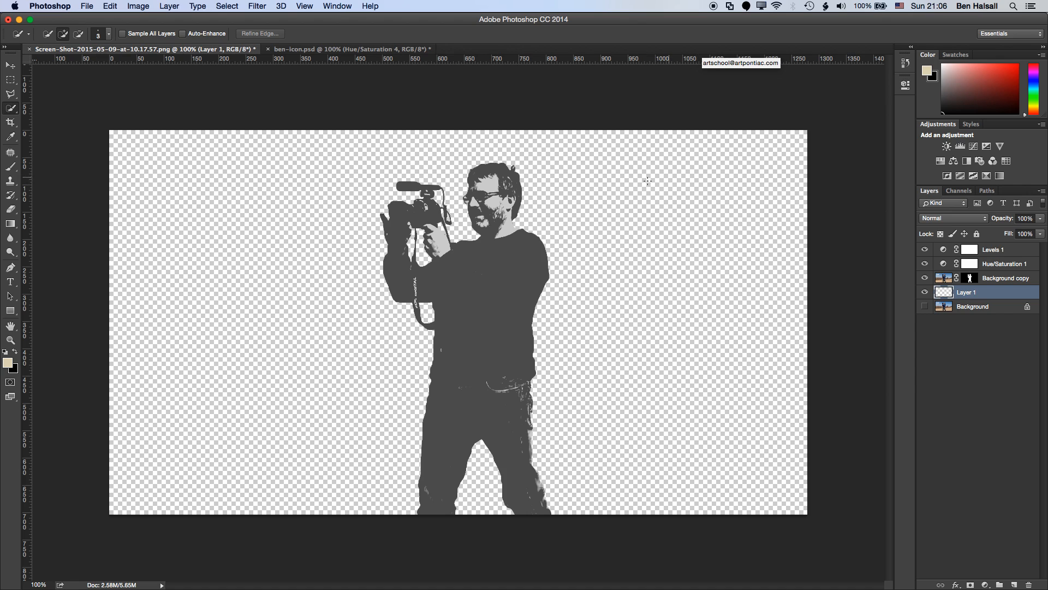
{"action": "mouse_move", "coordinate": [610, 217]}
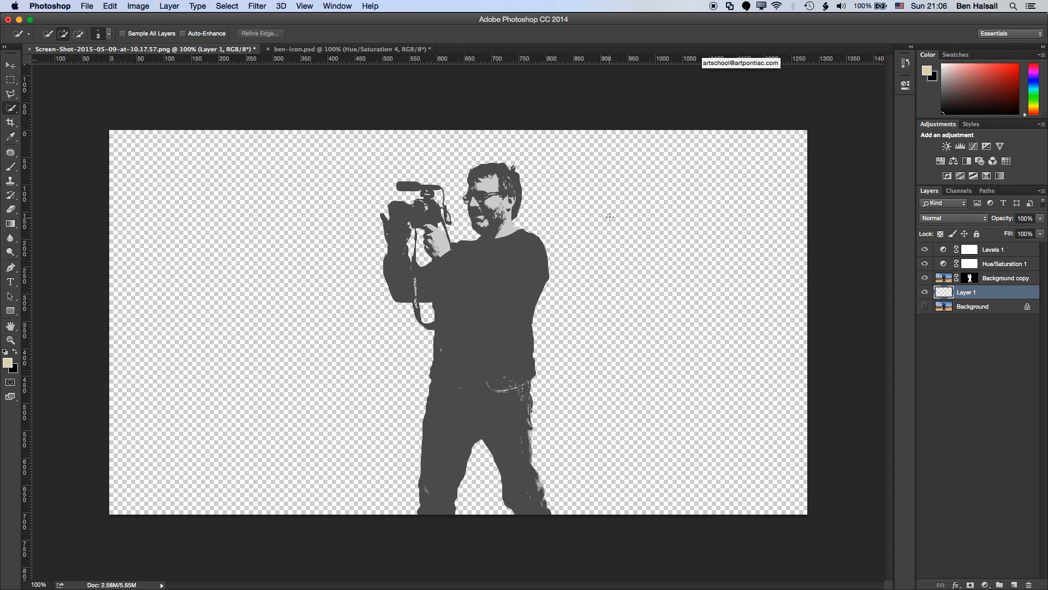
Step: Fill Layer 1 with magenta #b41bb2 using Edit > Fill with a custom colour
{"action": "left_click", "coordinate": [459, 132]}
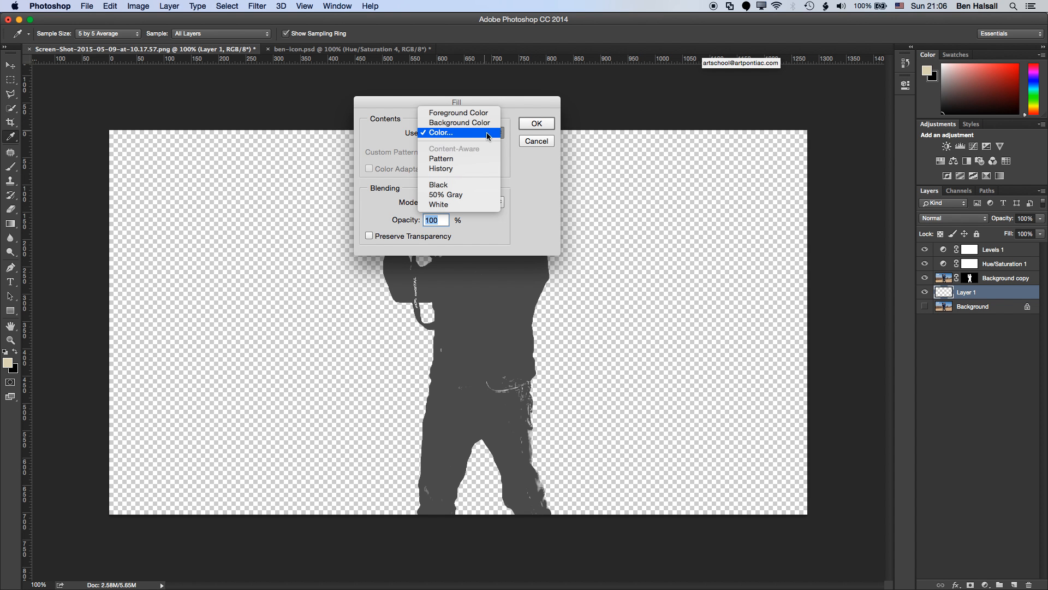
{"action": "left_click", "coordinate": [438, 132]}
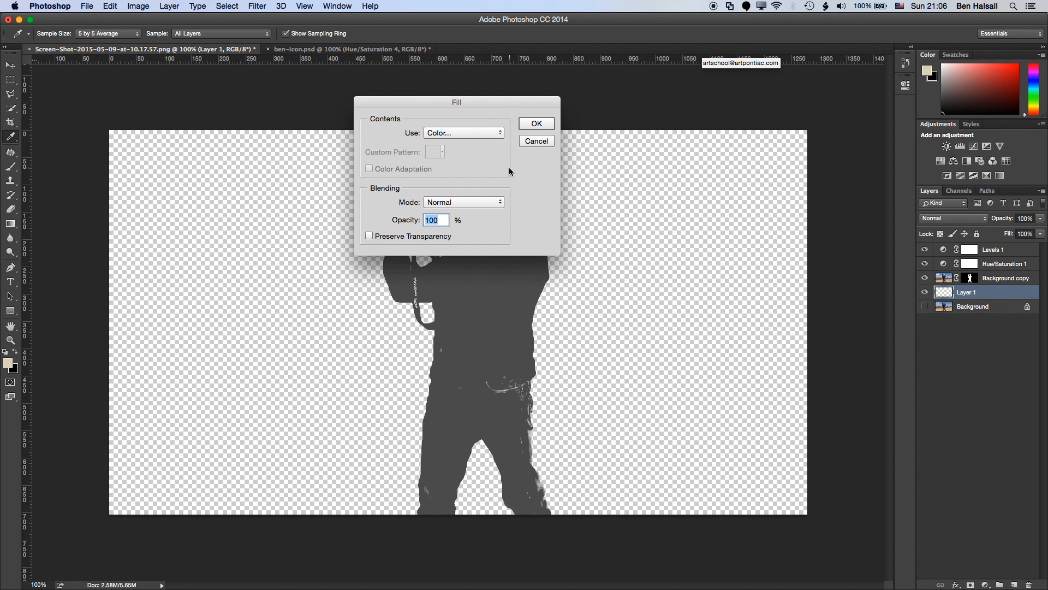
{"action": "mouse_move", "coordinate": [524, 141]}
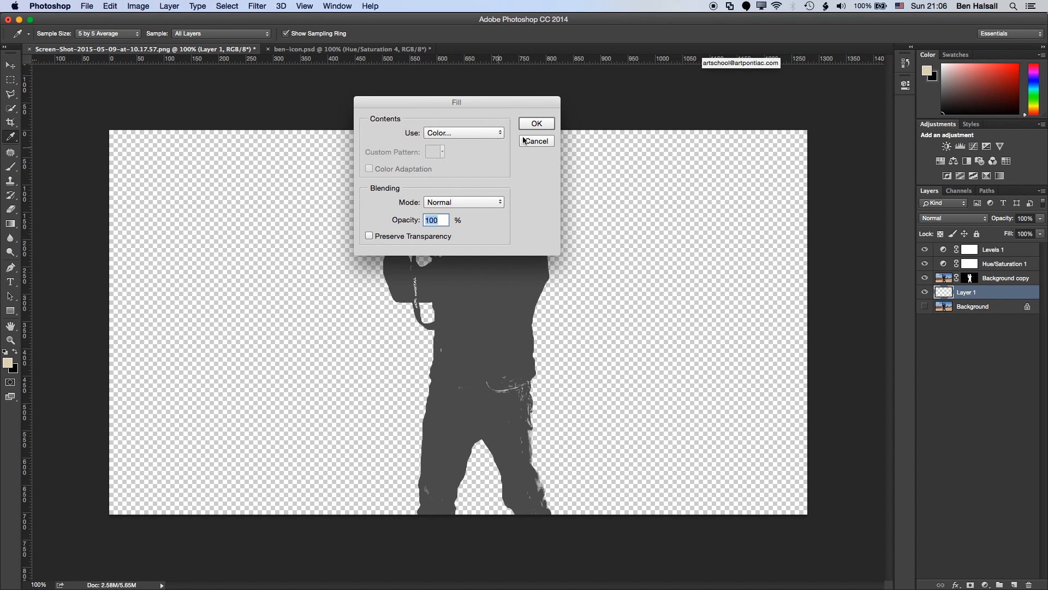
{"action": "left_click", "coordinate": [461, 132]}
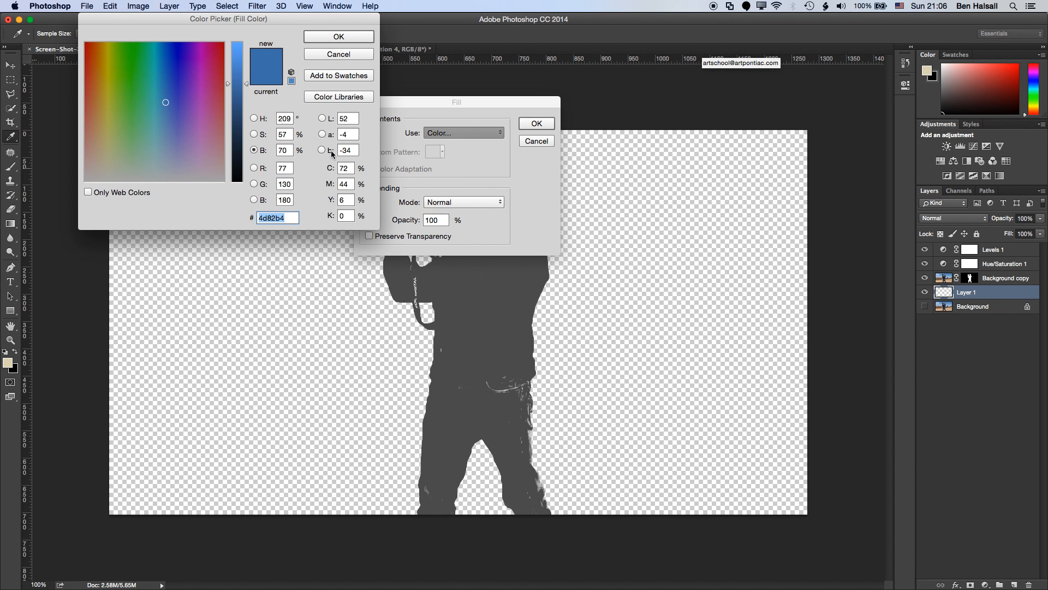
{"action": "left_click", "coordinate": [202, 62]}
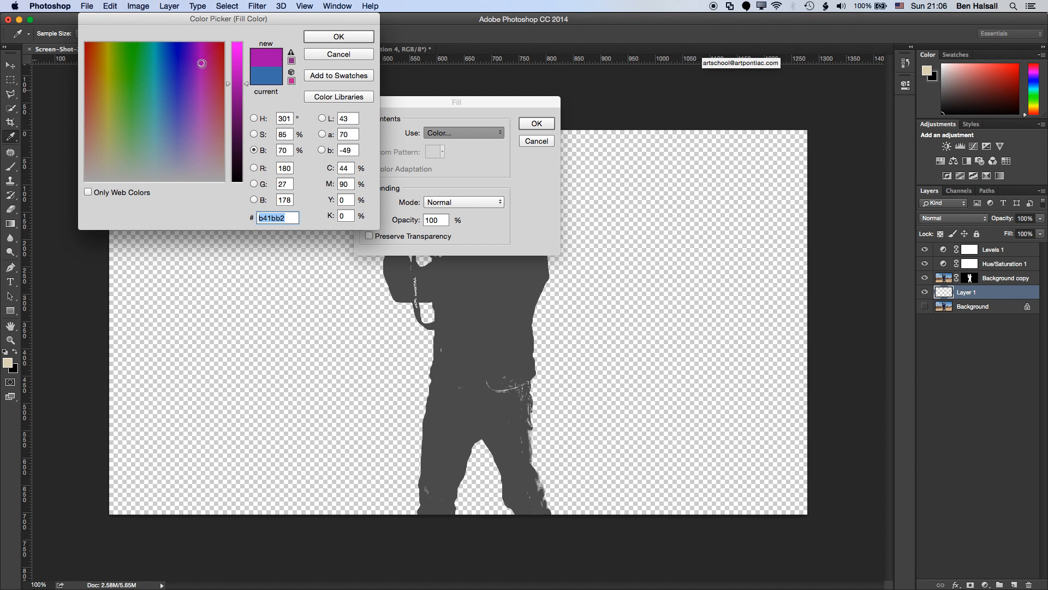
{"action": "left_click", "coordinate": [338, 36]}
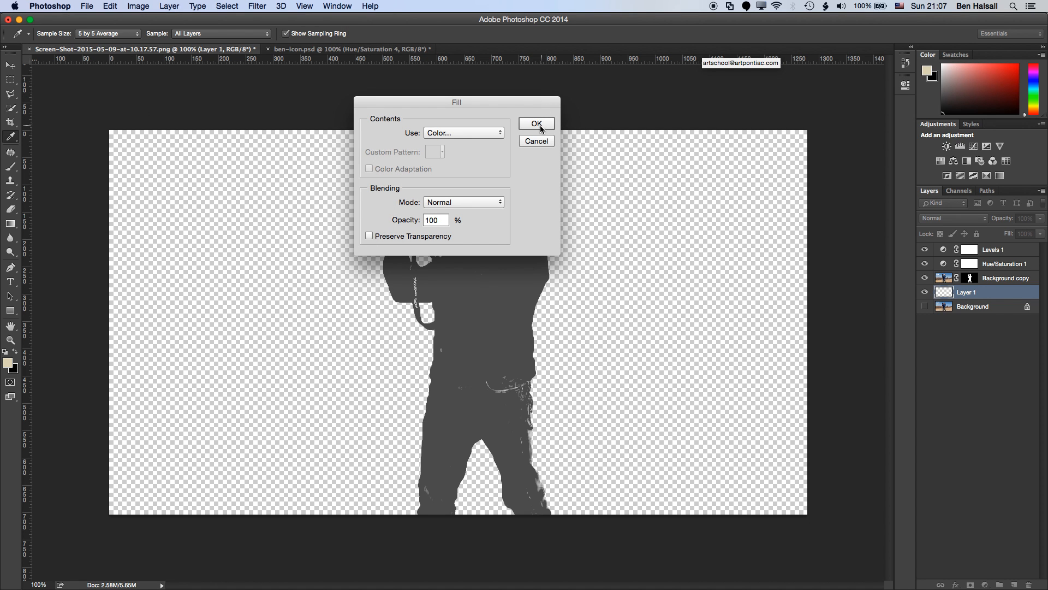
{"action": "left_click", "coordinate": [536, 124]}
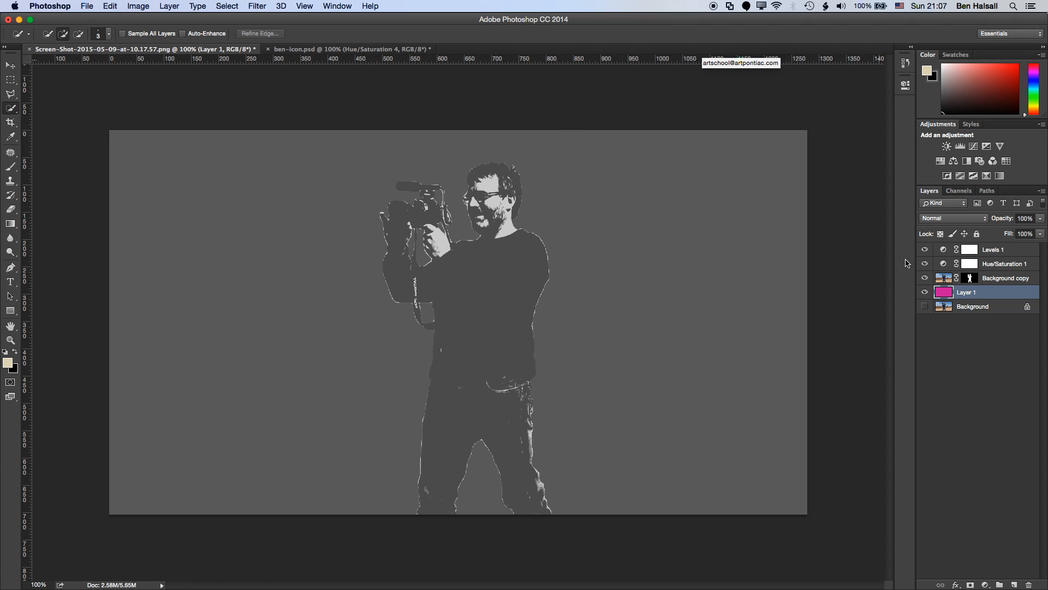
{"action": "mouse_move", "coordinate": [984, 274]}
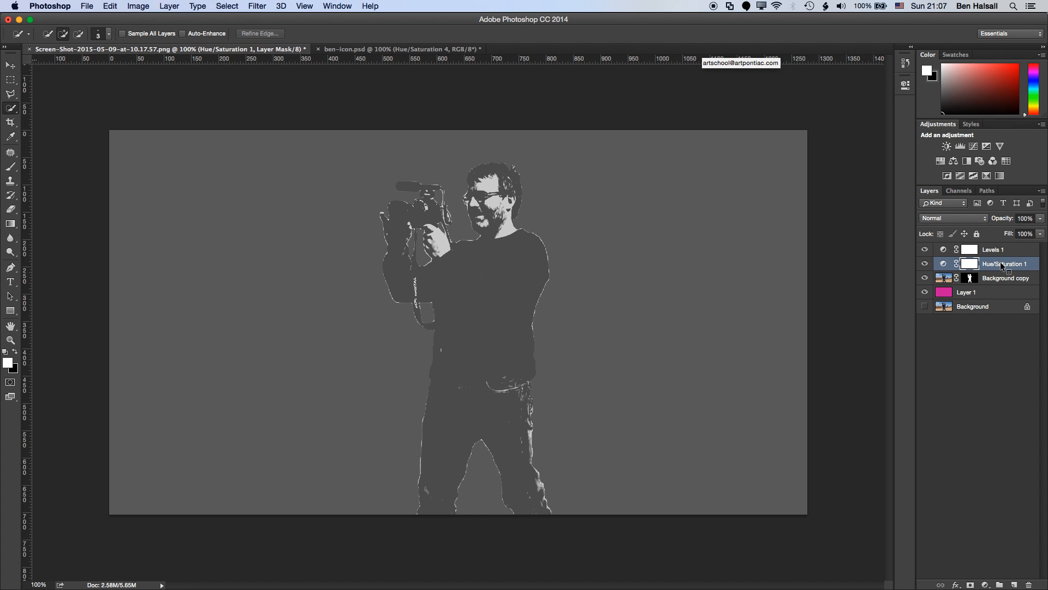
Step: Clip Hue/Saturation 1 to Background copy, then bring up Levels 1's layer options
{"action": "right_click", "coordinate": [996, 264]}
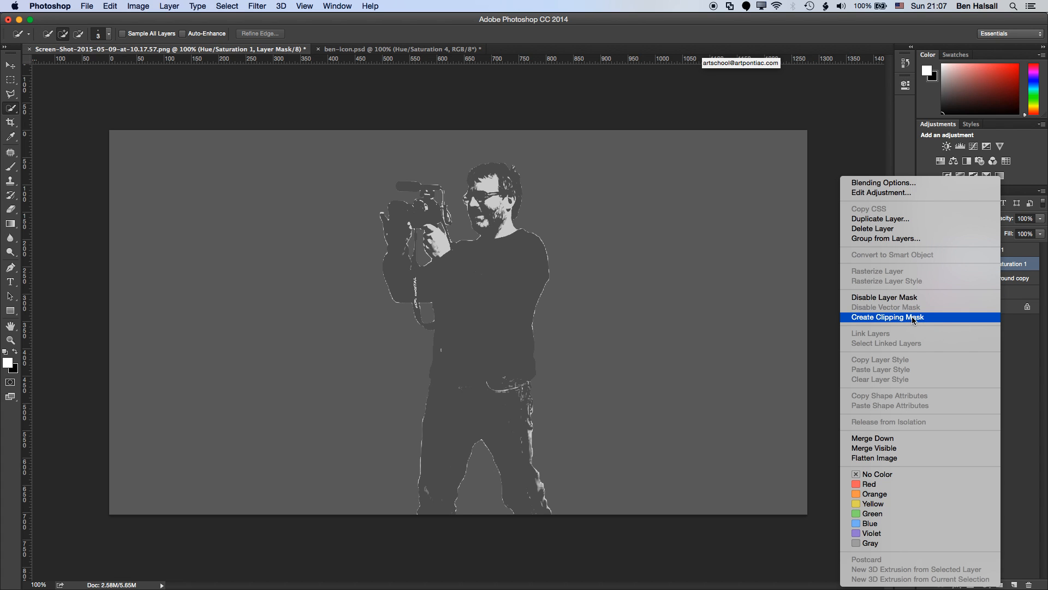
{"action": "left_click", "coordinate": [887, 316]}
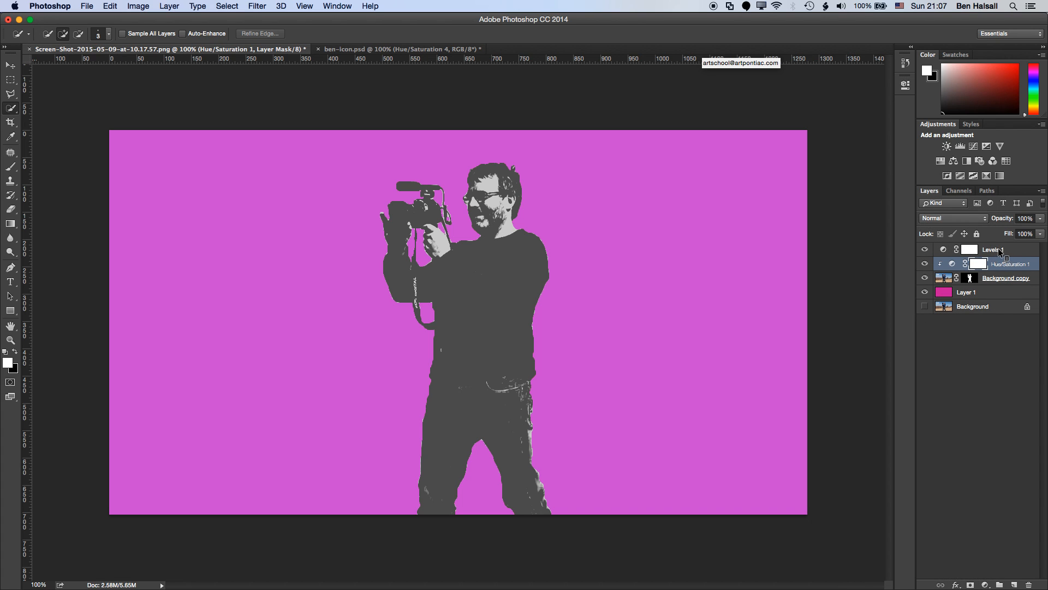
{"action": "right_click", "coordinate": [992, 250]}
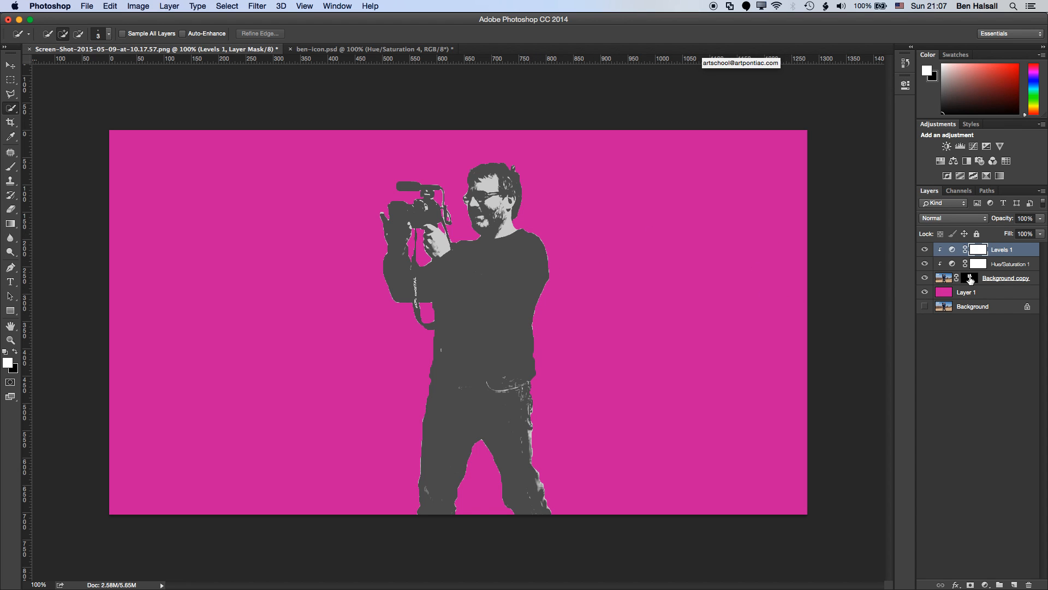
Step: Refine the Background copy layer mask with Contrast raised to 44%
{"action": "left_click", "coordinate": [260, 33]}
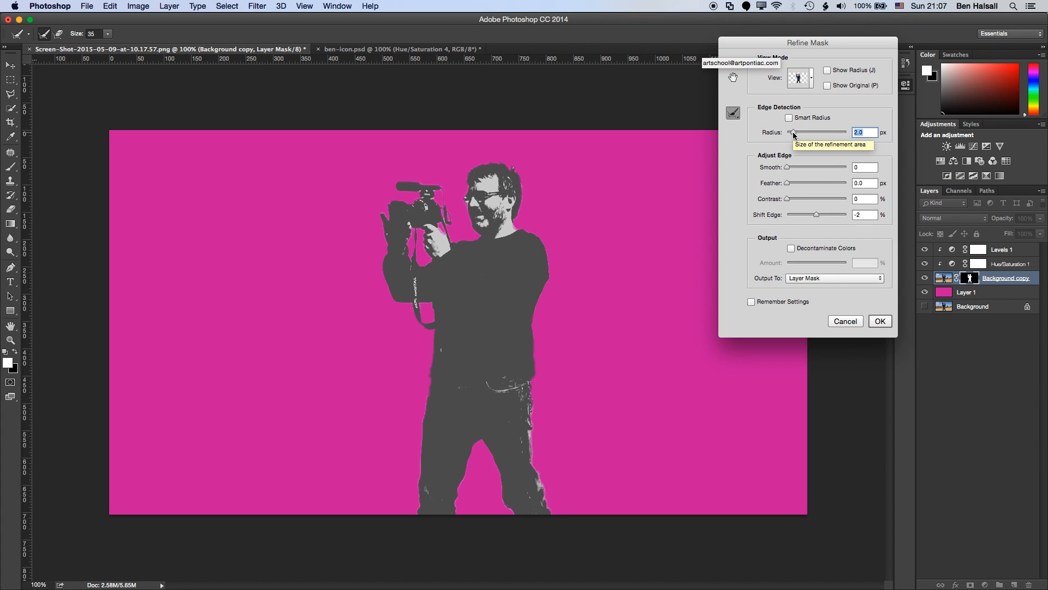
{"action": "mouse_move", "coordinate": [770, 202]}
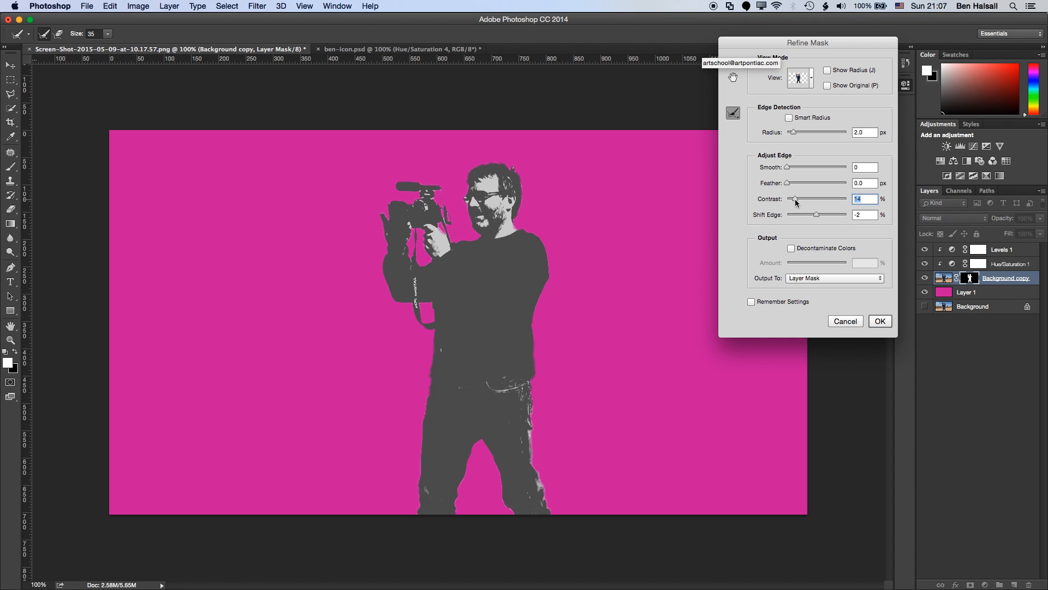
{"action": "left_click_drag", "start_coordinate": [796, 198], "coordinate": [814, 199]}
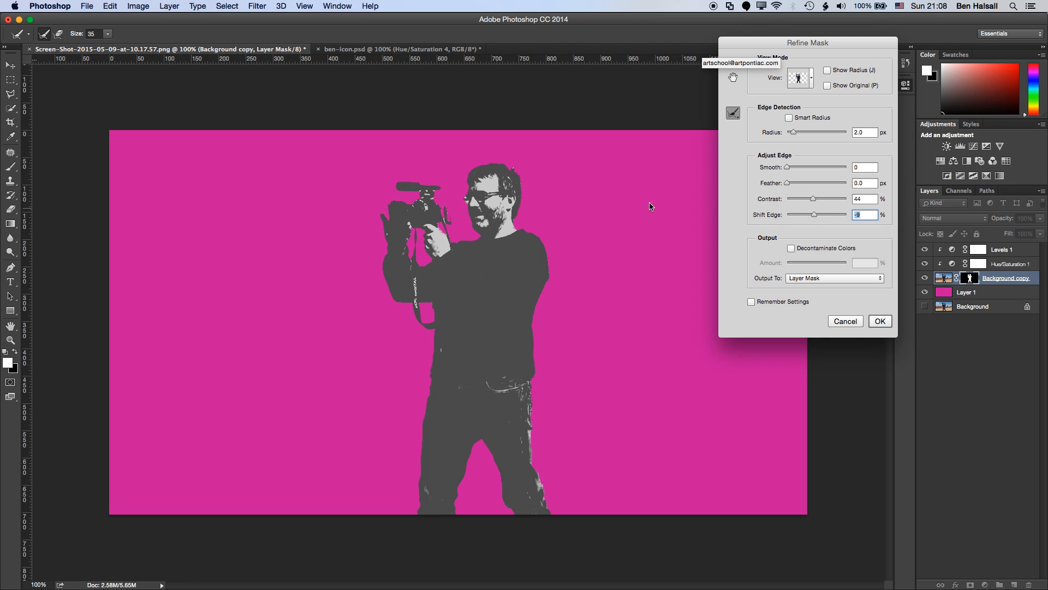
{"action": "mouse_move", "coordinate": [826, 333]}
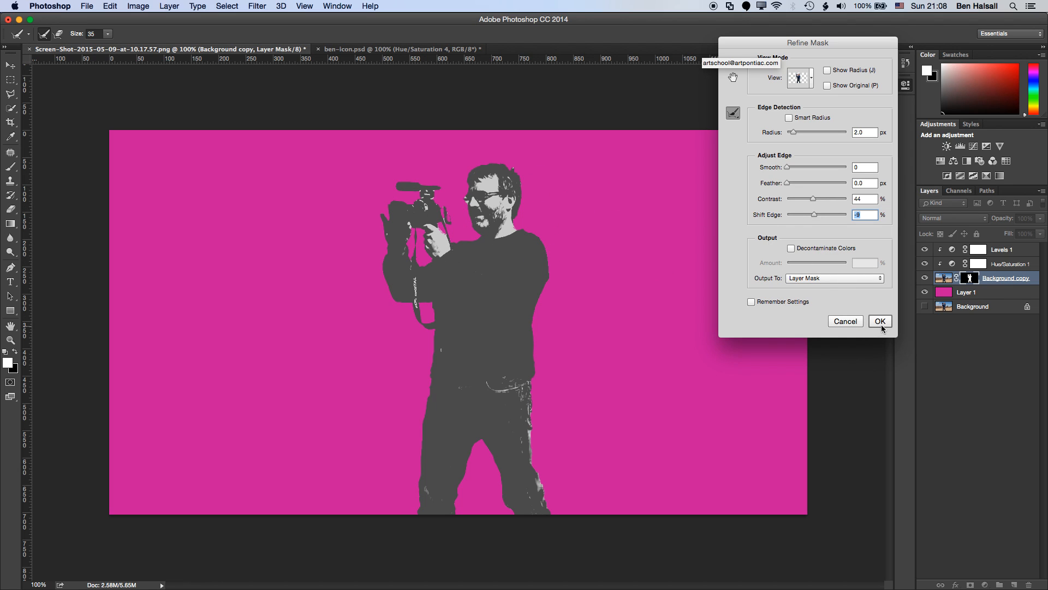
{"action": "left_click", "coordinate": [880, 321]}
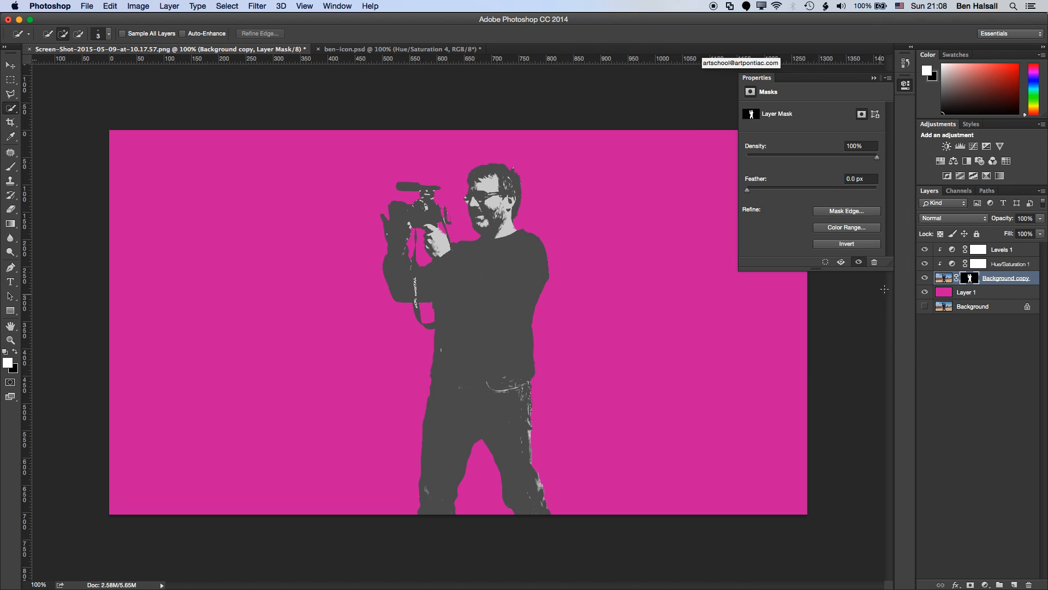
{"action": "mouse_move", "coordinate": [587, 281]}
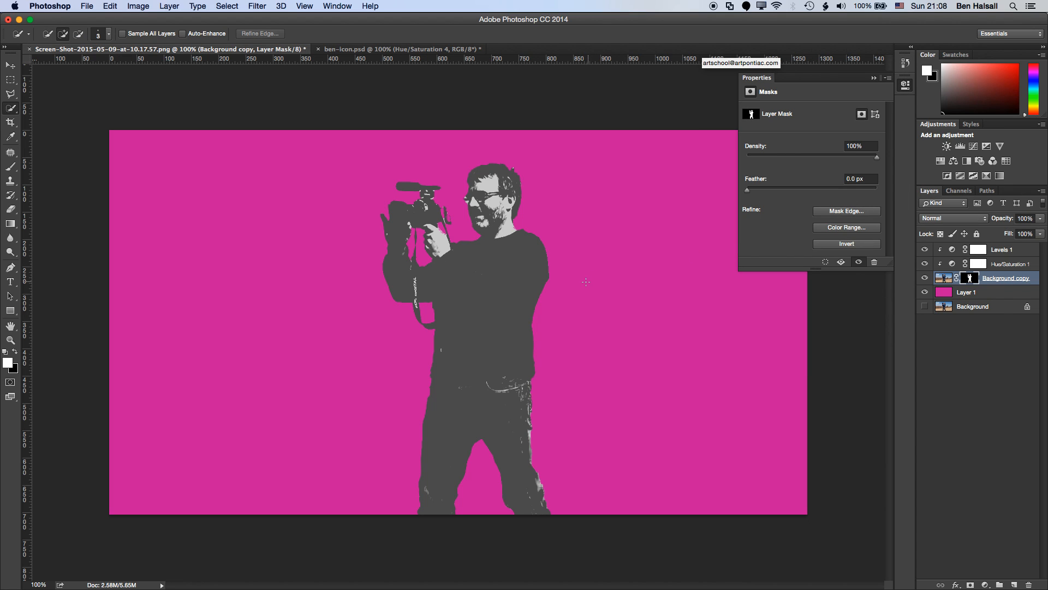
{"action": "mouse_move", "coordinate": [478, 328]}
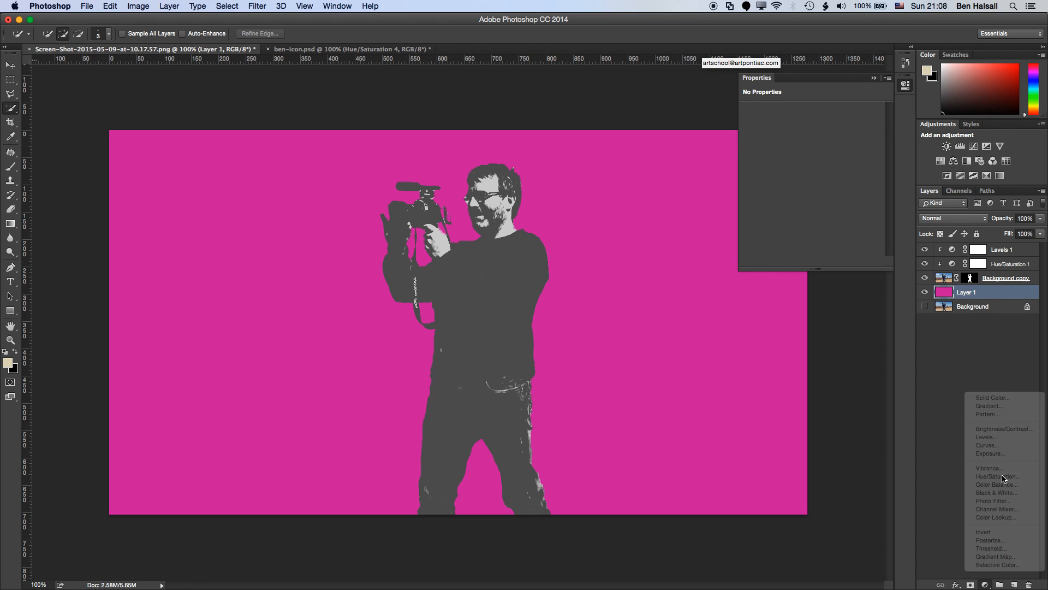
Step: Add a Hue/Saturation layer above Layer 1 with Hue -73, Saturation -12, Lightness +28
{"action": "left_click", "coordinate": [997, 476]}
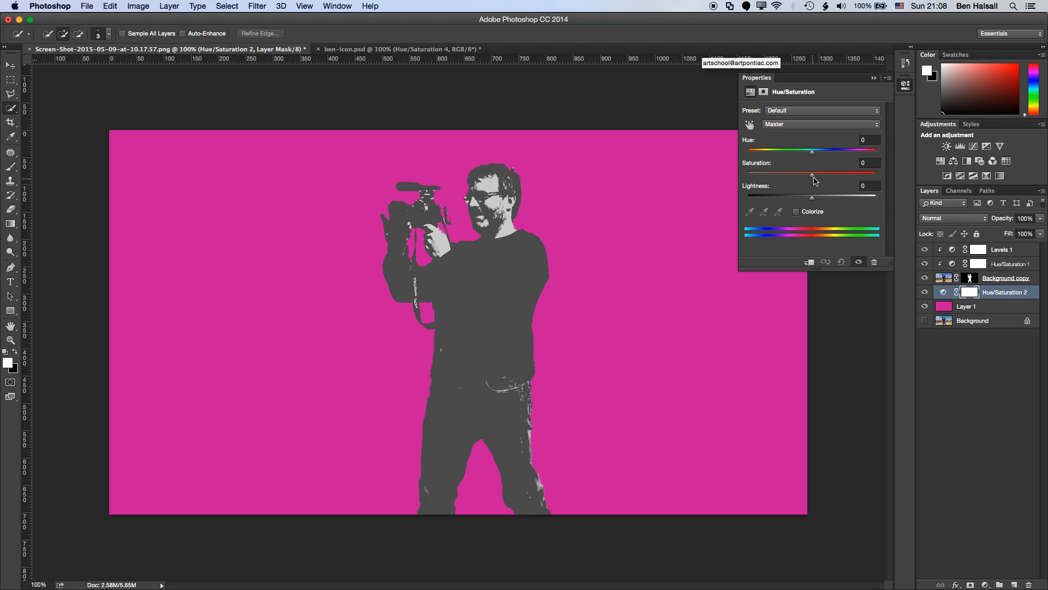
{"action": "left_click_drag", "start_coordinate": [812, 173], "coordinate": [804, 173]}
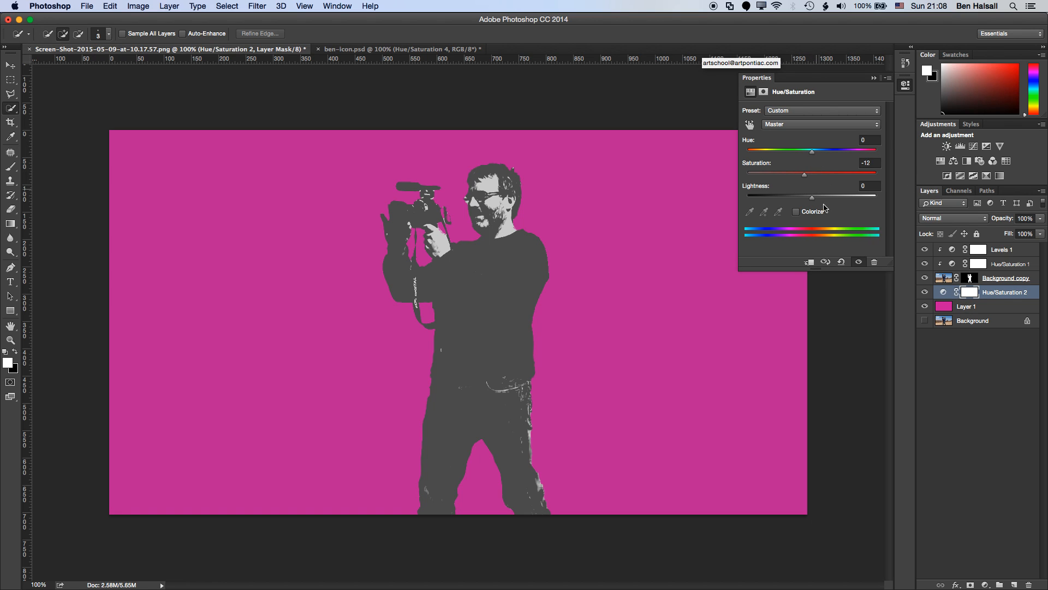
{"action": "left_click_drag", "start_coordinate": [811, 197], "coordinate": [830, 196]}
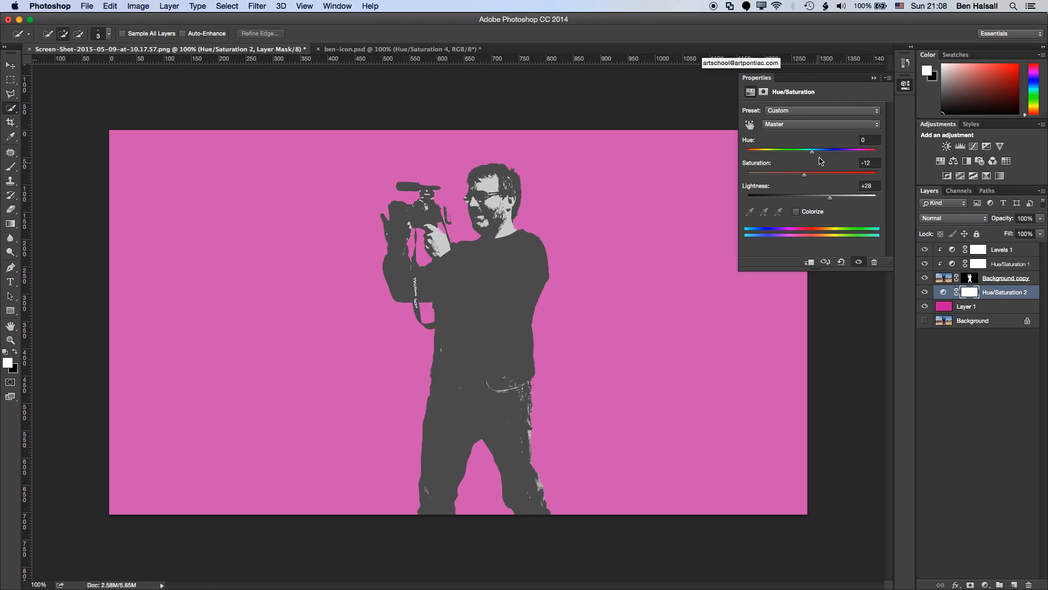
{"action": "left_click_drag", "start_coordinate": [812, 151], "coordinate": [775, 151]}
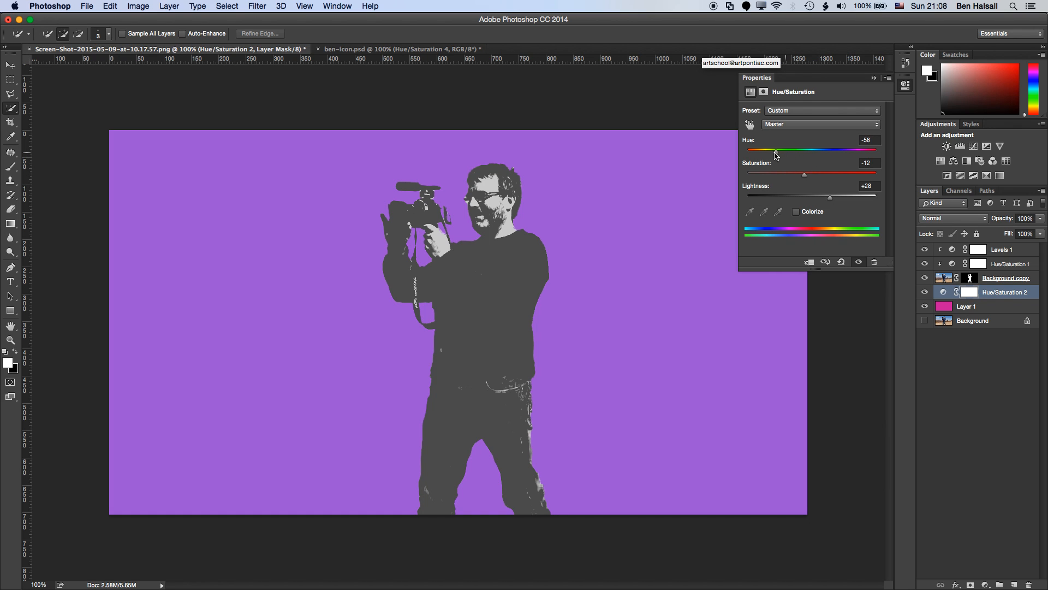
{"action": "left_click_drag", "start_coordinate": [775, 152], "coordinate": [771, 152]}
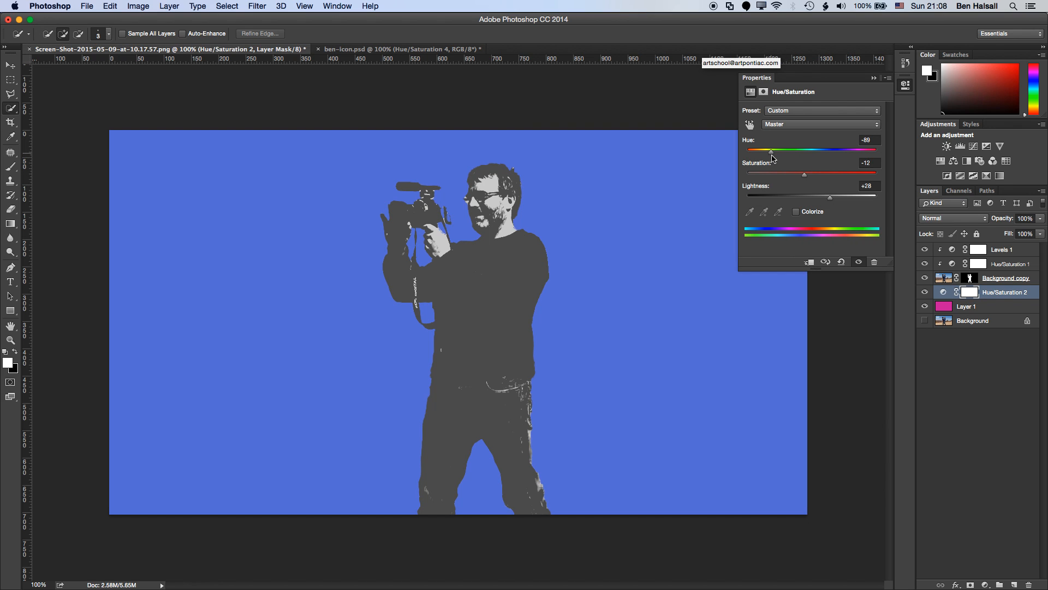
{"action": "left_click_drag", "start_coordinate": [772, 151], "coordinate": [775, 151]}
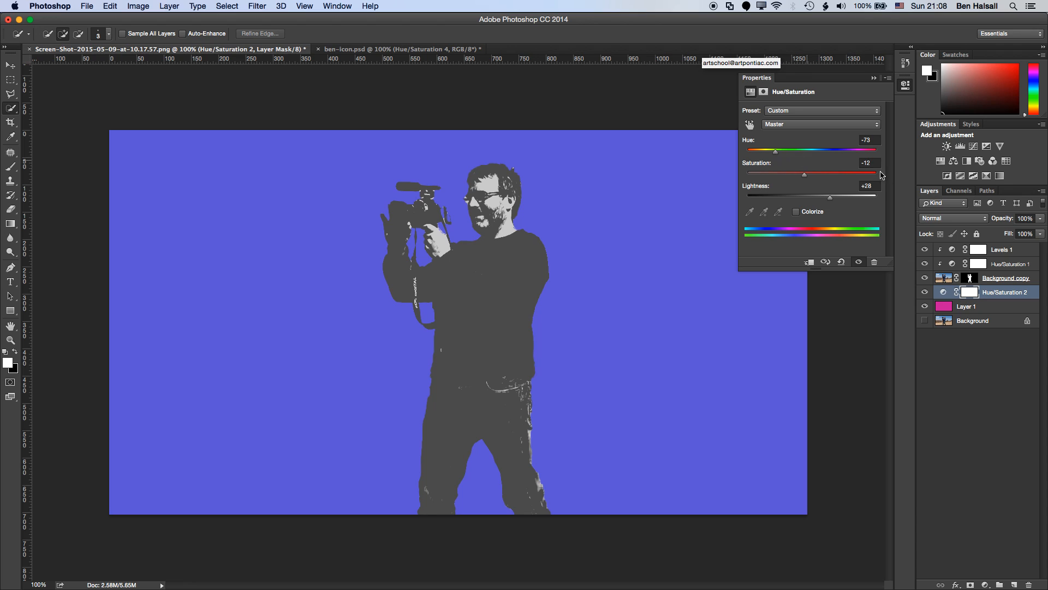
{"action": "left_click", "coordinate": [1002, 248]}
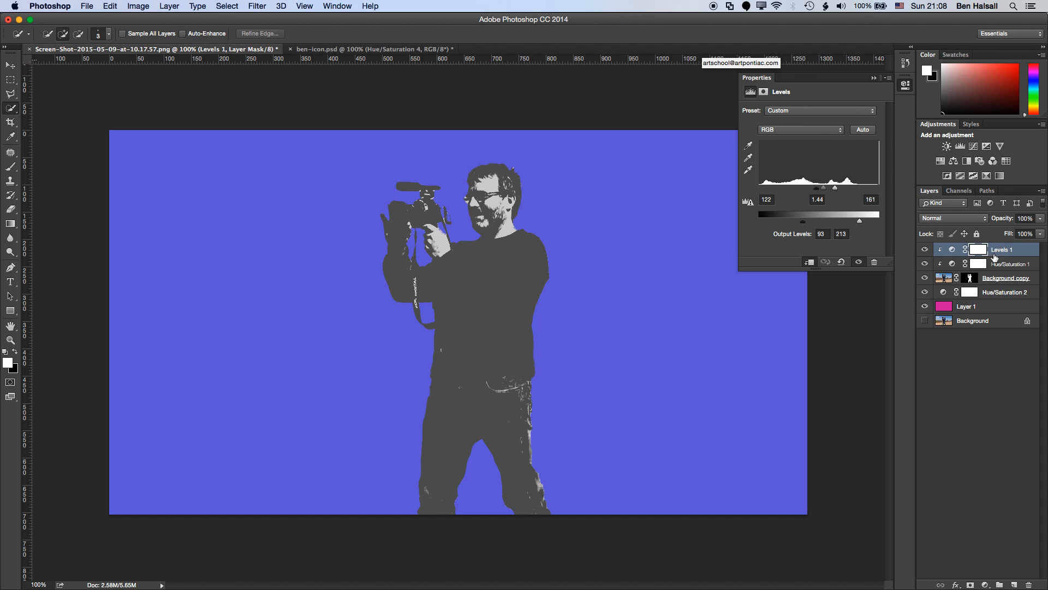
{"action": "mouse_move", "coordinate": [956, 495]}
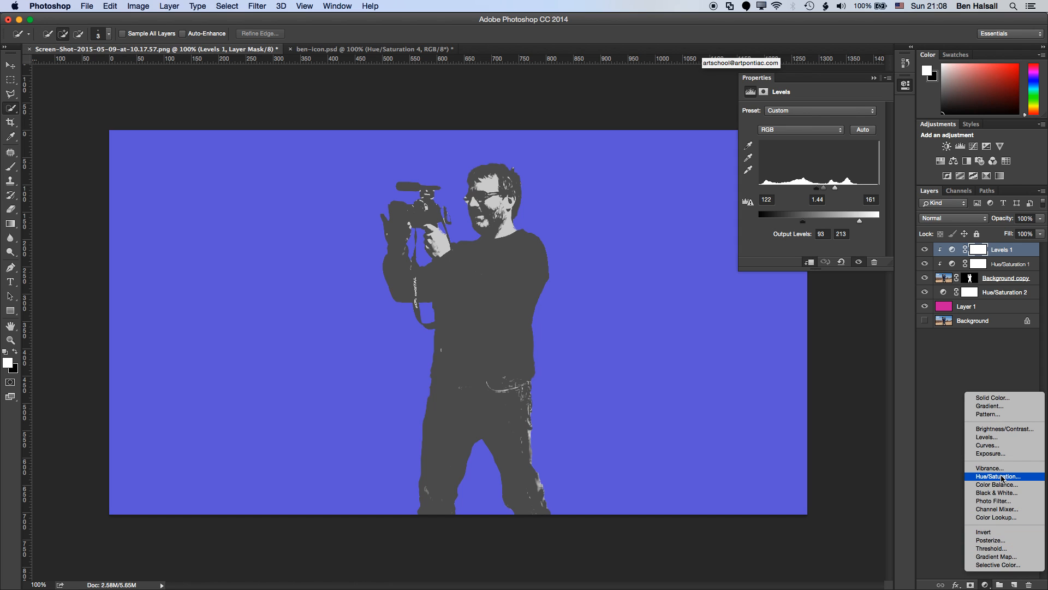
Step: Add a colorized Hue/Saturation layer clipped to the silhouette and raise its saturation
{"action": "left_click", "coordinate": [997, 476]}
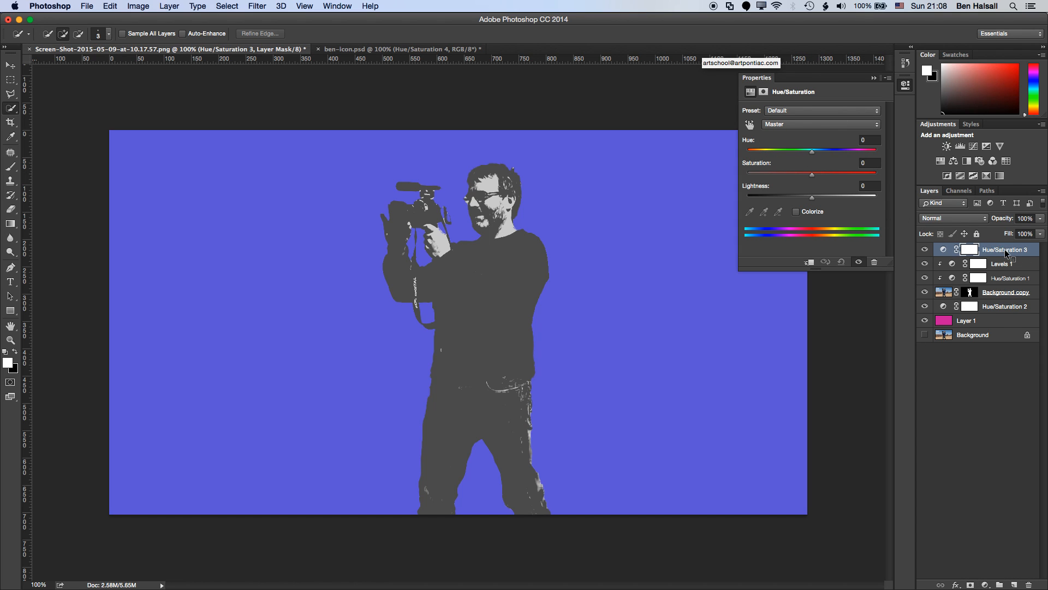
{"action": "left_click", "coordinate": [924, 250]}
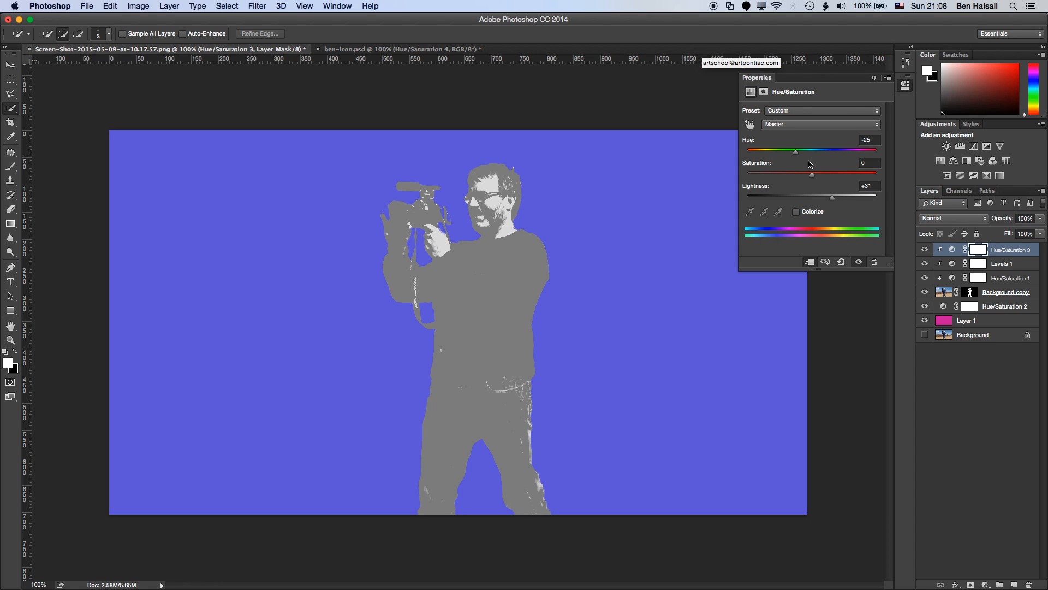
{"action": "left_click", "coordinate": [796, 211]}
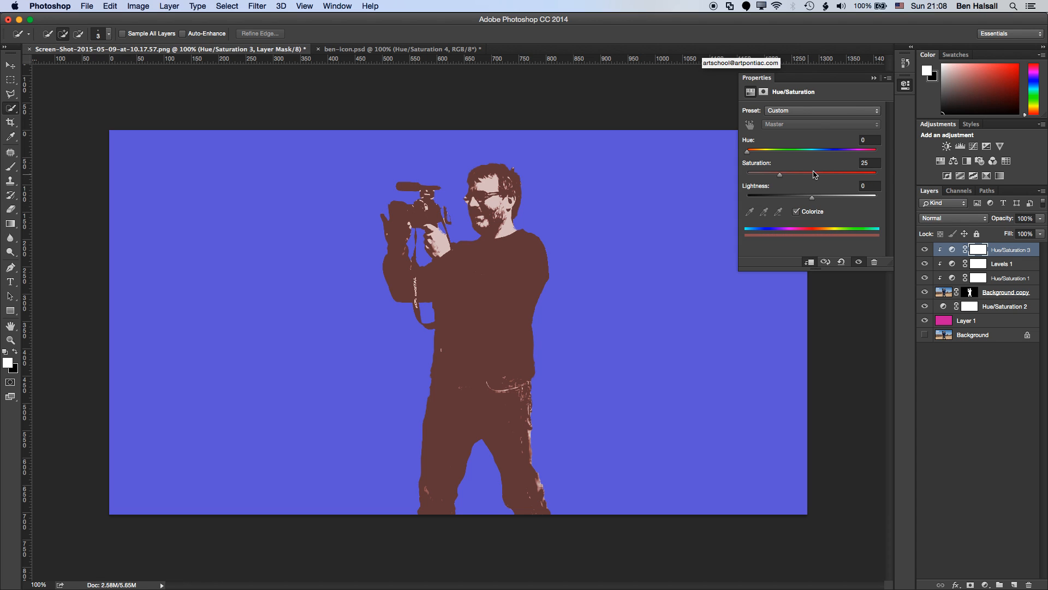
{"action": "left_click_drag", "start_coordinate": [747, 153], "coordinate": [796, 153]}
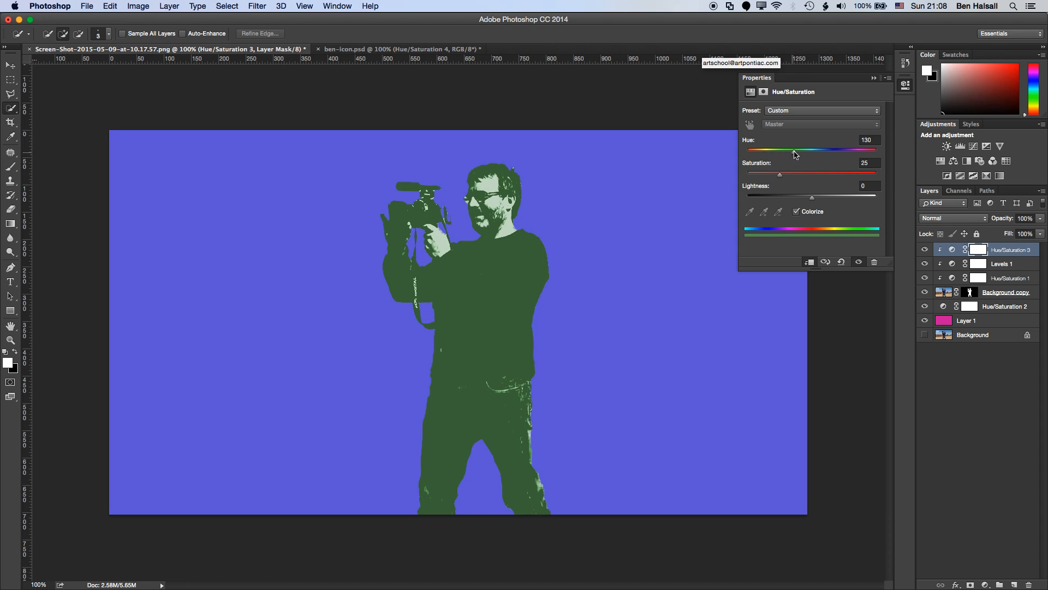
{"action": "left_click_drag", "start_coordinate": [793, 152], "coordinate": [829, 152]}
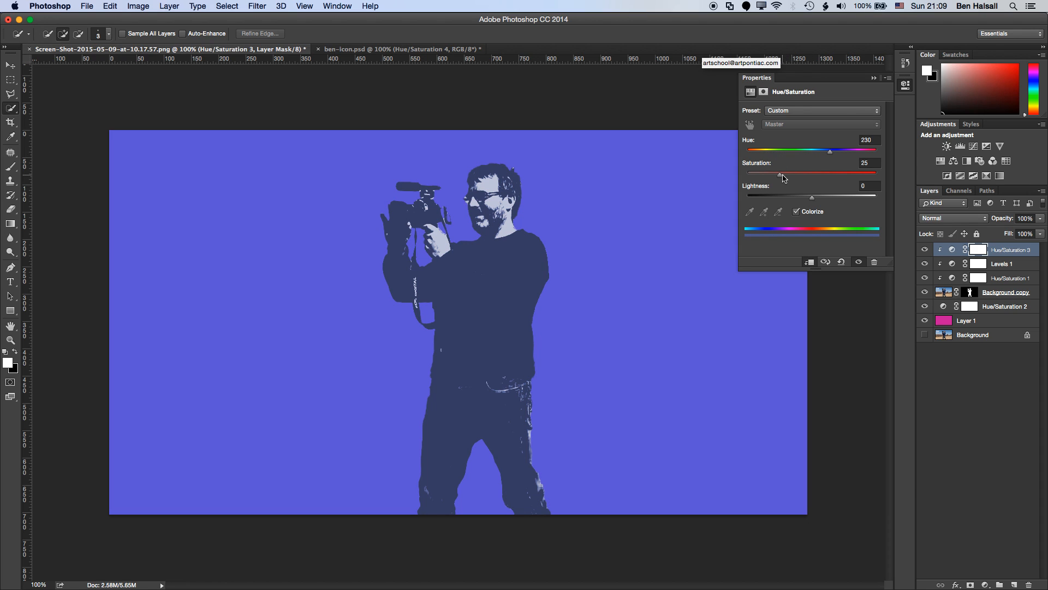
{"action": "left_click_drag", "start_coordinate": [781, 173], "coordinate": [836, 173]}
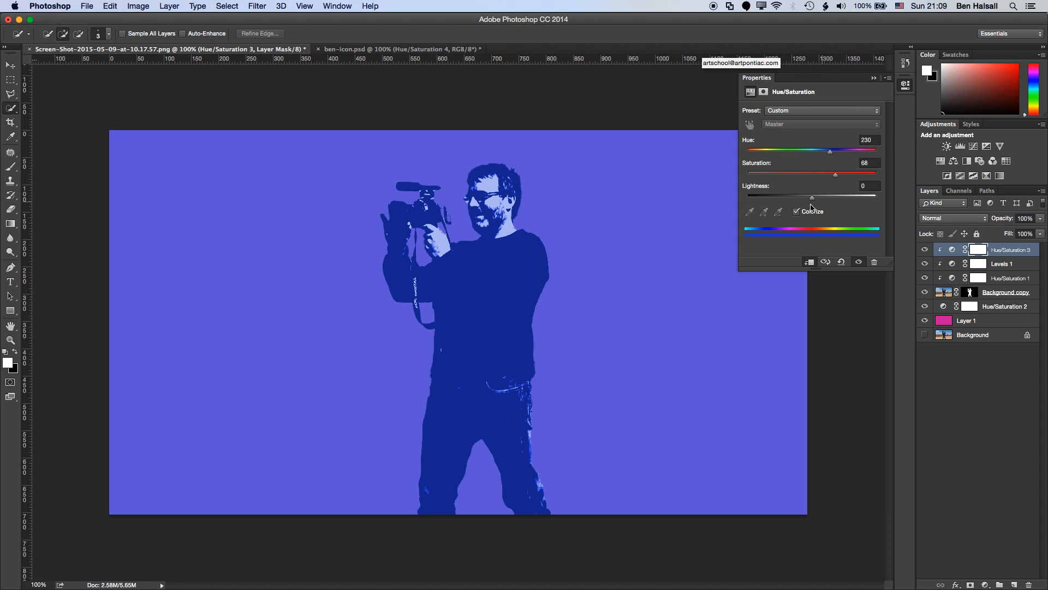
Step: Try several silhouette tints, settling on purple (Hue about 304, Saturation 45, Lightness +9)
{"action": "left_click_drag", "start_coordinate": [830, 152], "coordinate": [806, 151]}
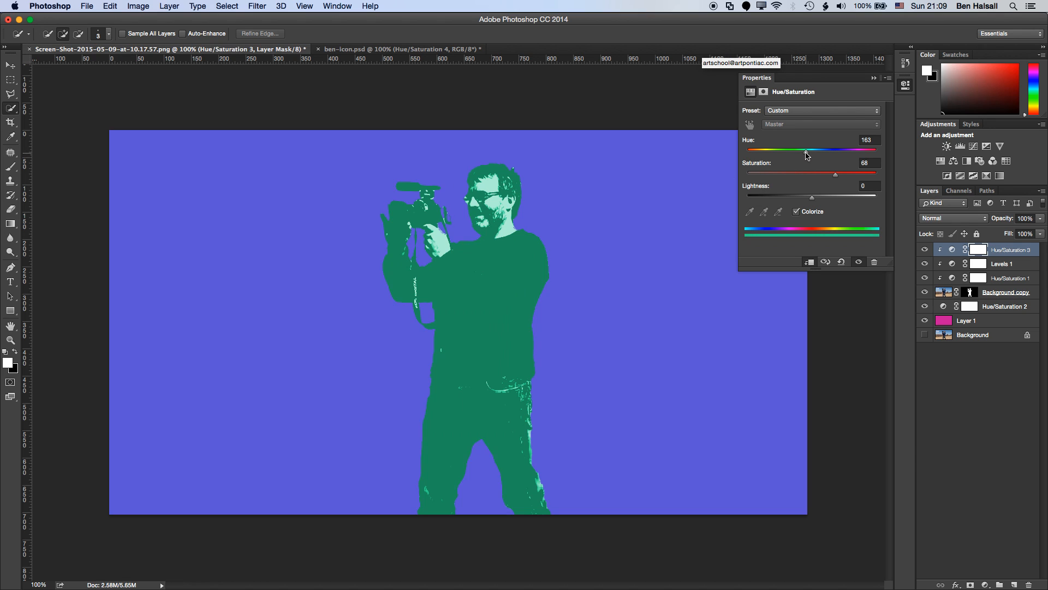
{"action": "left_click_drag", "start_coordinate": [806, 152], "coordinate": [759, 152]}
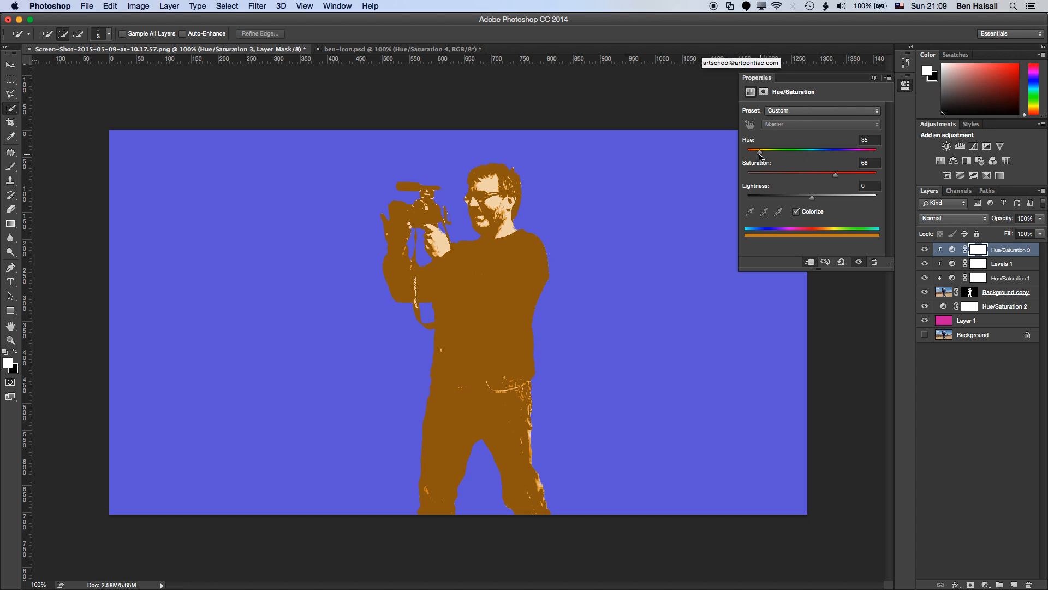
{"action": "left_click_drag", "start_coordinate": [759, 152], "coordinate": [766, 152]}
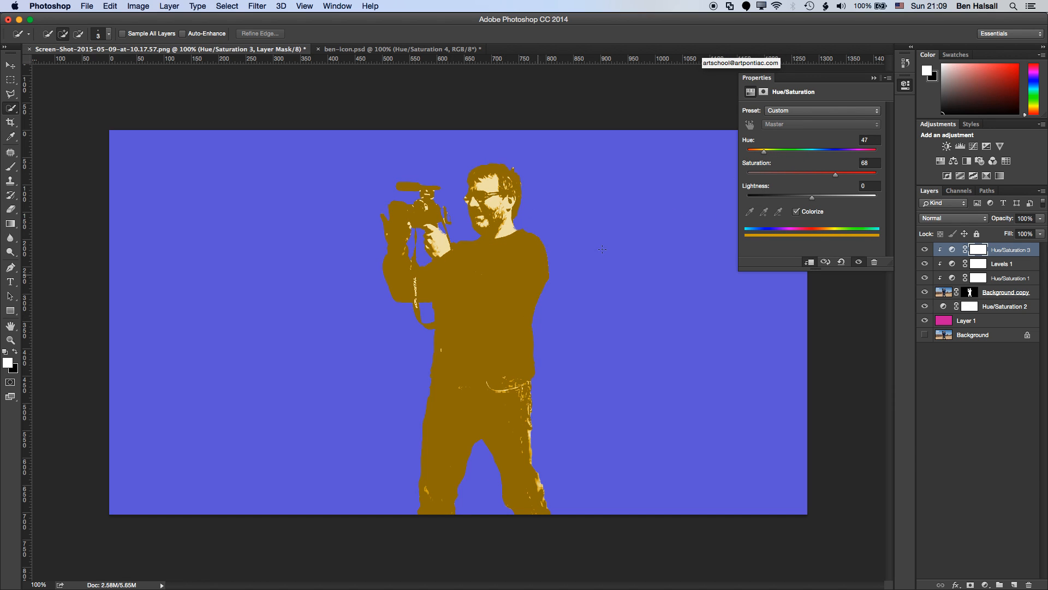
{"action": "left_click_drag", "start_coordinate": [765, 151], "coordinate": [780, 151]}
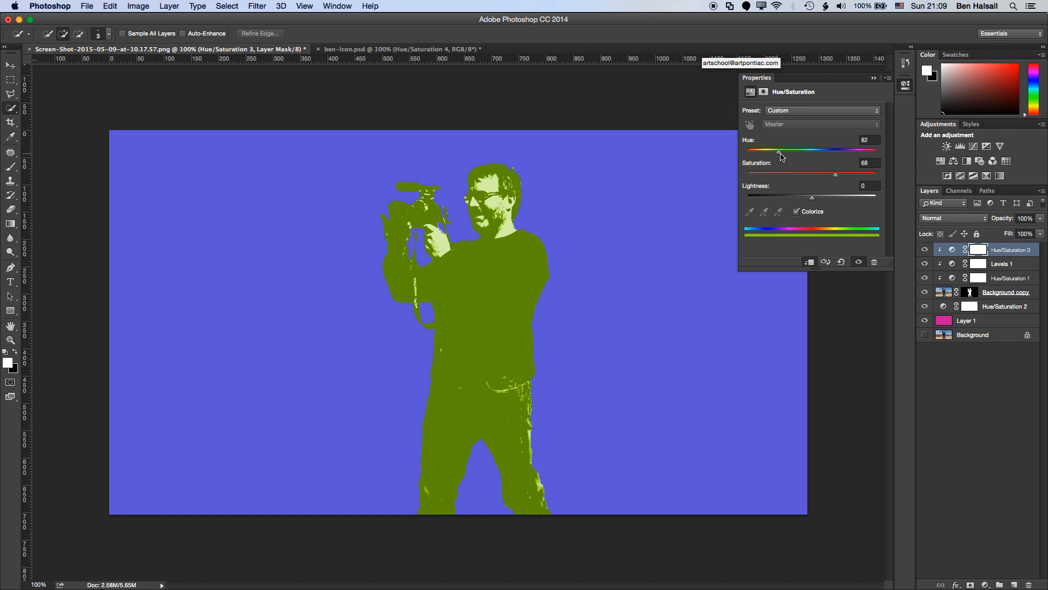
{"action": "left_click_drag", "start_coordinate": [778, 152], "coordinate": [869, 152]}
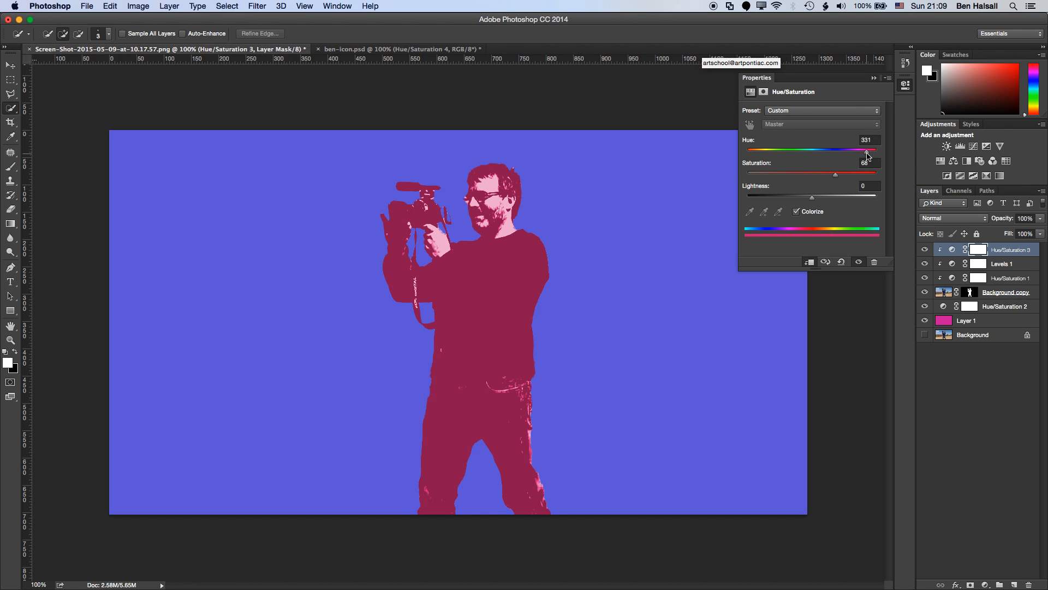
{"action": "left_click_drag", "start_coordinate": [869, 149], "coordinate": [860, 149]}
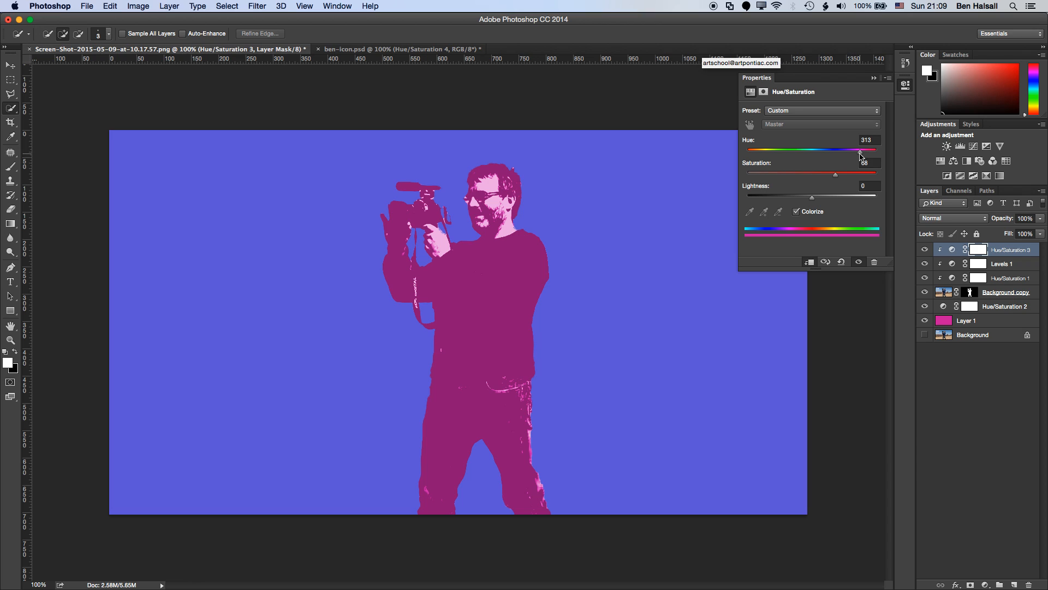
{"action": "left_click_drag", "start_coordinate": [861, 149], "coordinate": [856, 150]}
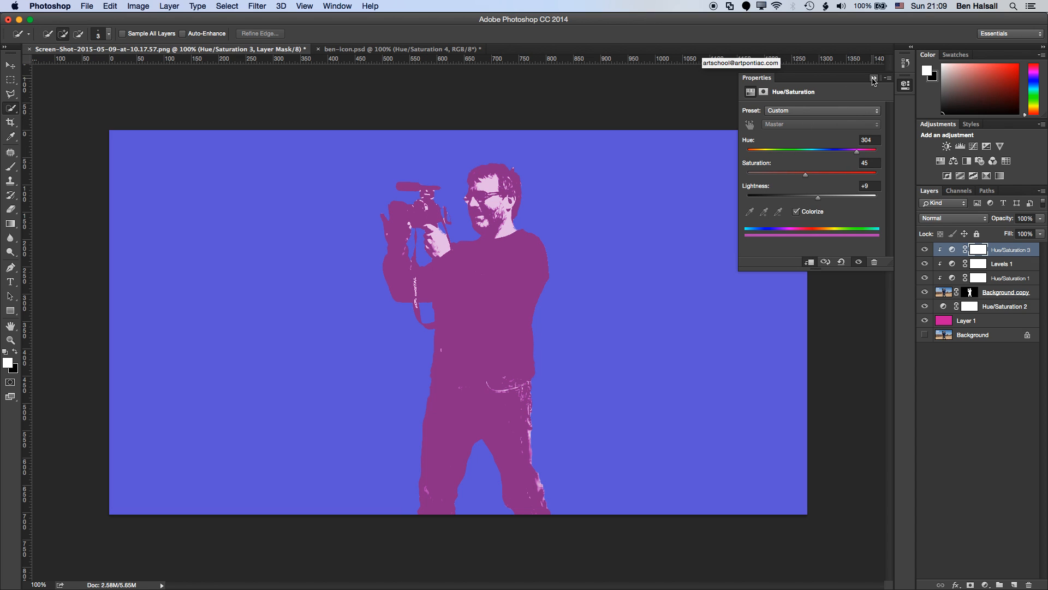
Step: Re-tune the Hue/Saturation 2 hue to turn the backdrop coral-red, then close Properties
{"action": "left_click", "coordinate": [873, 78]}
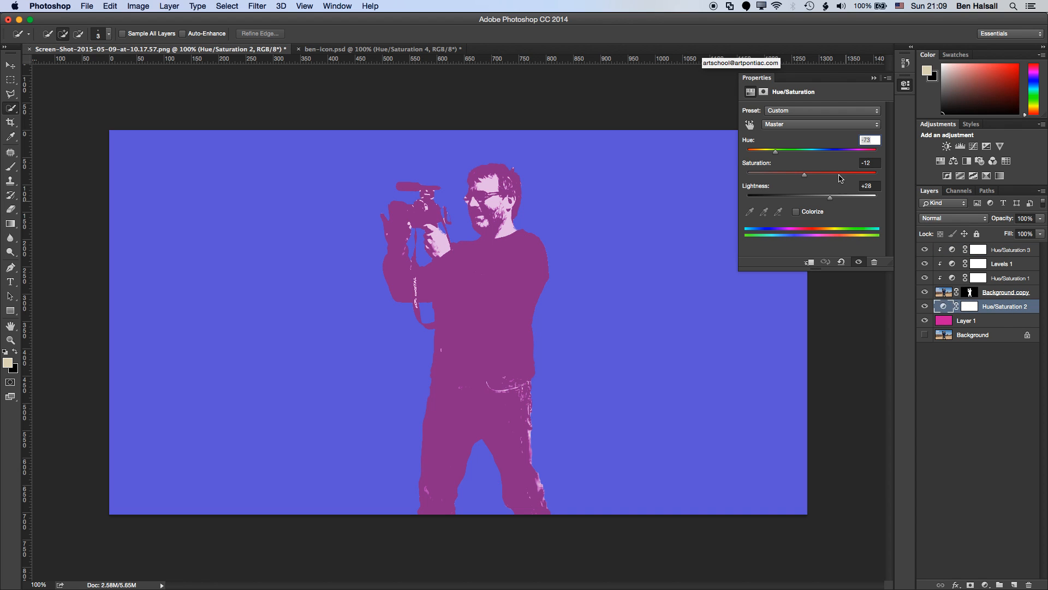
{"action": "left_click_drag", "start_coordinate": [775, 150], "coordinate": [800, 150]}
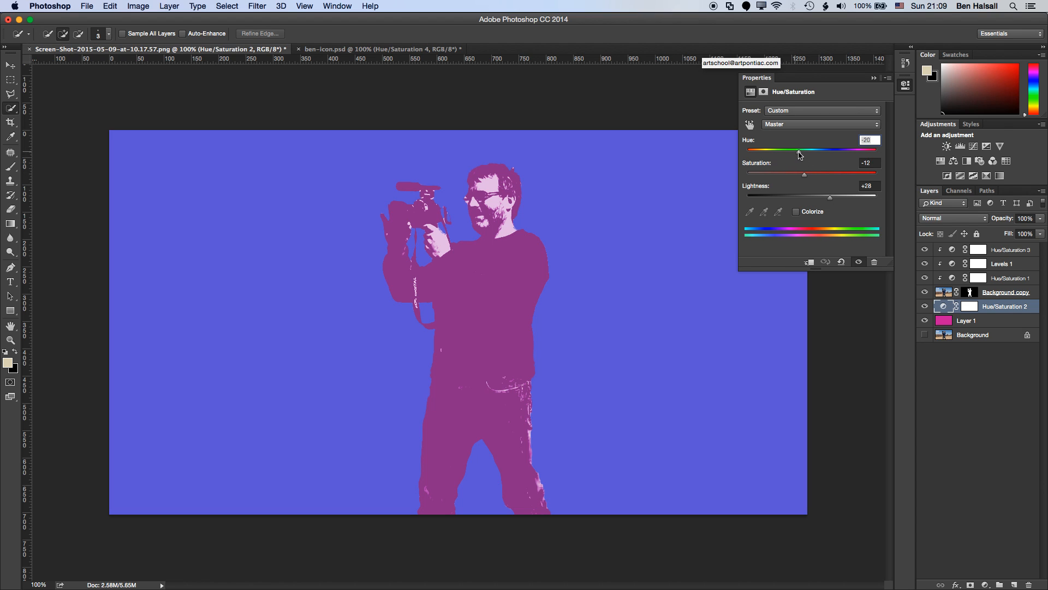
{"action": "left_click_drag", "start_coordinate": [800, 152], "coordinate": [806, 151]}
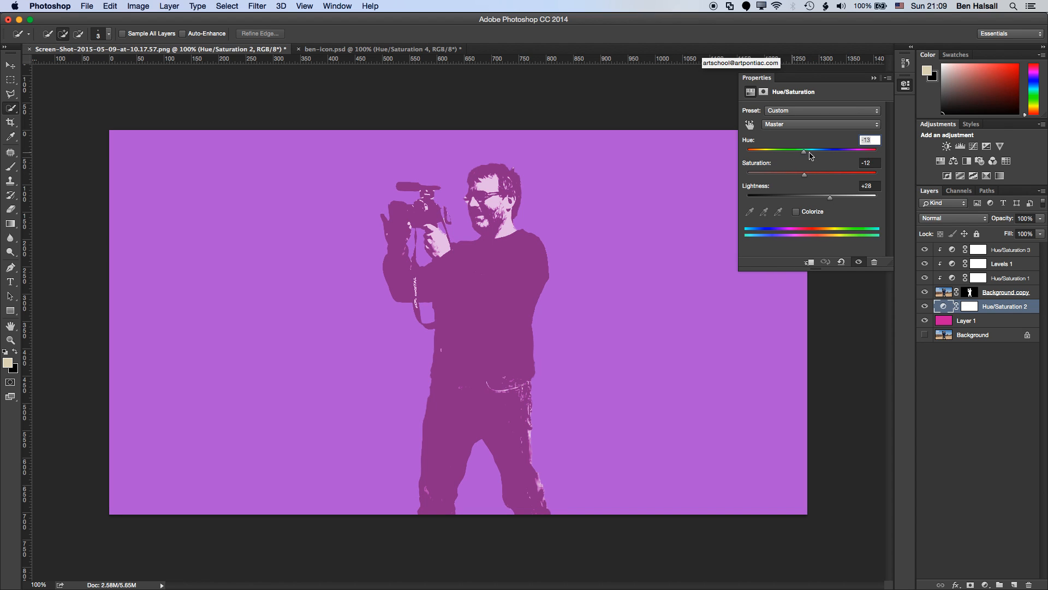
{"action": "left_click_drag", "start_coordinate": [804, 151], "coordinate": [832, 152]}
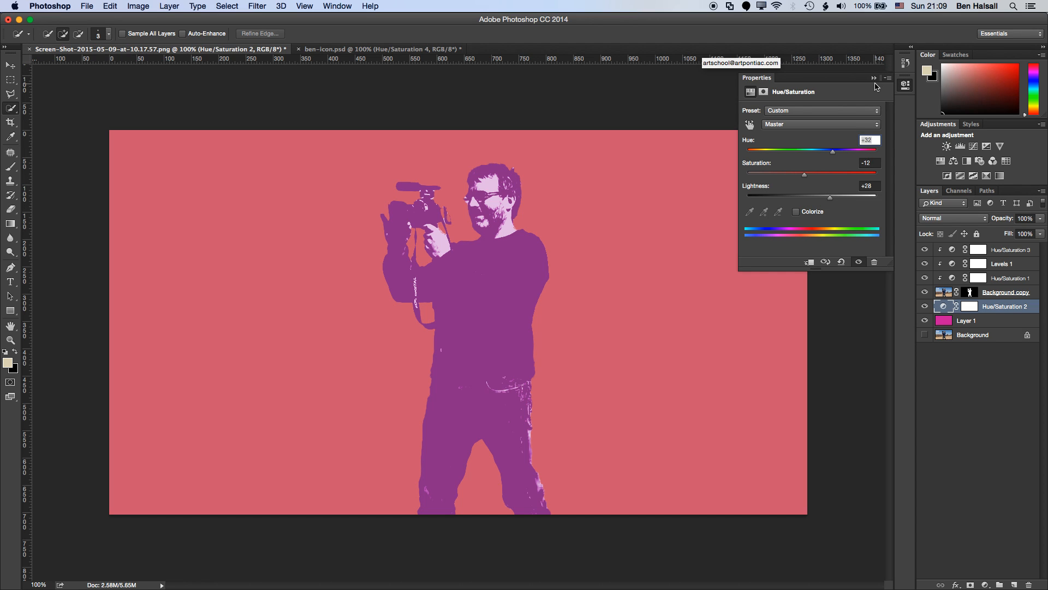
{"action": "left_click", "coordinate": [1005, 293]}
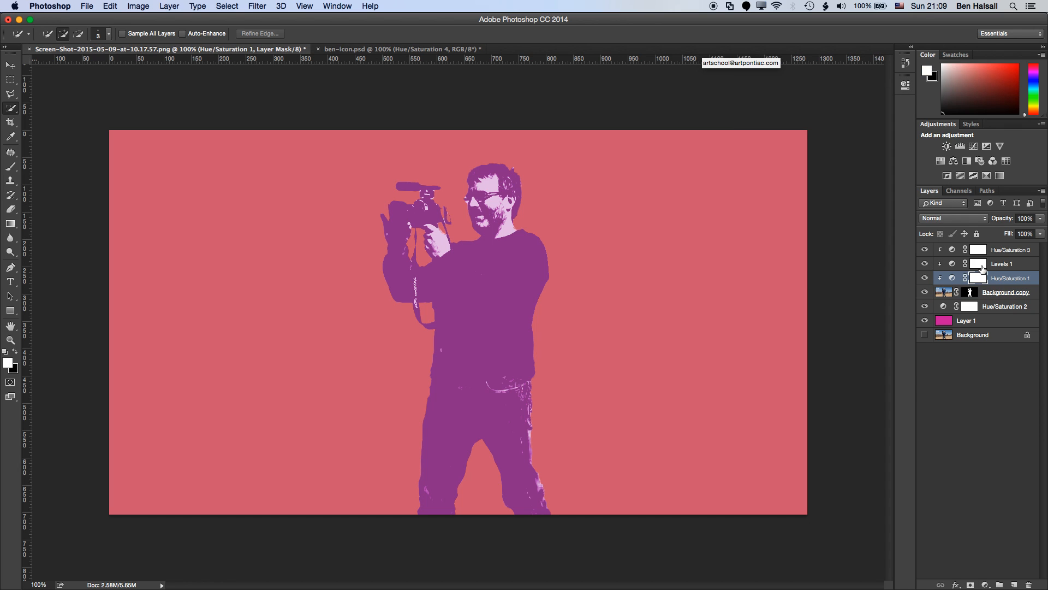
Step: Set Levels 1 input levels to 99, 0.66 and 161 to reveal figure detail
{"action": "left_click", "coordinate": [1002, 264]}
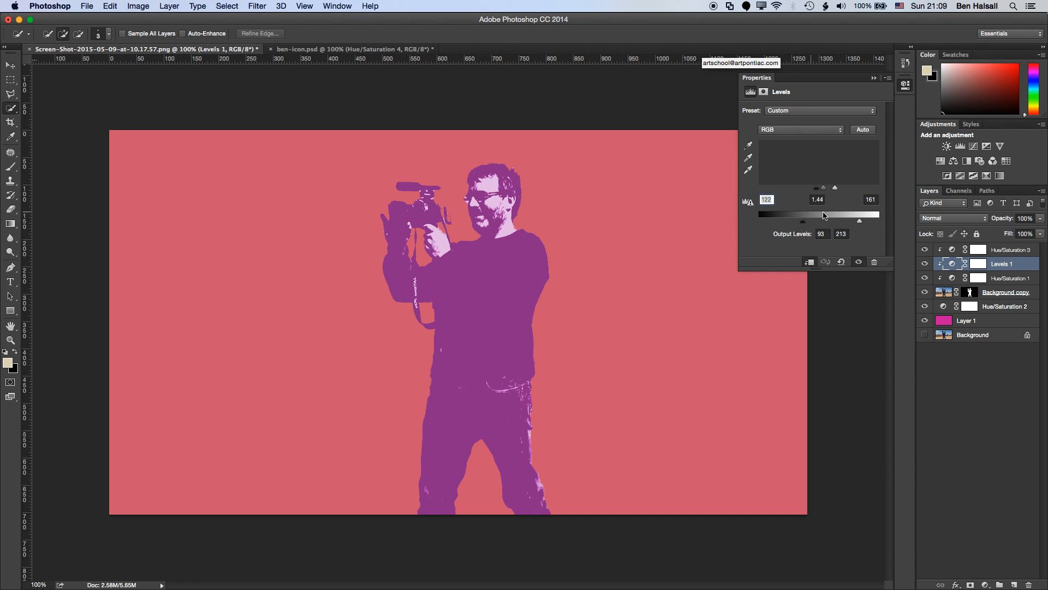
{"action": "left_click_drag", "start_coordinate": [823, 194], "coordinate": [834, 194]}
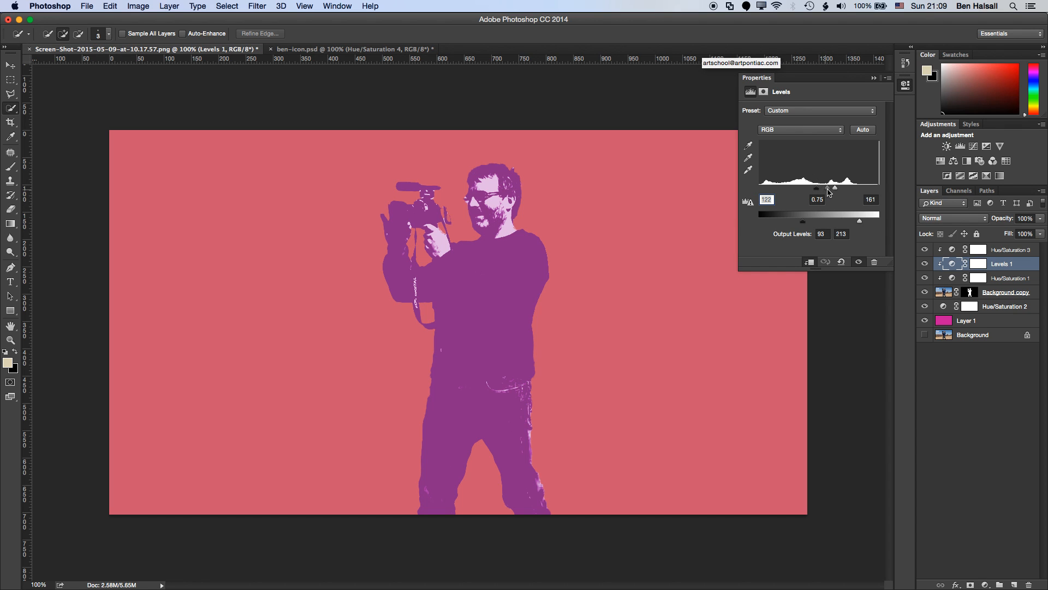
{"action": "left_click_drag", "start_coordinate": [816, 193], "coordinate": [786, 193]}
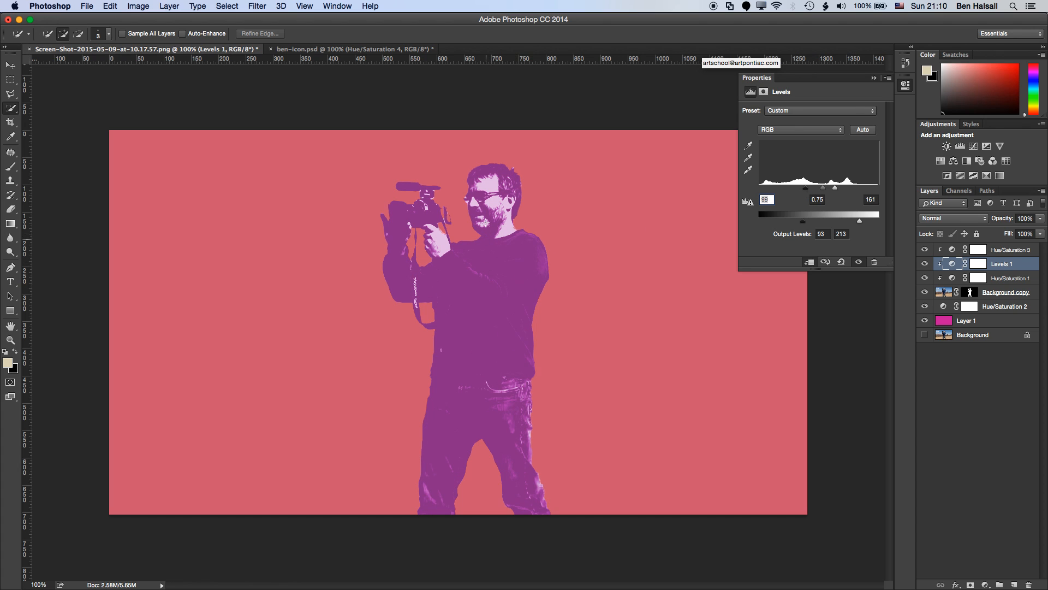
{"action": "mouse_move", "coordinate": [487, 287]}
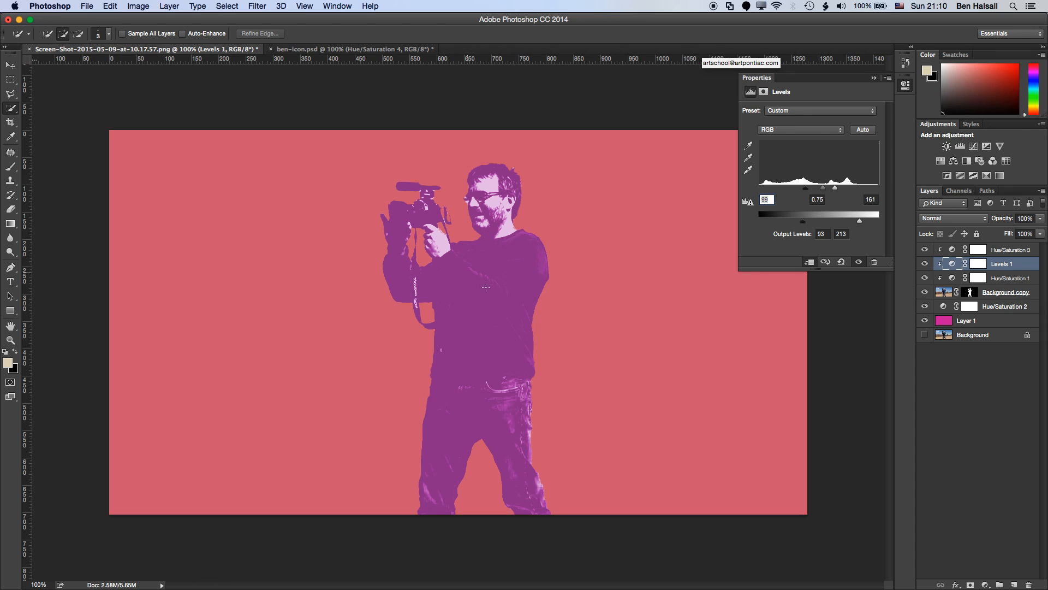
{"action": "left_click_drag", "start_coordinate": [834, 188], "coordinate": [802, 187]}
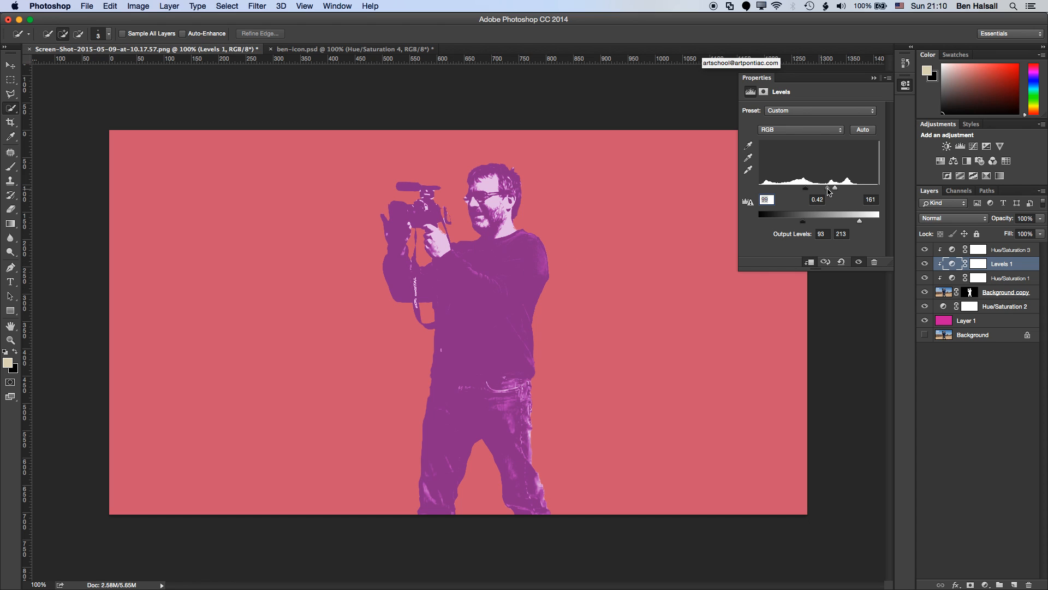
{"action": "left_click_drag", "start_coordinate": [834, 188], "coordinate": [825, 188]}
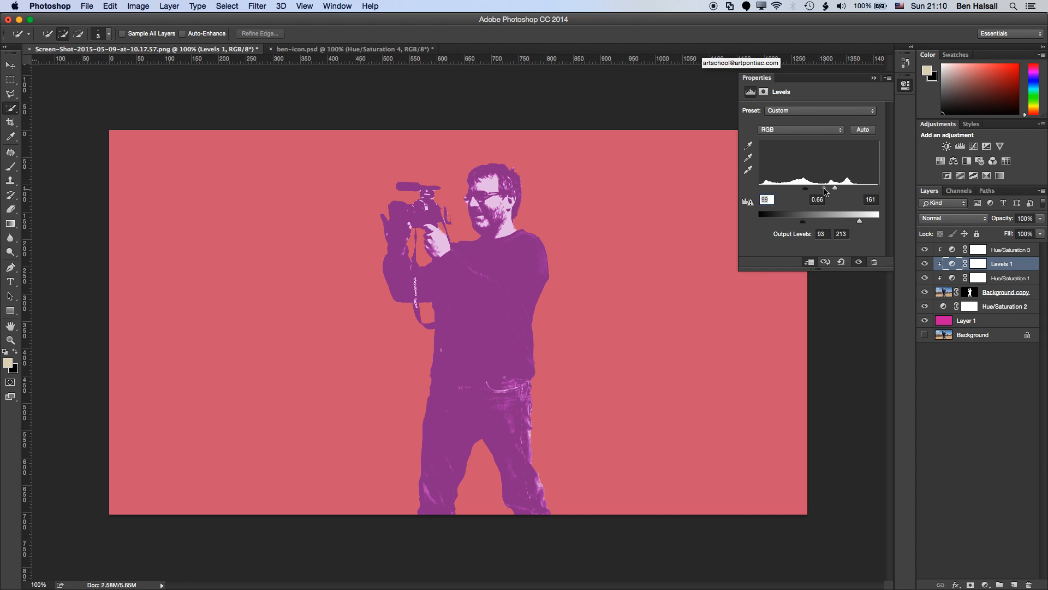
{"action": "mouse_move", "coordinate": [866, 308]}
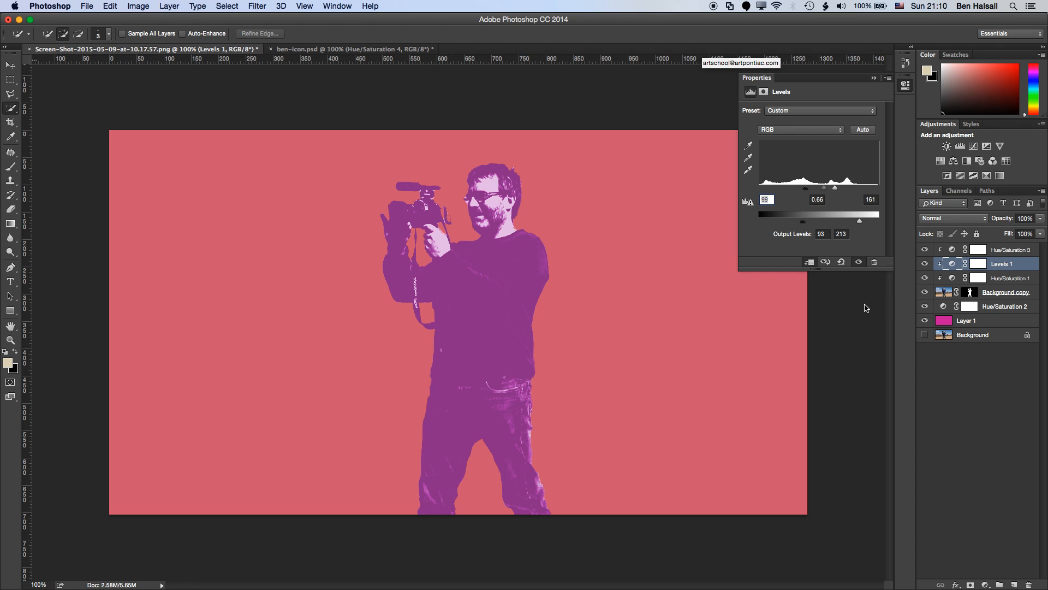
{"action": "mouse_move", "coordinate": [807, 321]}
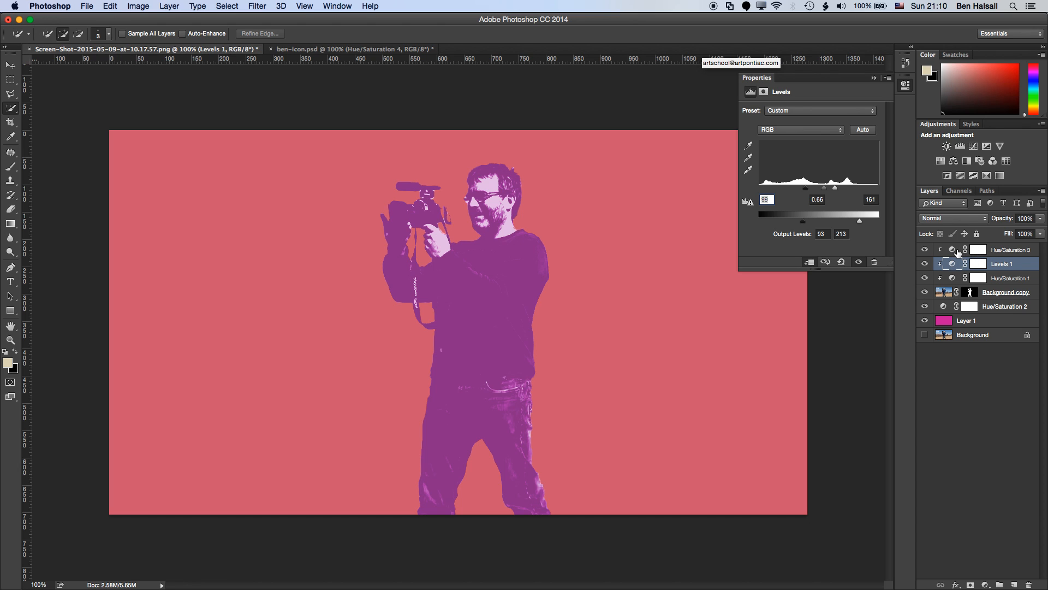
Step: Try pink, red, blue and green hues in Hue/Saturation 3, returning to purple around 306
{"action": "left_click", "coordinate": [1010, 249]}
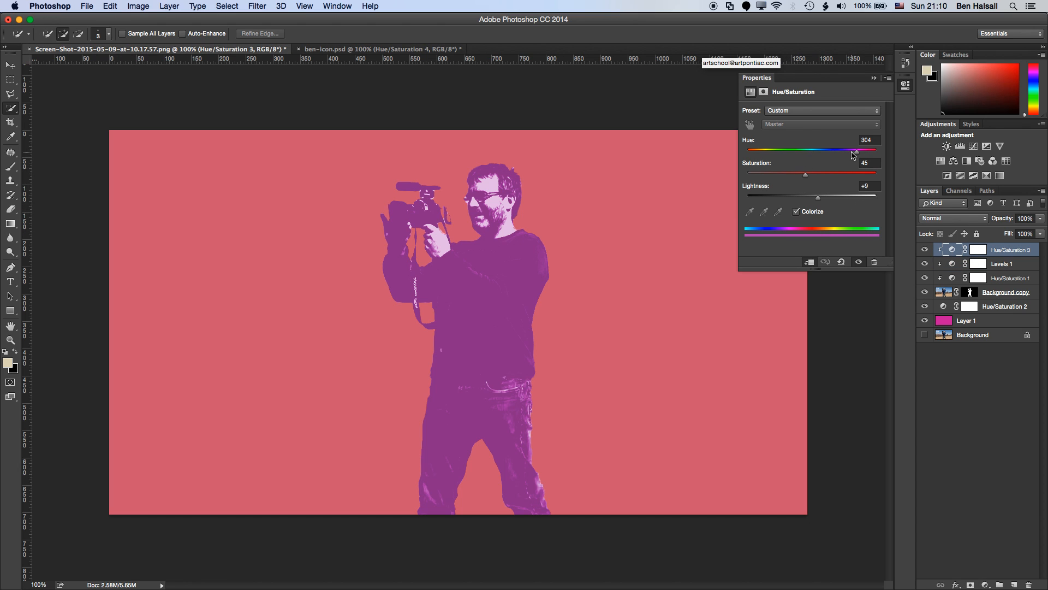
{"action": "left_click_drag", "start_coordinate": [852, 149], "coordinate": [863, 149]}
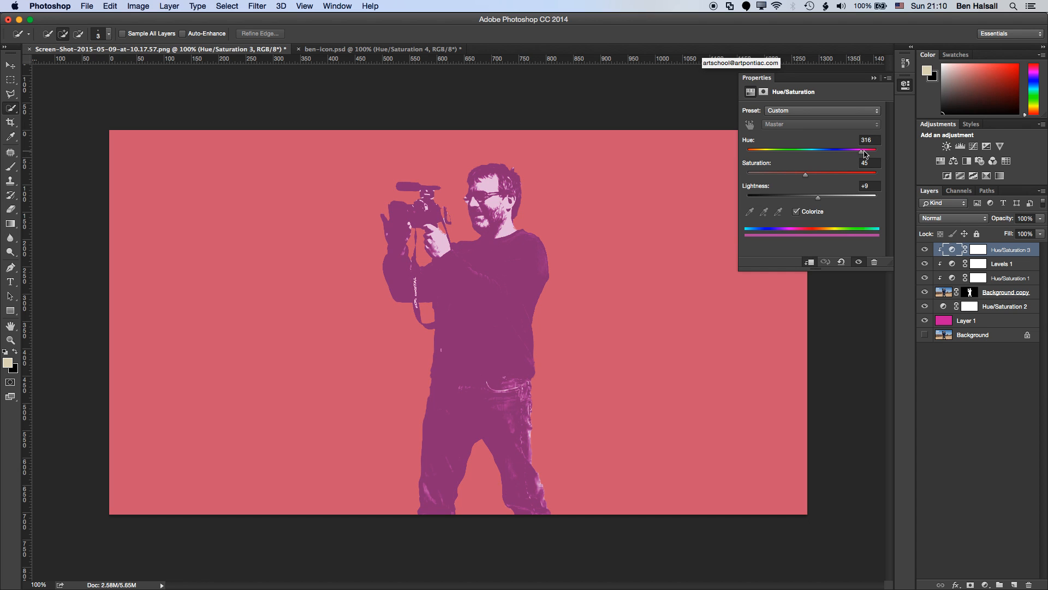
{"action": "left_click_drag", "start_coordinate": [861, 149], "coordinate": [867, 149]}
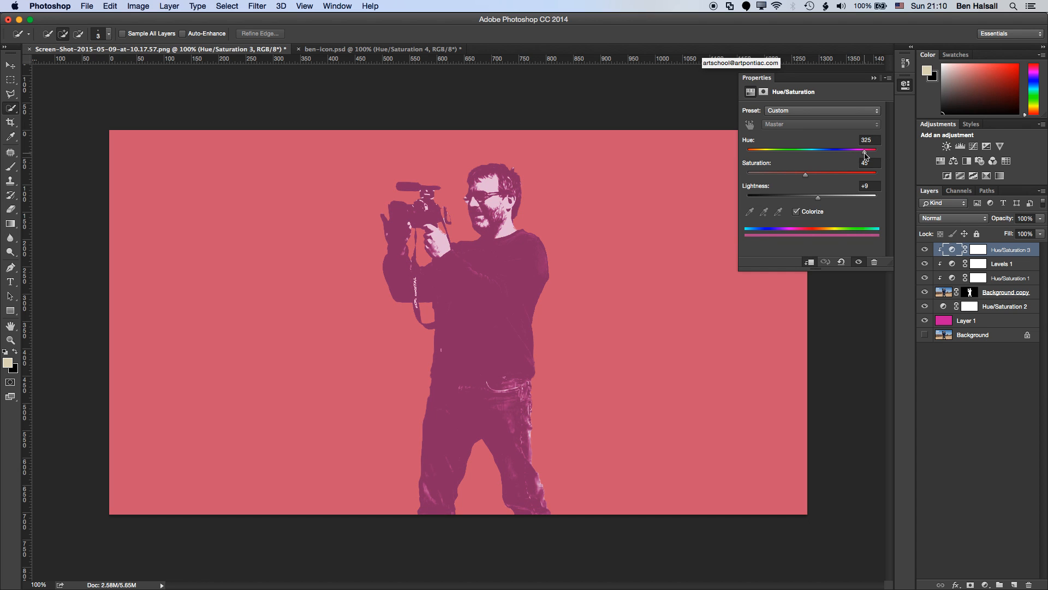
{"action": "left_click_drag", "start_coordinate": [865, 152], "coordinate": [808, 153]}
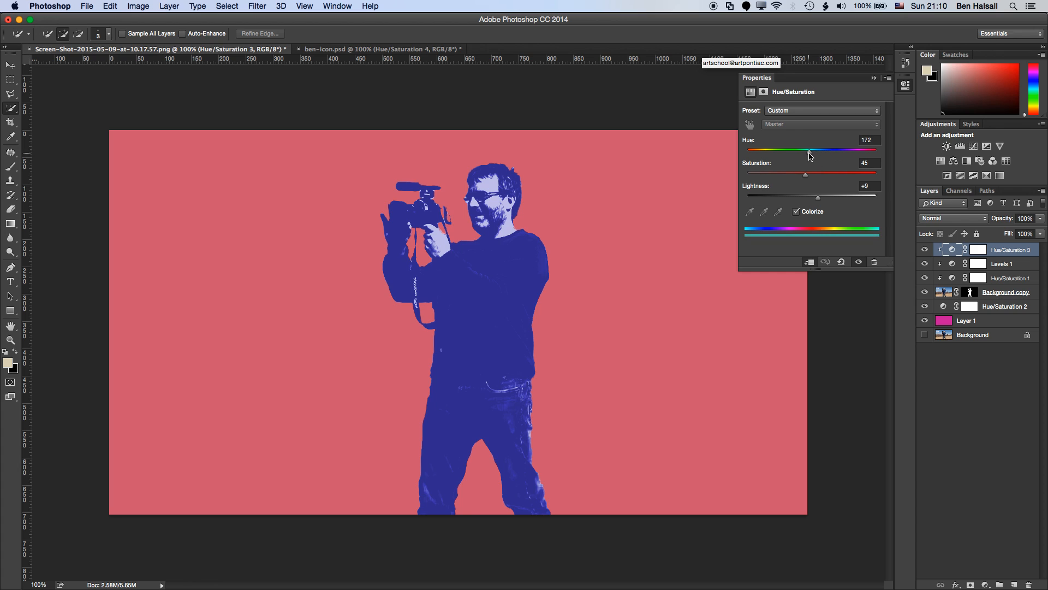
{"action": "left_click_drag", "start_coordinate": [807, 150], "coordinate": [844, 150]}
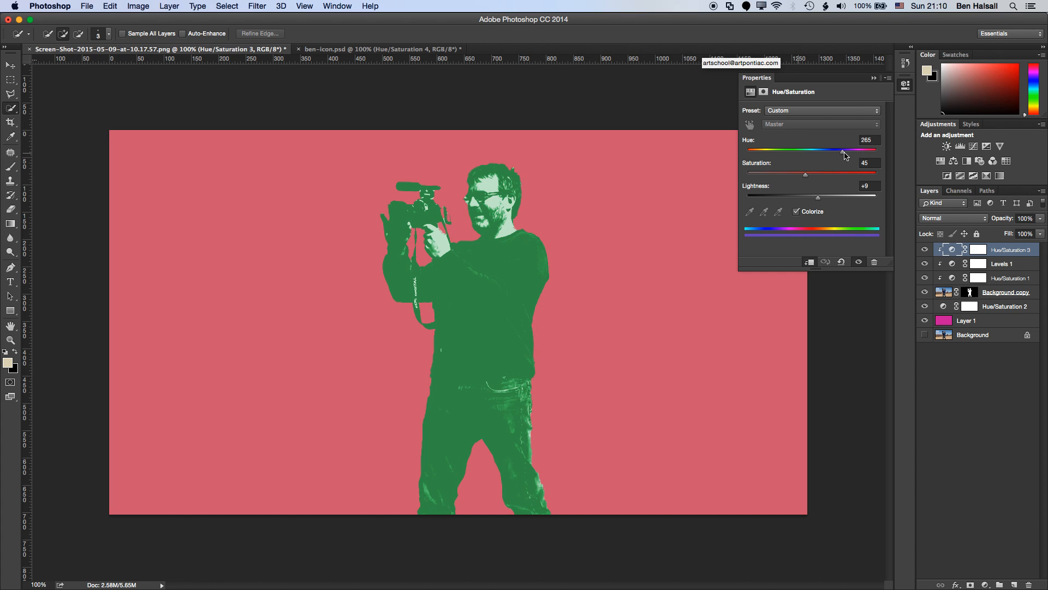
{"action": "left_click_drag", "start_coordinate": [841, 151], "coordinate": [857, 151]}
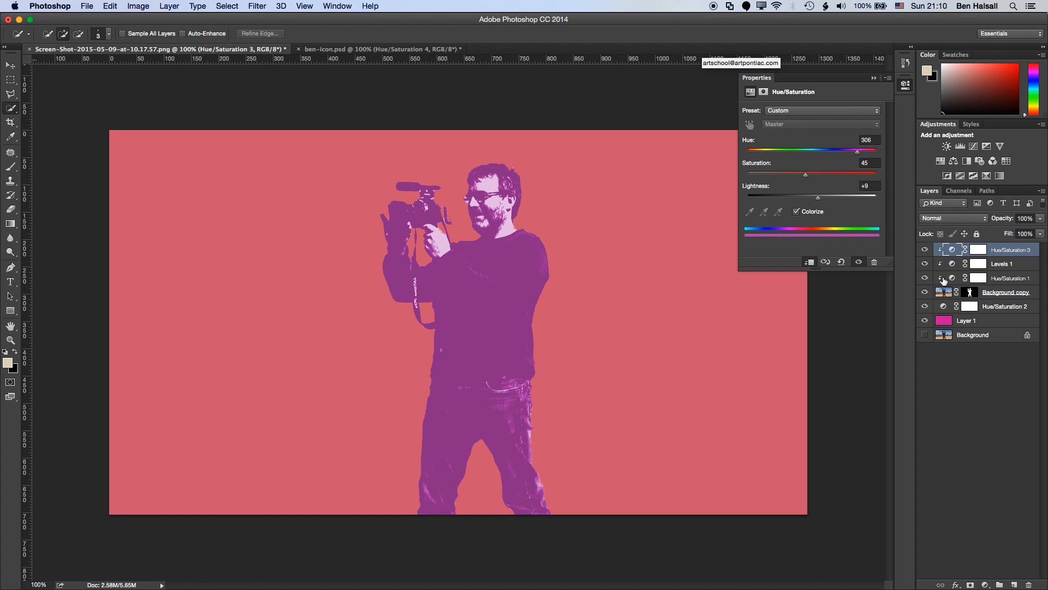
{"action": "left_click_drag", "start_coordinate": [857, 149], "coordinate": [860, 149]}
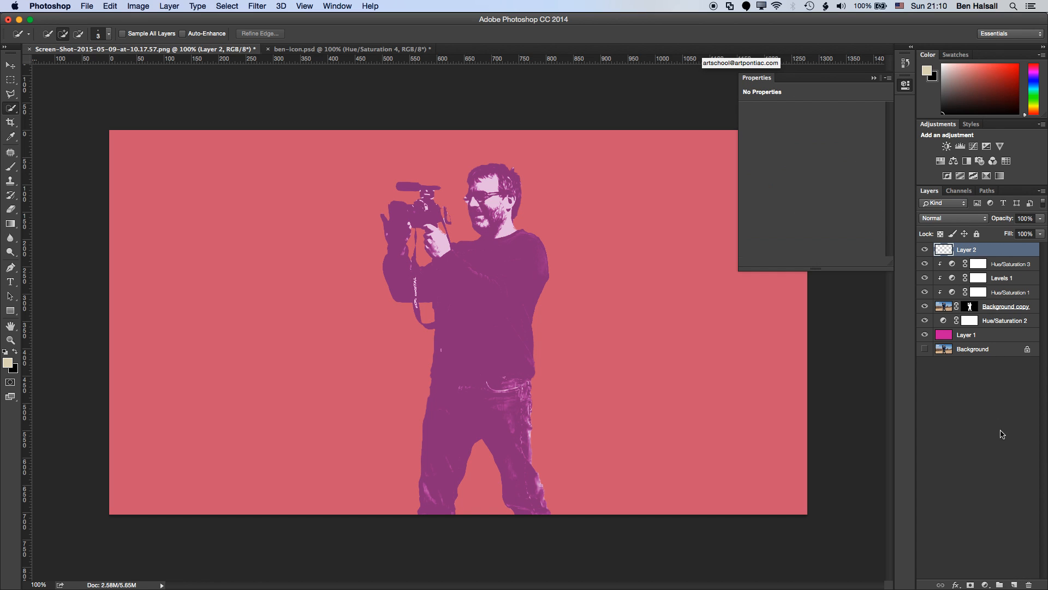
Step: Clip Layer 2 to the figure and fill it with magenta
{"action": "right_click", "coordinate": [967, 250]}
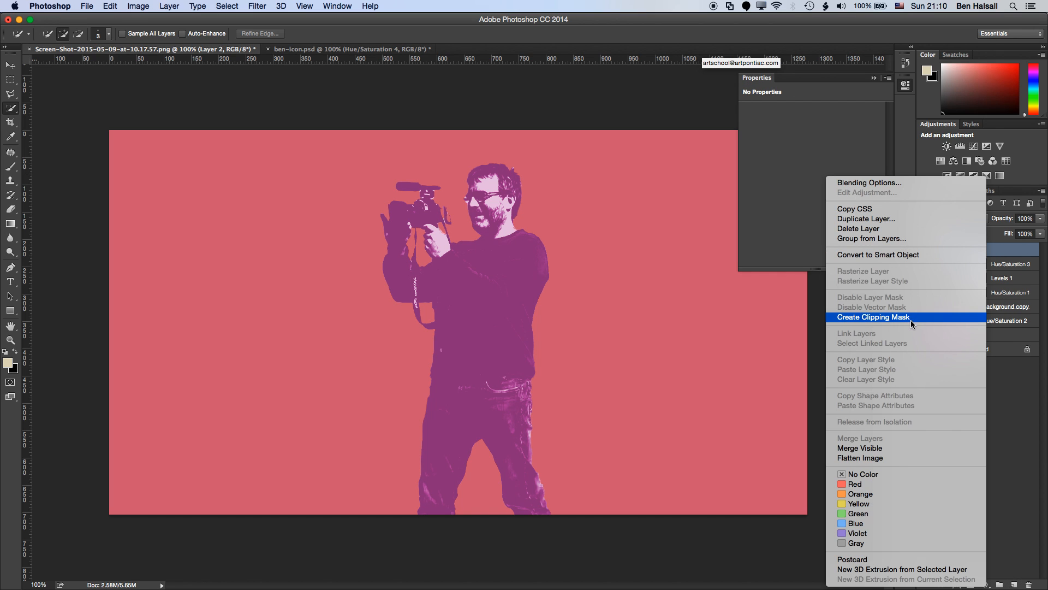
{"action": "left_click", "coordinate": [872, 316]}
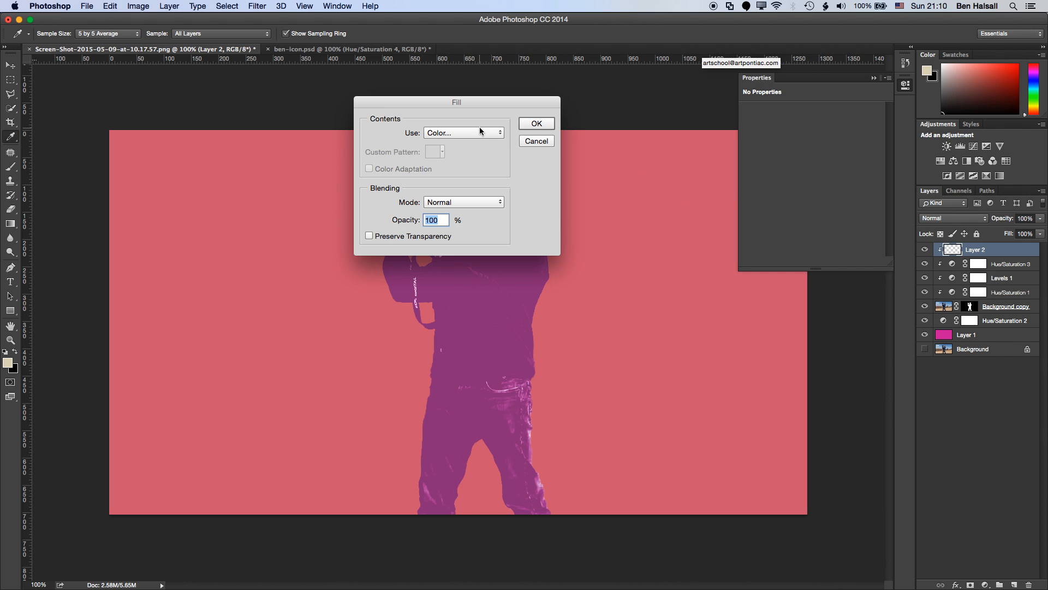
{"action": "left_click", "coordinate": [461, 132]}
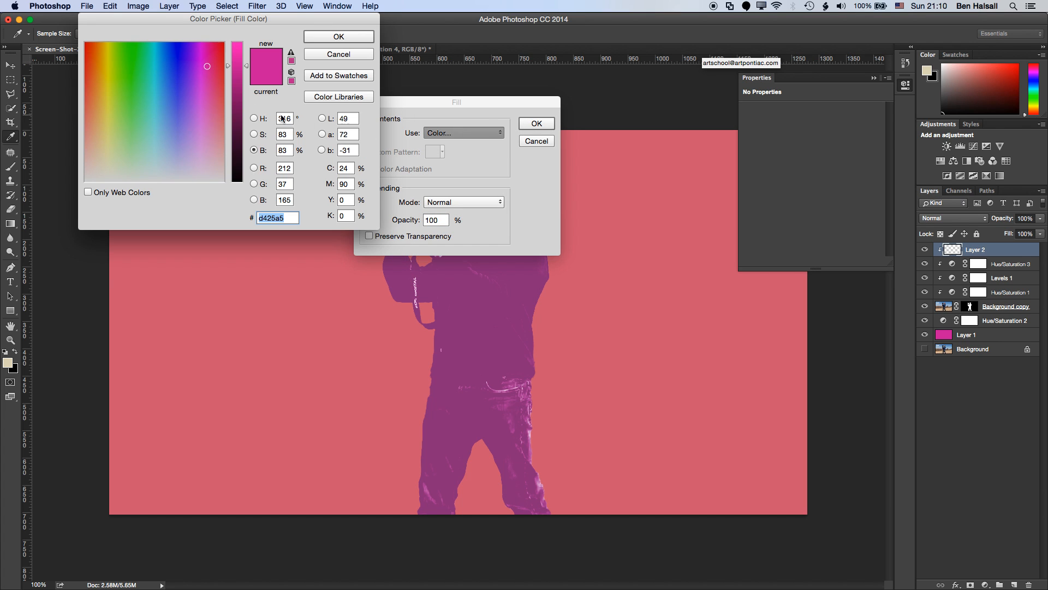
{"action": "left_click", "coordinate": [339, 36]}
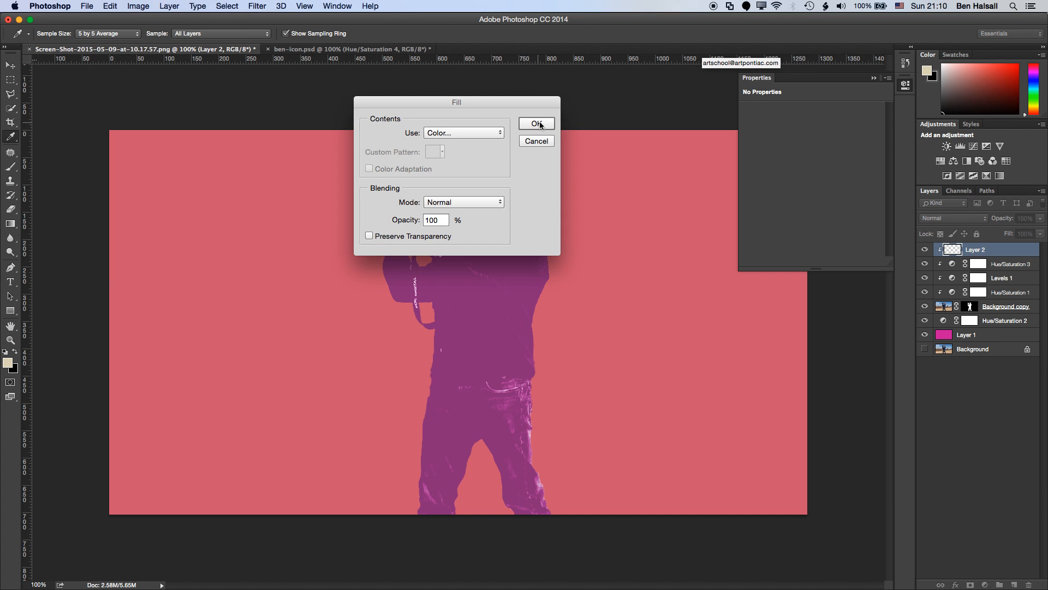
{"action": "left_click", "coordinate": [537, 124]}
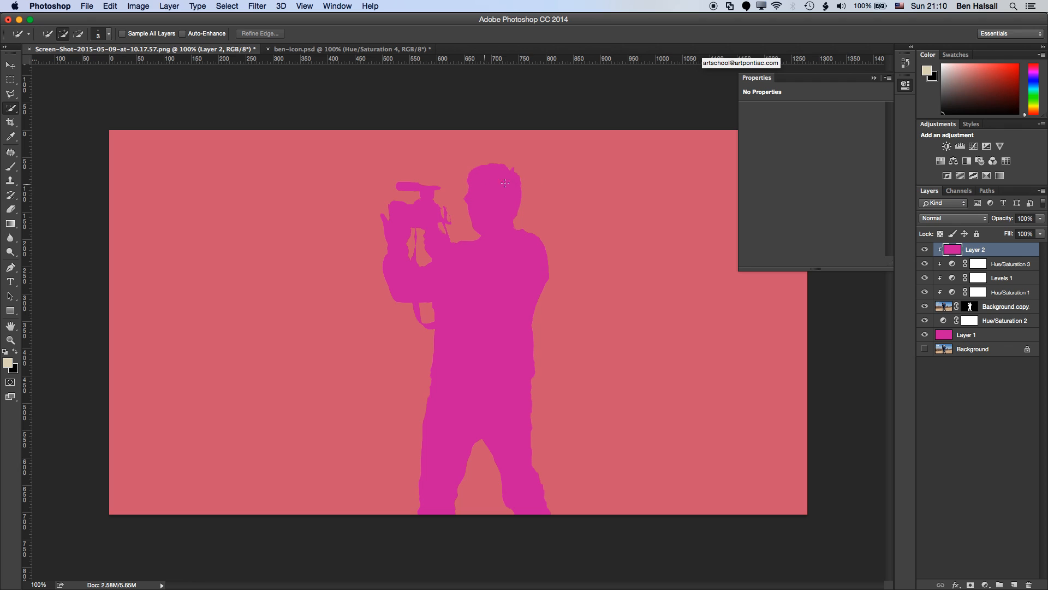
{"action": "mouse_move", "coordinate": [818, 240]}
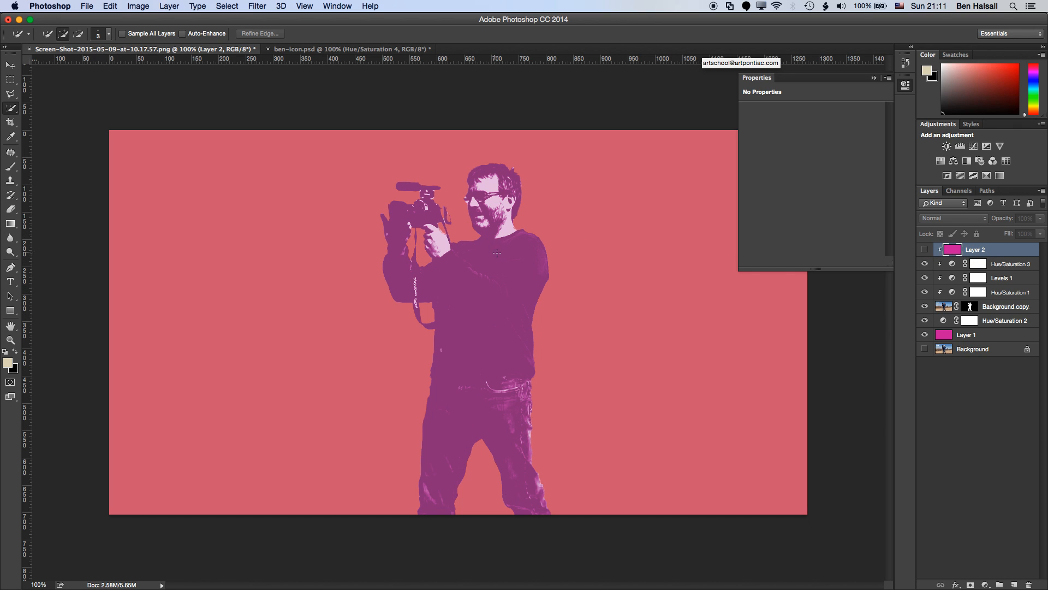
{"action": "mouse_move", "coordinate": [567, 229]}
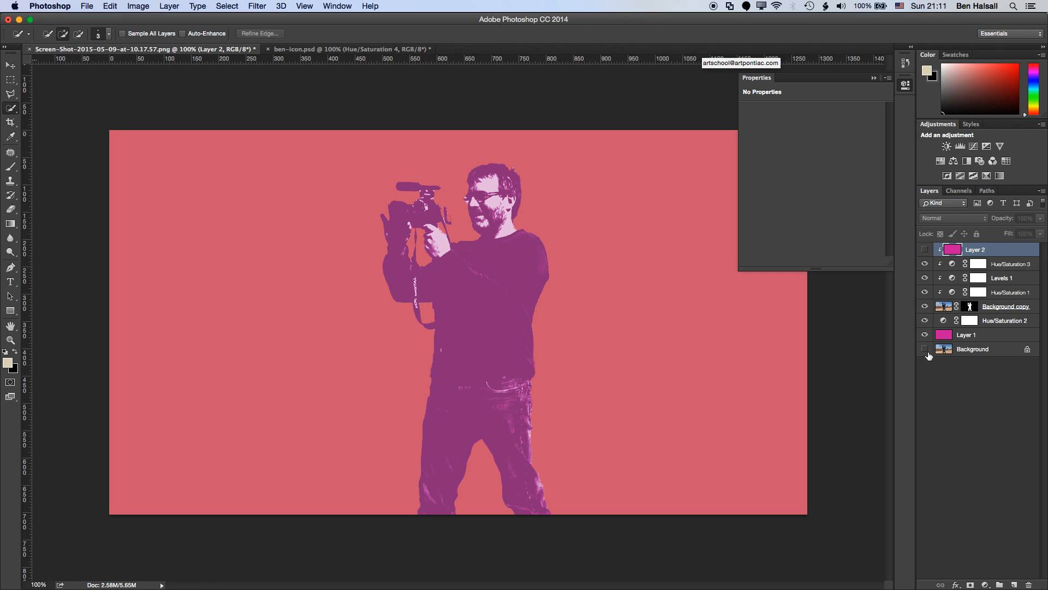
{"action": "mouse_move", "coordinate": [932, 353]}
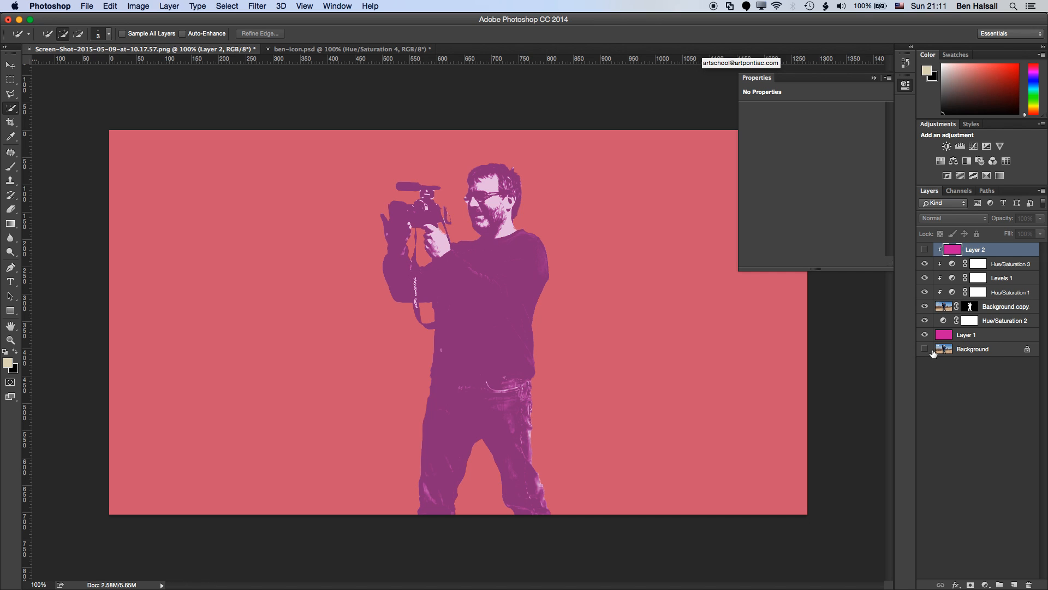